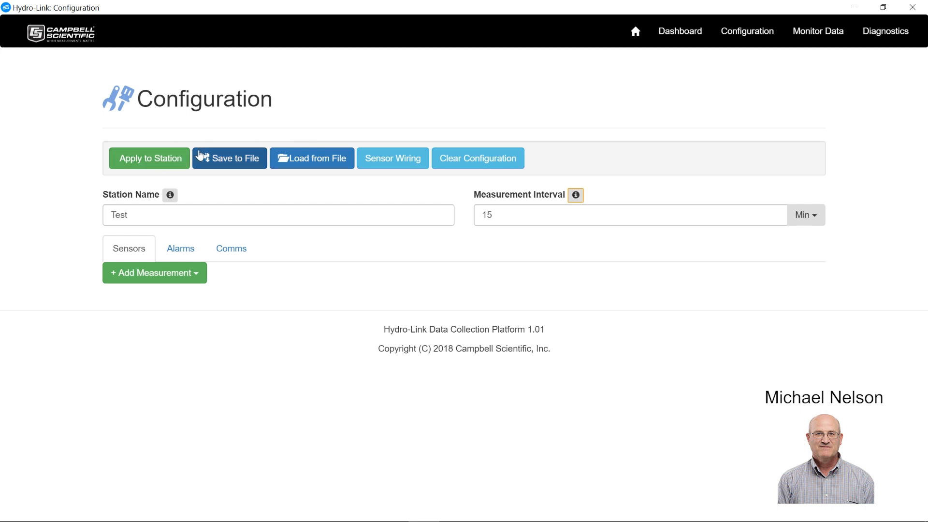
pyautogui.moveTo(261, 155)
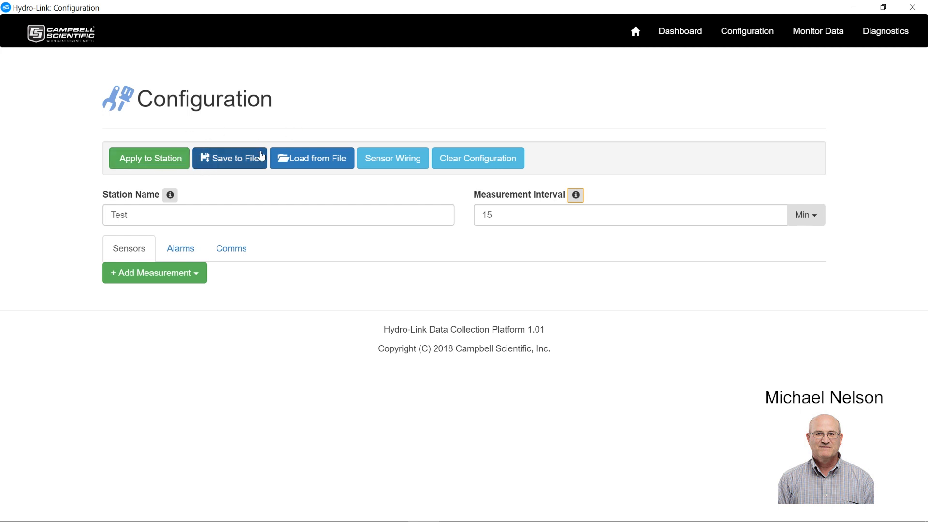
pyautogui.moveTo(392, 158)
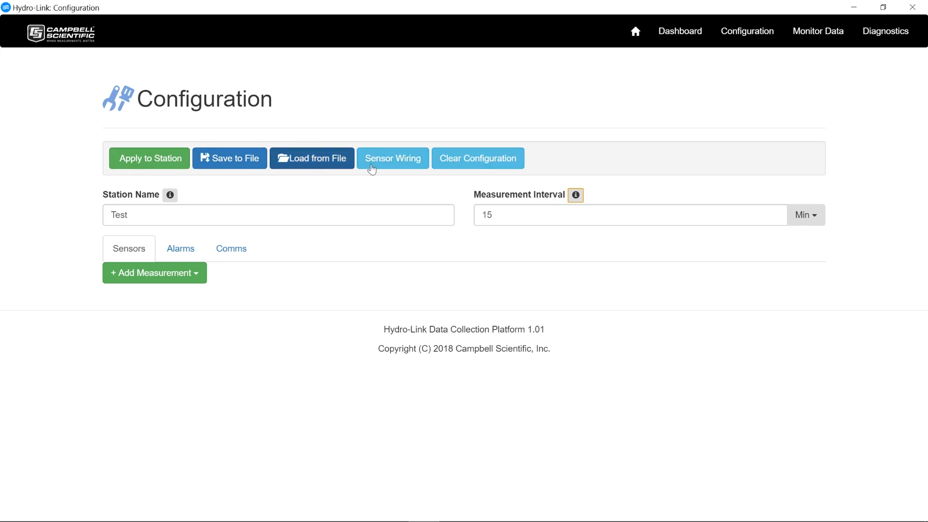
pyautogui.moveTo(264, 181)
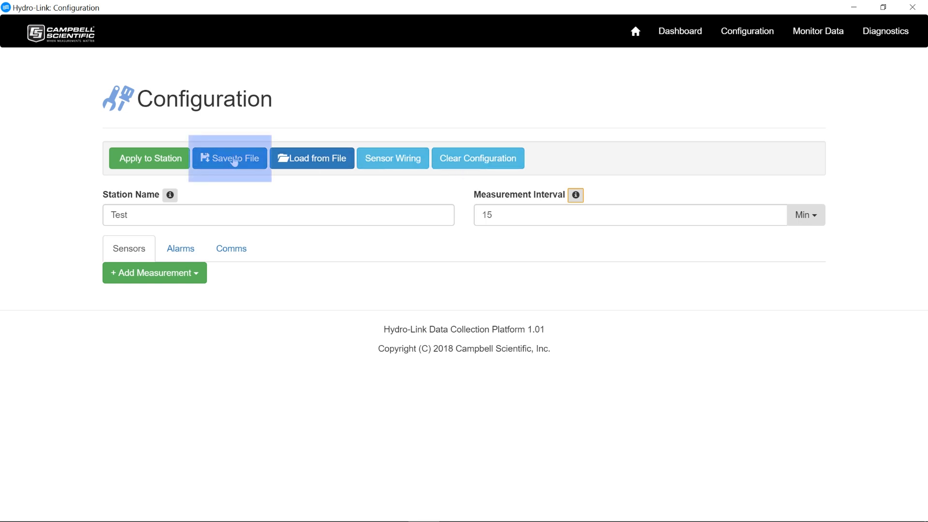
pyautogui.moveTo(284, 187)
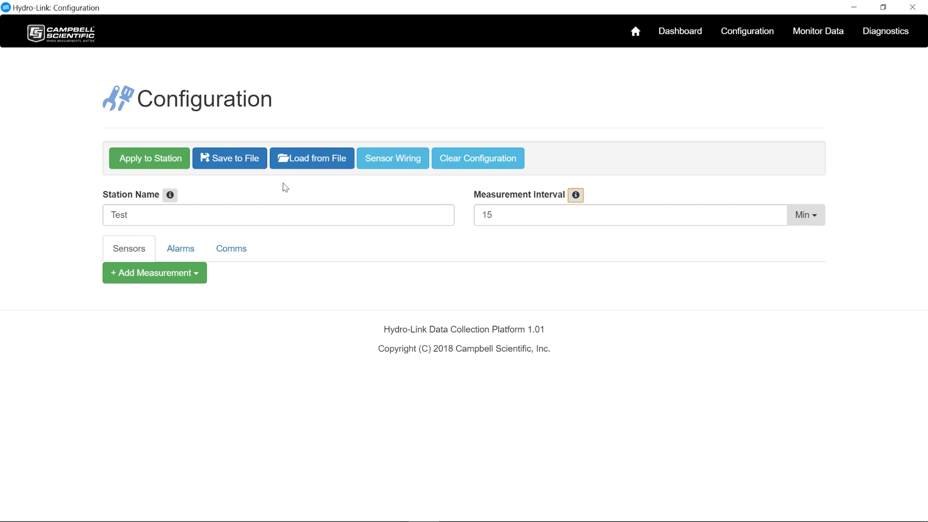
# Clear the entire station configuration and confirm the wipe.
pyautogui.click(312, 158)
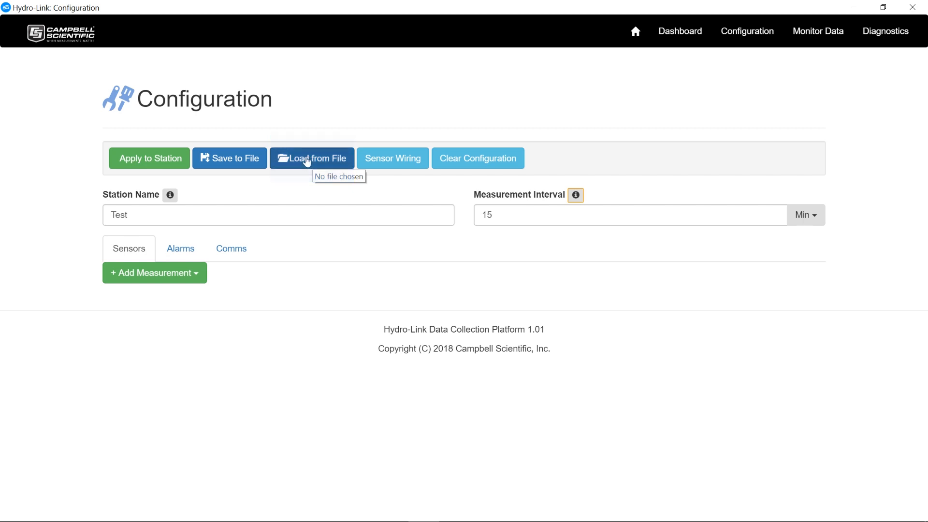
pyautogui.moveTo(396, 169)
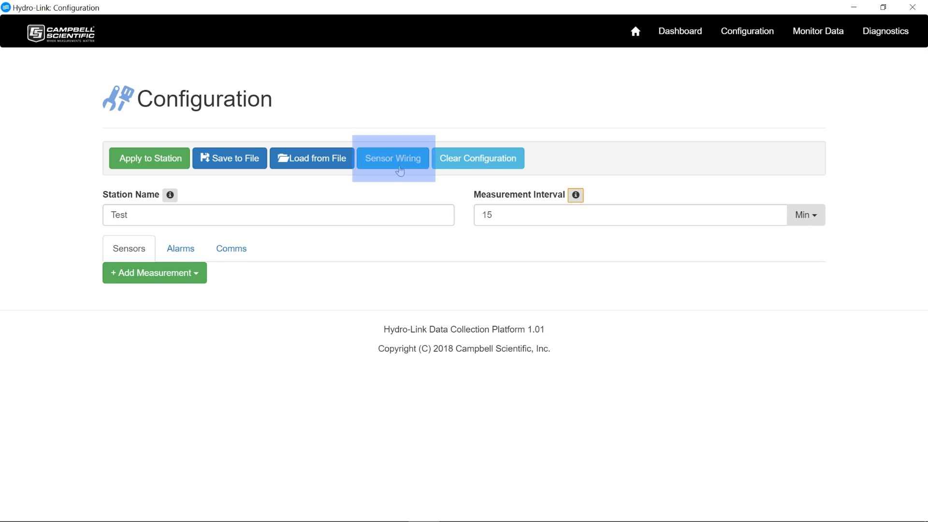
pyautogui.moveTo(394, 187)
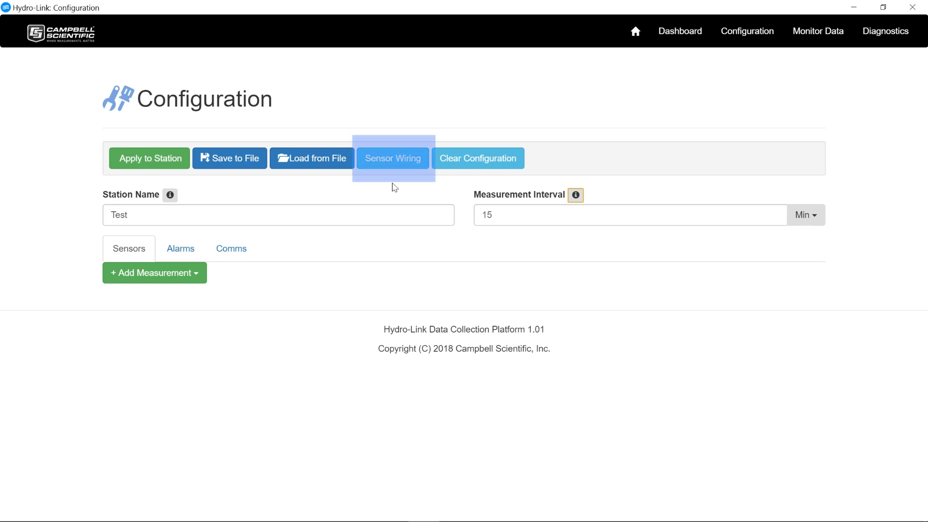
pyautogui.moveTo(382, 191)
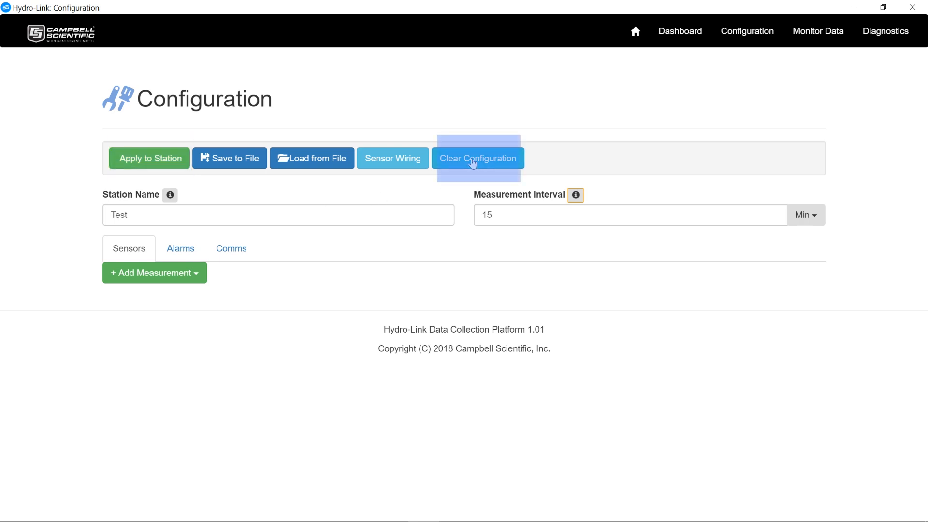
pyautogui.click(477, 158)
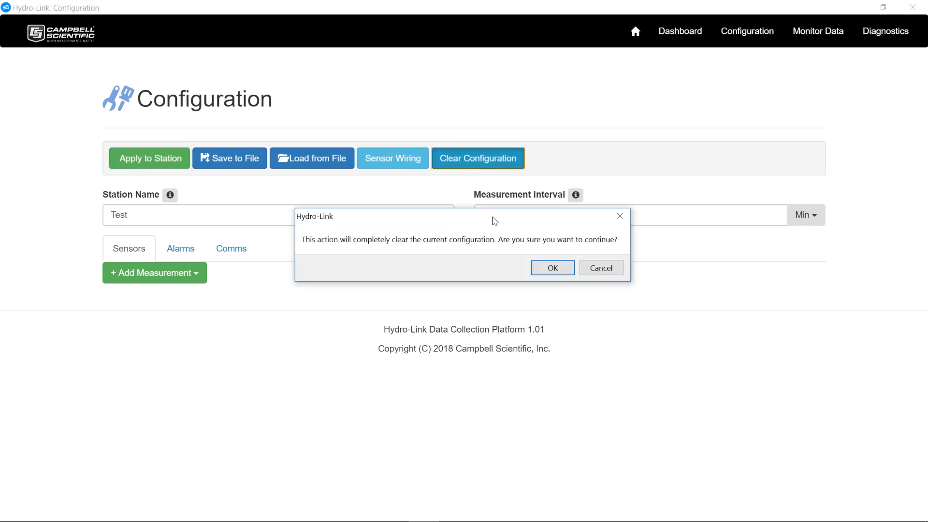
pyautogui.click(552, 268)
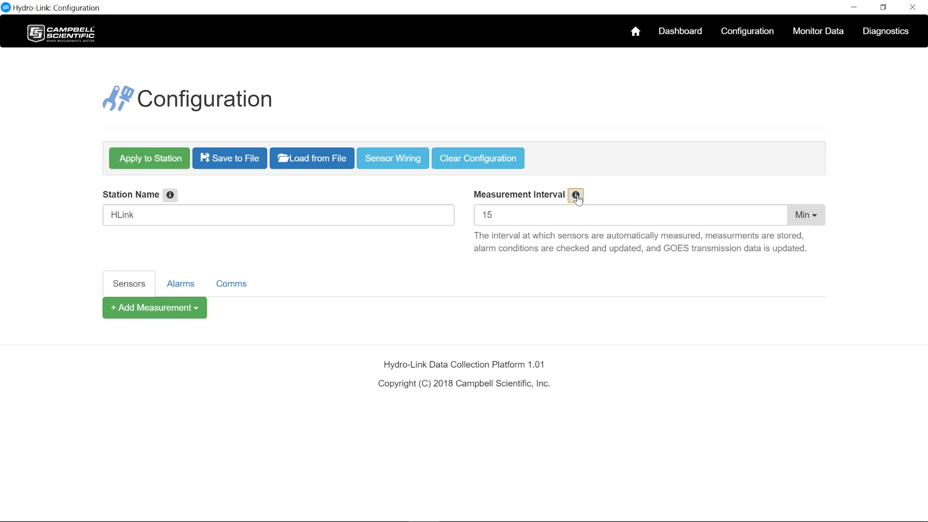
# Replace the default station name with 'Test'.
pyautogui.click(576, 196)
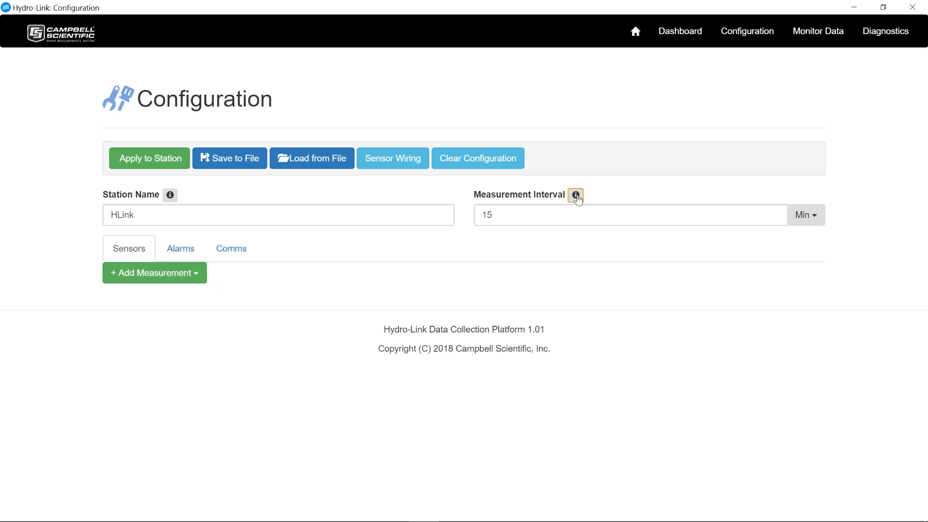
pyautogui.click(278, 214)
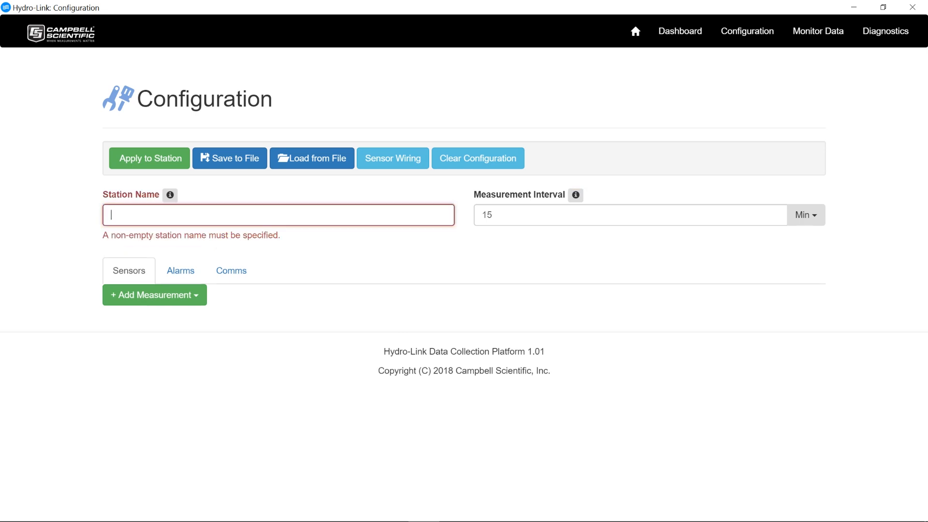
pyautogui.write('Test')
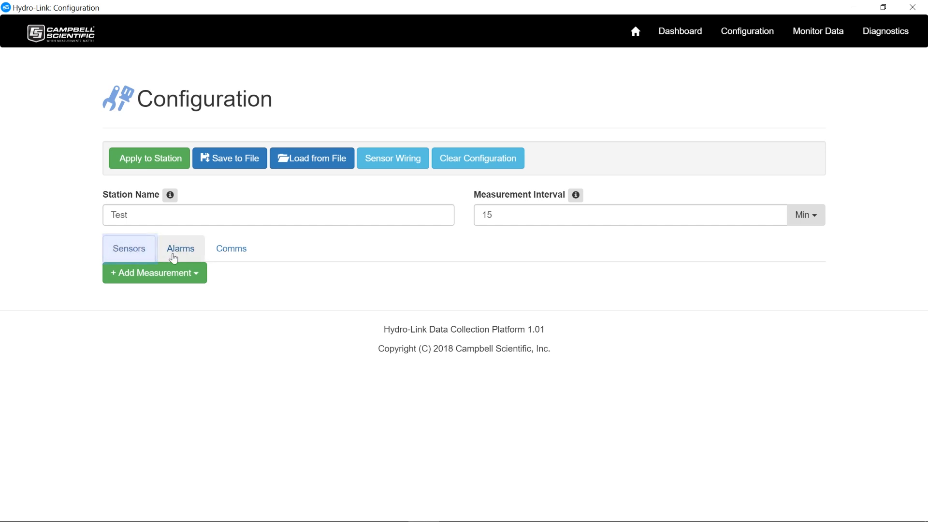
# Add the Generic Rain Gage (P_SW) from Tipping Buckets, giving a Rain Accumulation output.
pyautogui.click(231, 248)
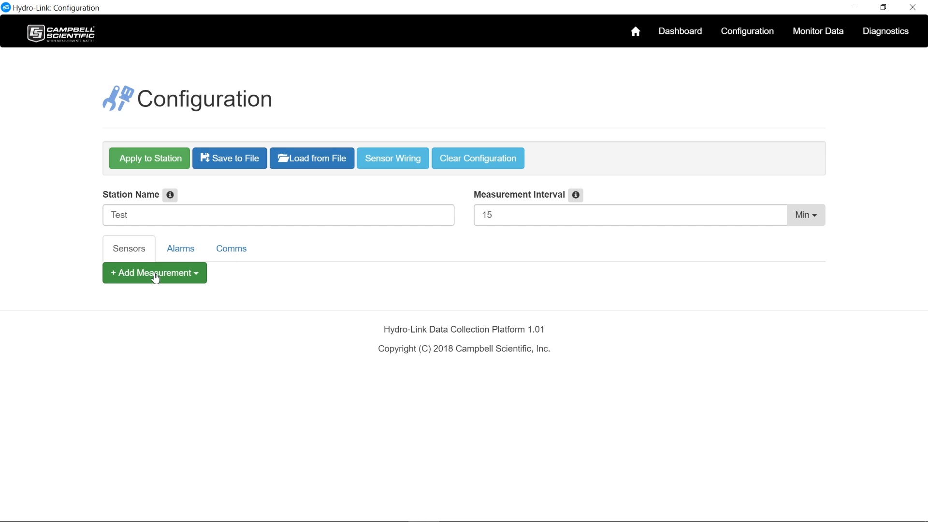
pyautogui.click(155, 273)
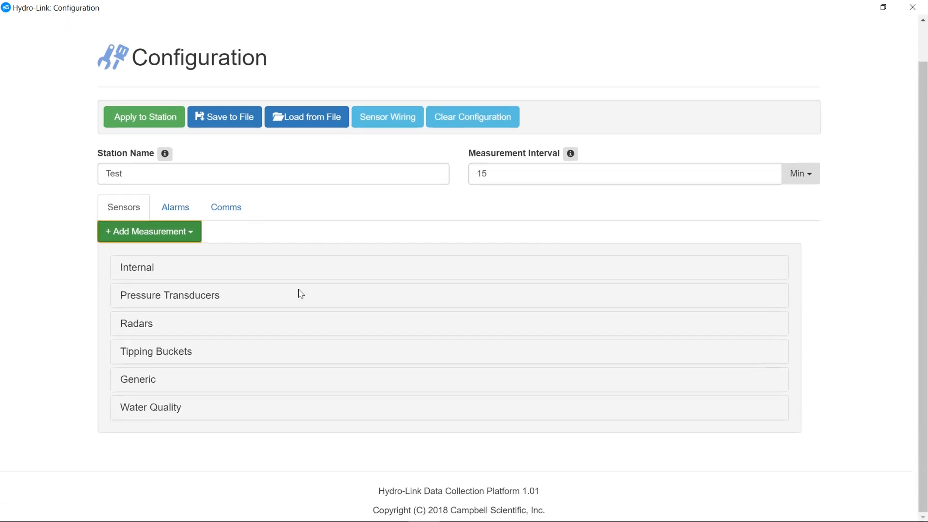
pyautogui.moveTo(174, 359)
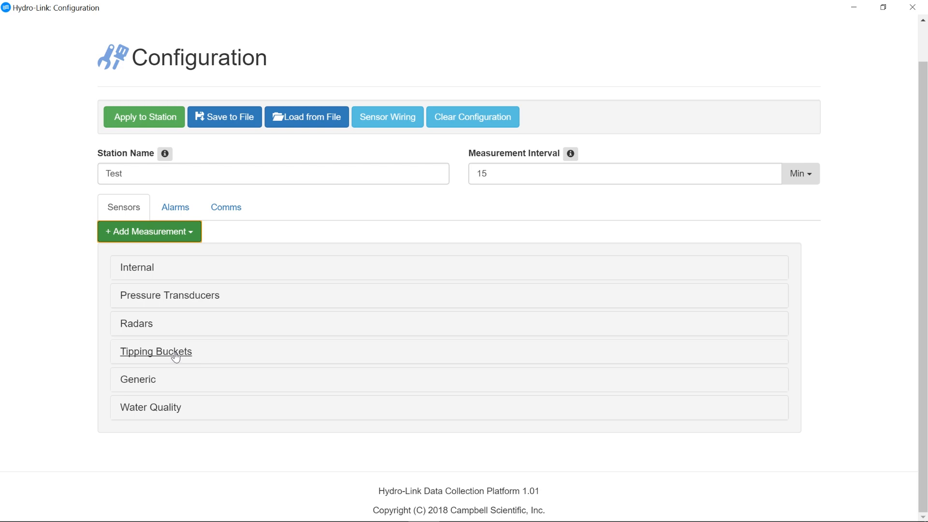
pyautogui.click(155, 351)
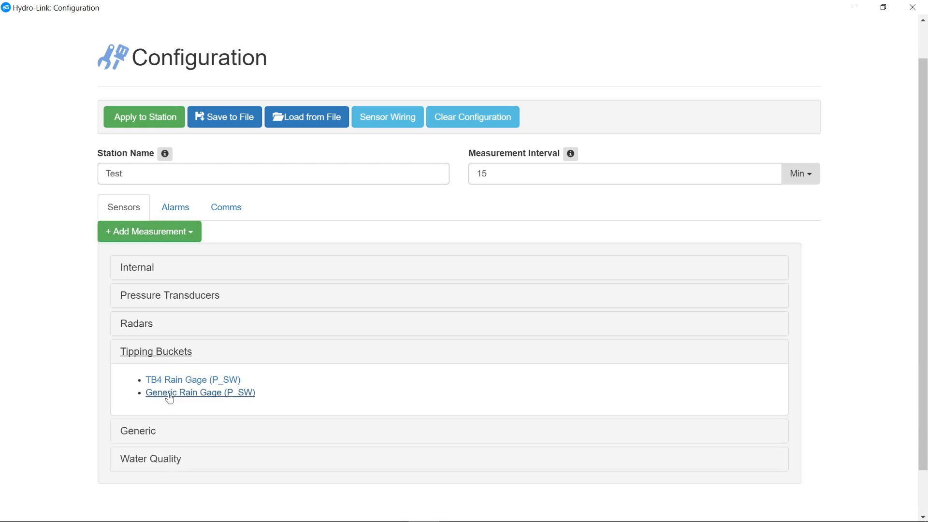
pyautogui.click(200, 393)
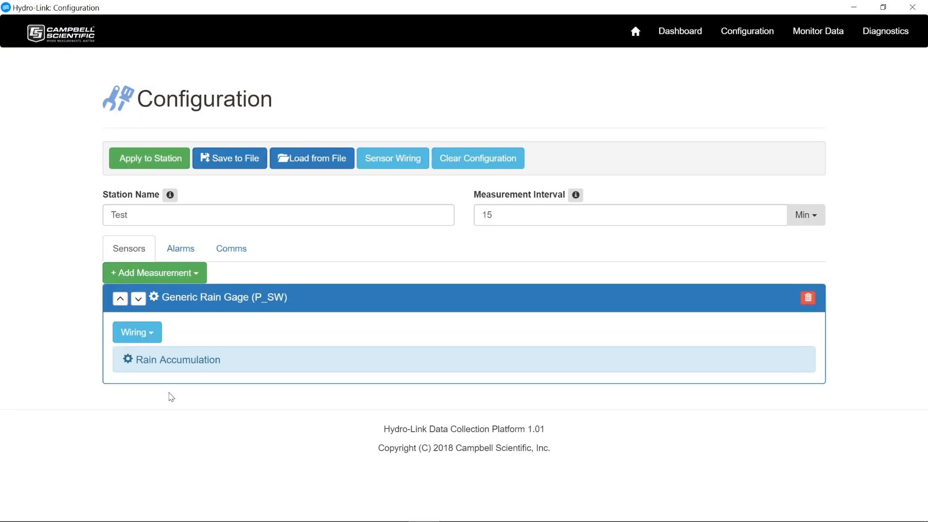
# Set the Rain Accumulation auto-reset month to October.
pyautogui.click(178, 360)
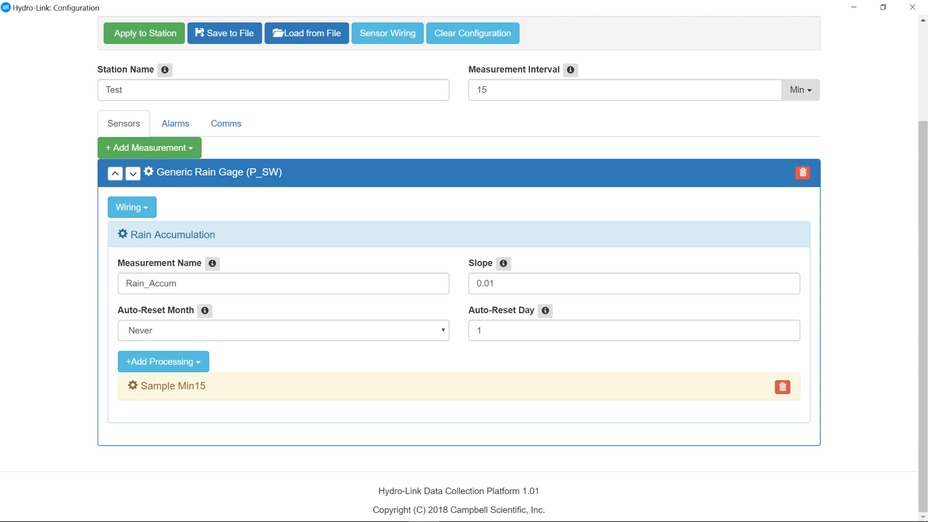
pyautogui.moveTo(158, 335)
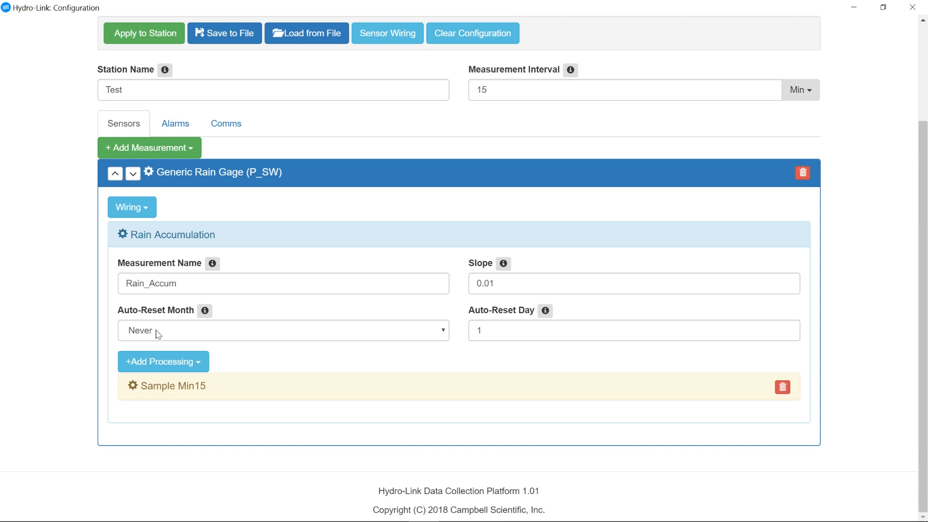
pyautogui.moveTo(147, 336)
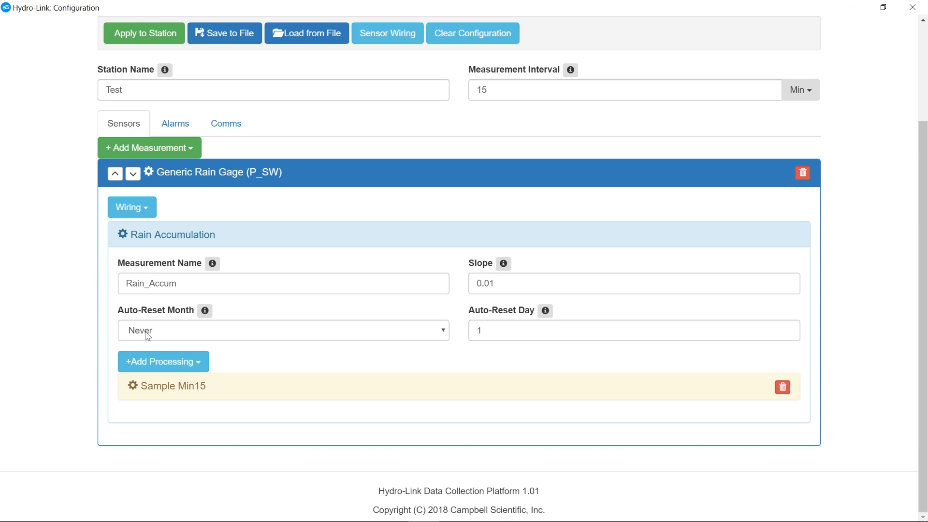
pyautogui.click(283, 330)
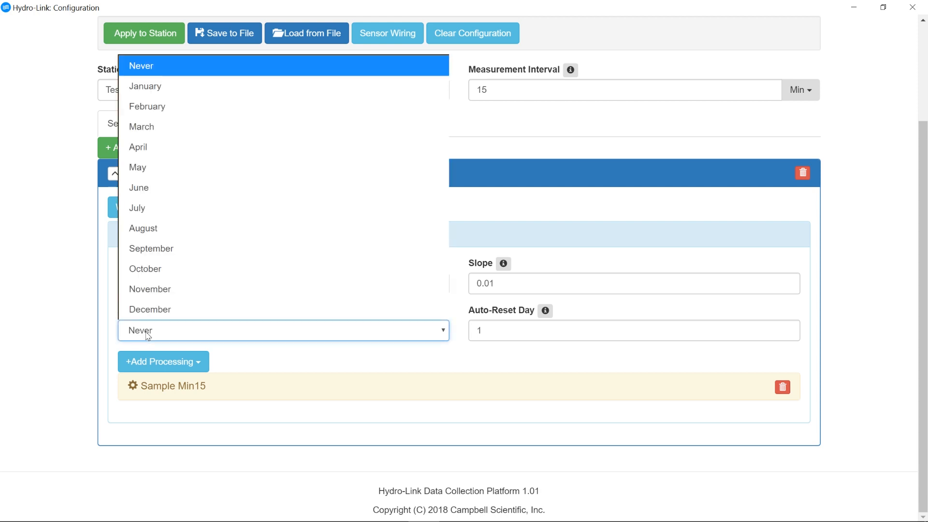
pyautogui.moveTo(145, 269)
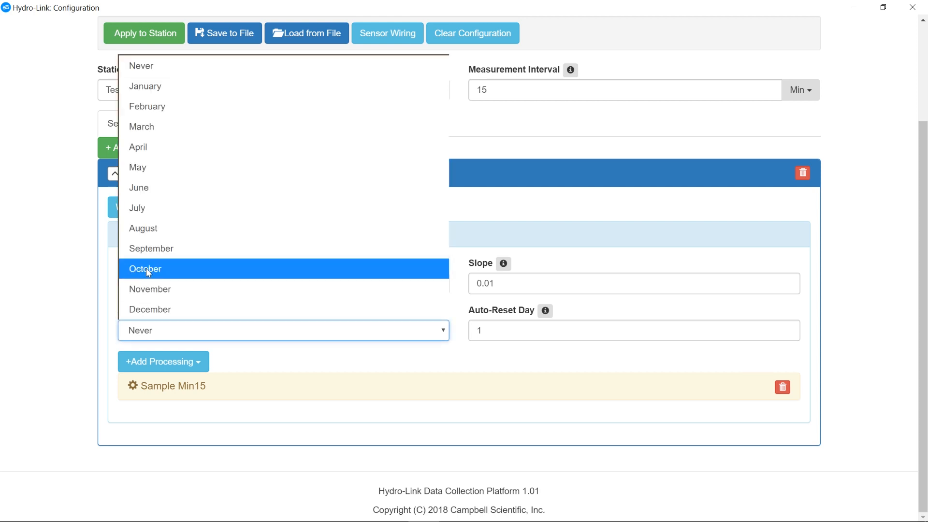
pyautogui.click(145, 269)
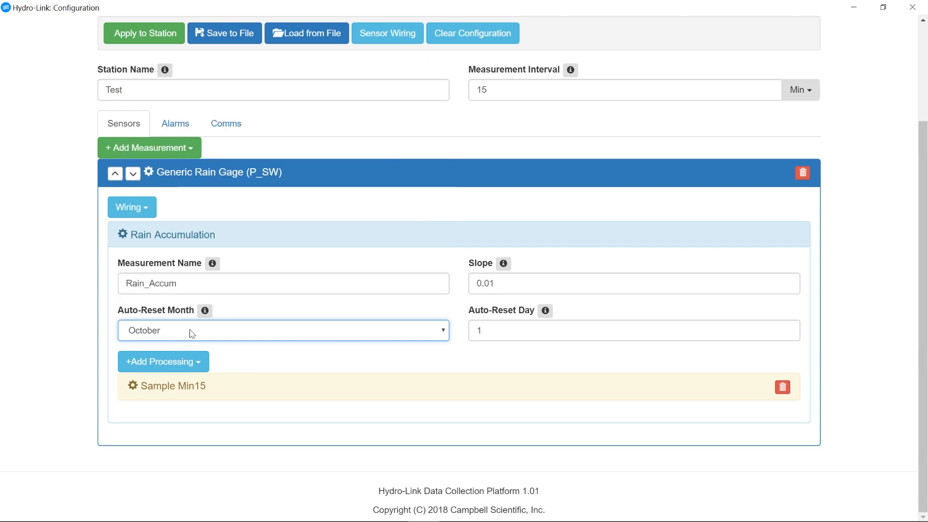
pyautogui.moveTo(324, 328)
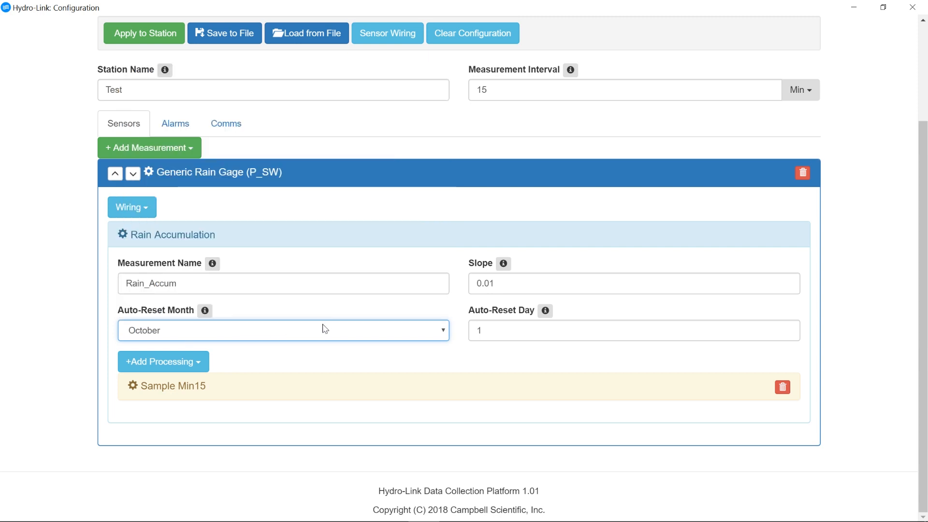
pyautogui.moveTo(163, 361)
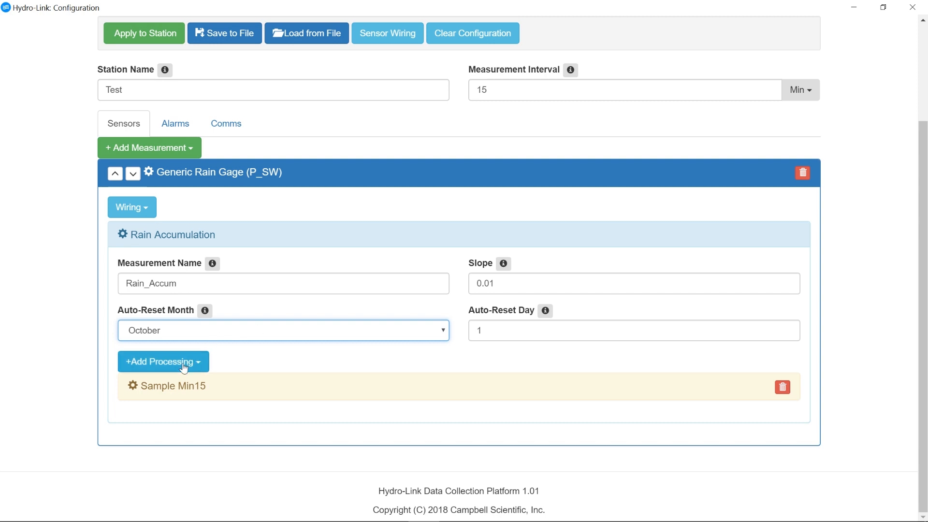
pyautogui.moveTo(218, 367)
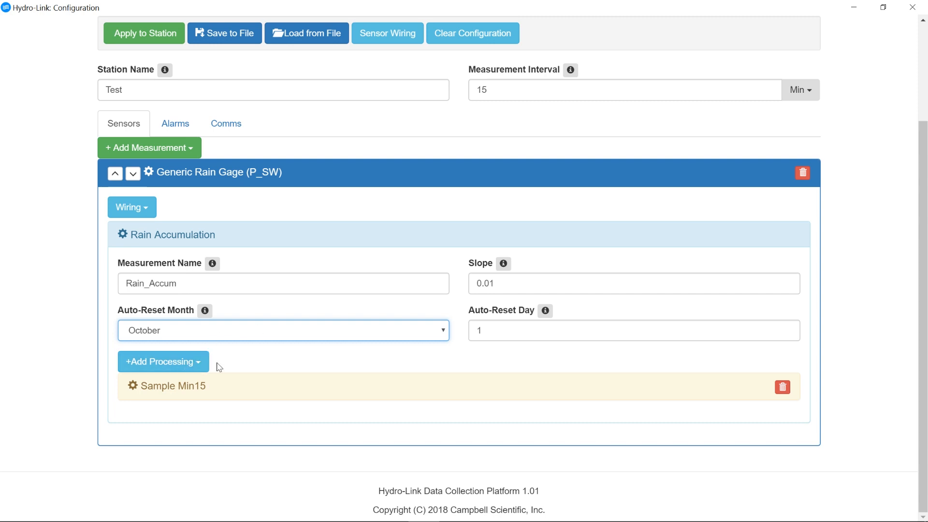
pyautogui.moveTo(184, 378)
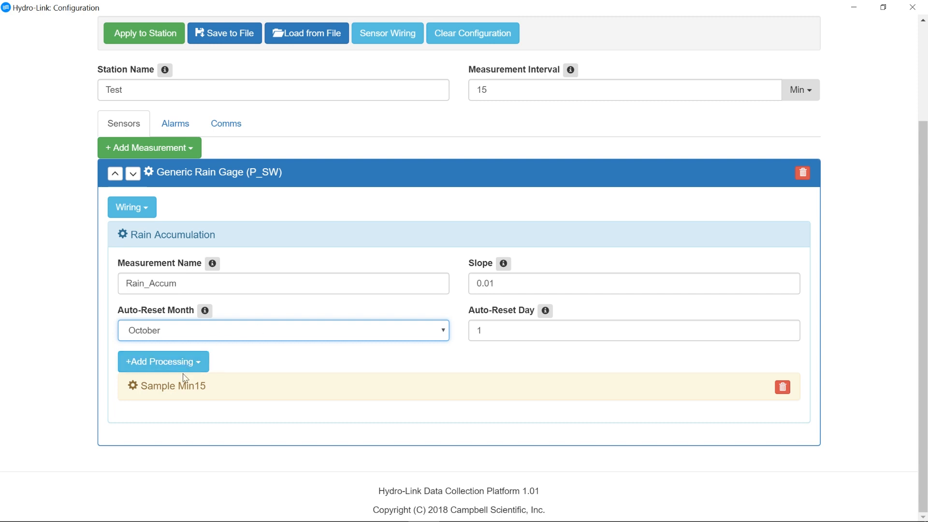
pyautogui.moveTo(189, 390)
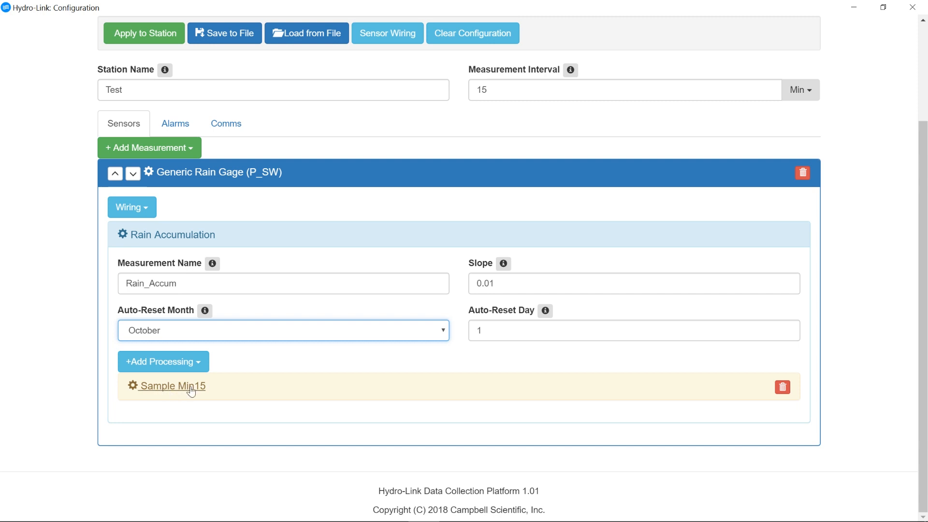
pyautogui.moveTo(199, 392)
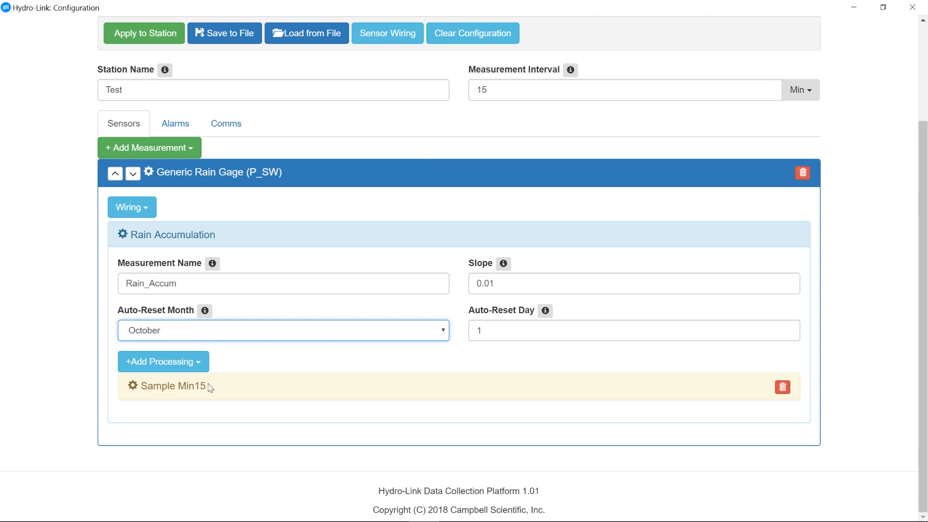
pyautogui.moveTo(166, 385)
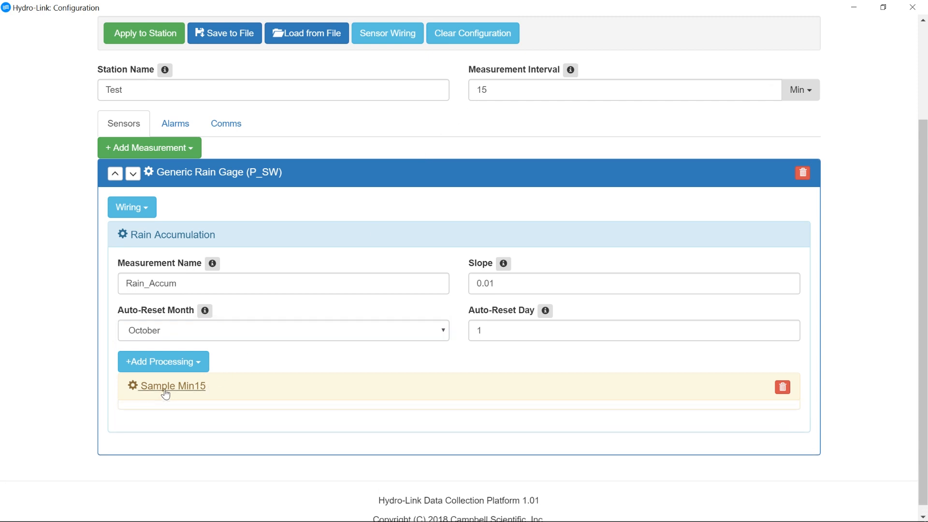
# Inspect the Sample Min15 processing and leave its interval at 0.
pyautogui.click(172, 385)
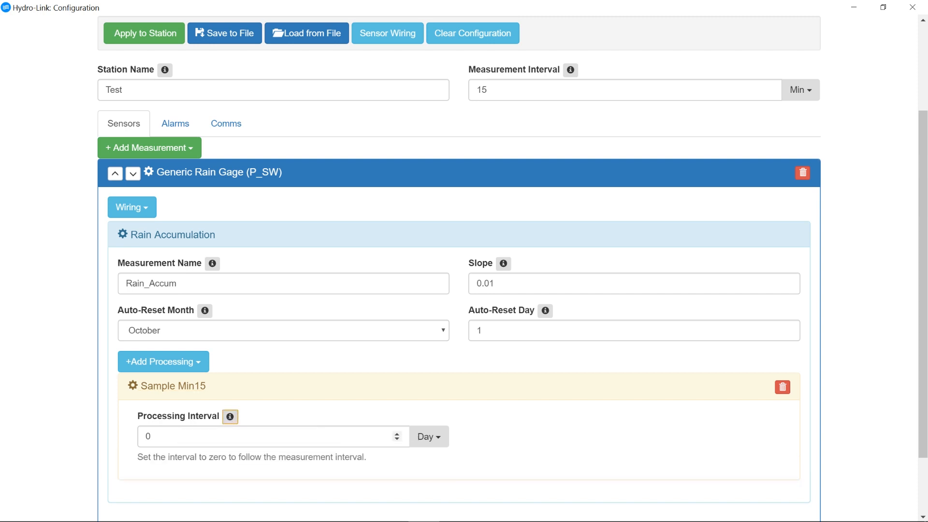
pyautogui.moveTo(237, 468)
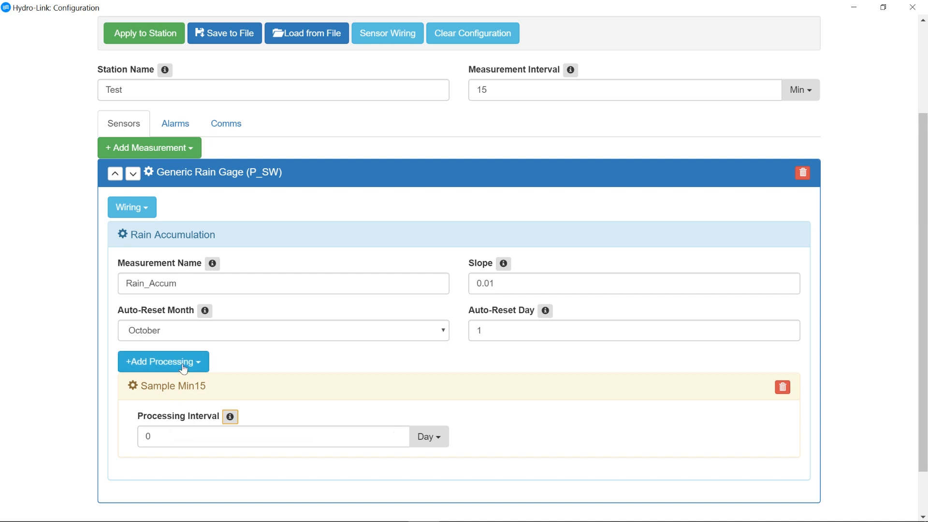
pyautogui.moveTo(178, 385)
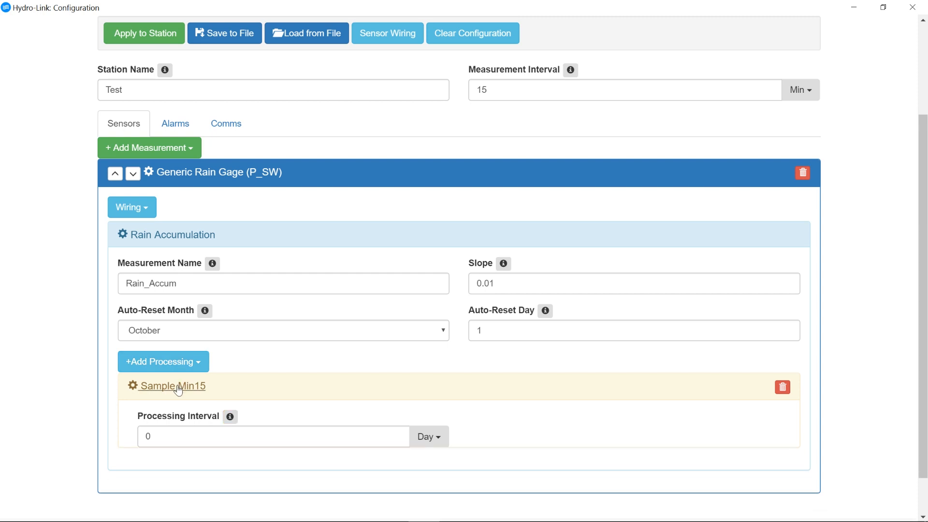
pyautogui.click(172, 385)
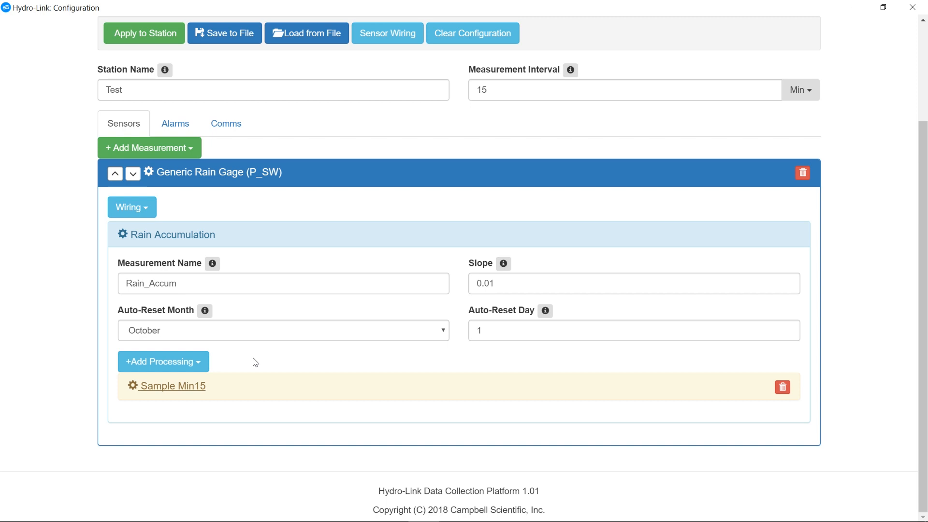
pyautogui.moveTo(172, 391)
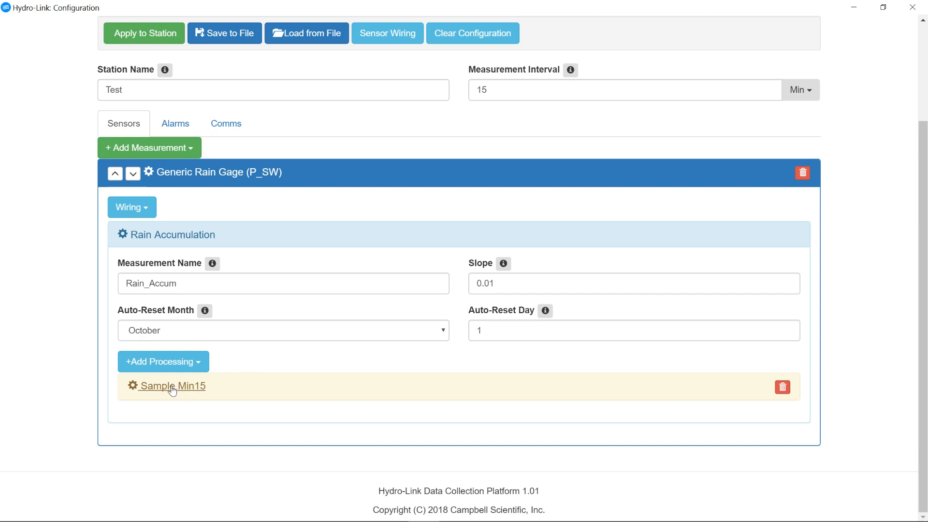
pyautogui.moveTo(189, 392)
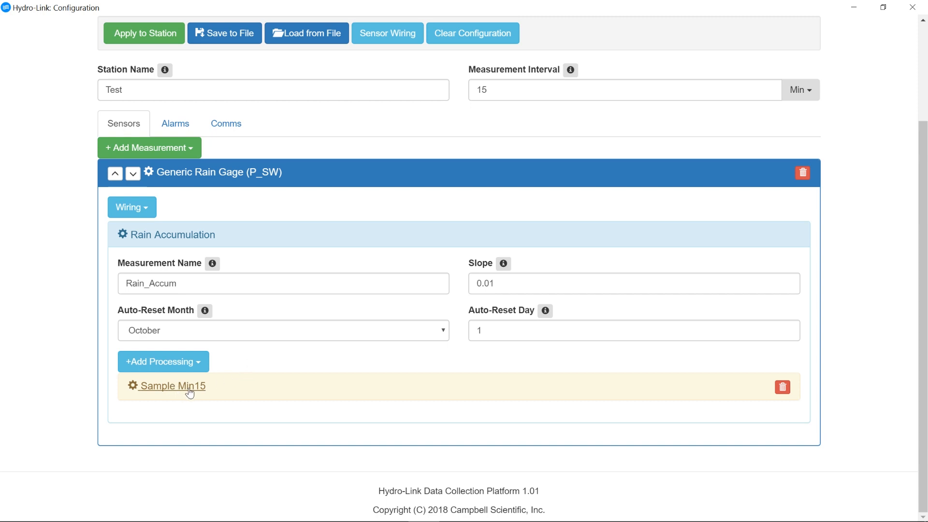
pyautogui.moveTo(208, 392)
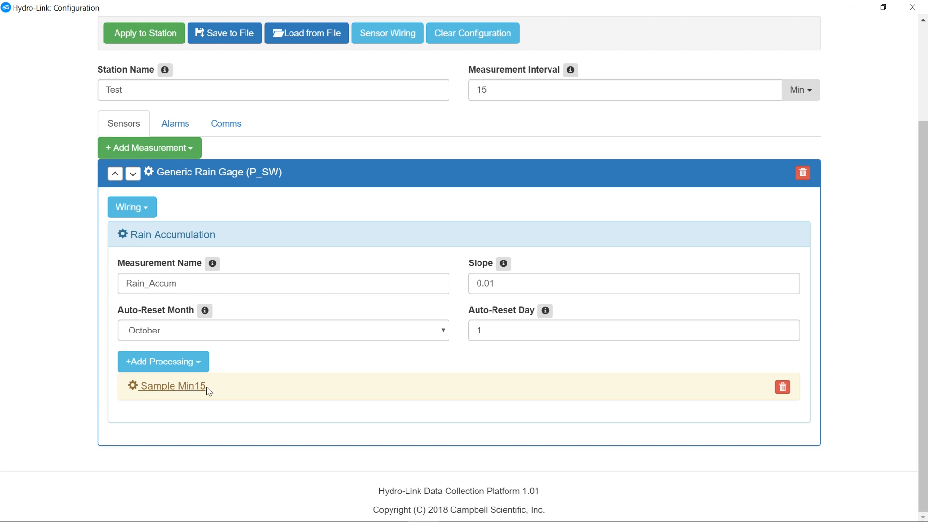
pyautogui.moveTo(782, 387)
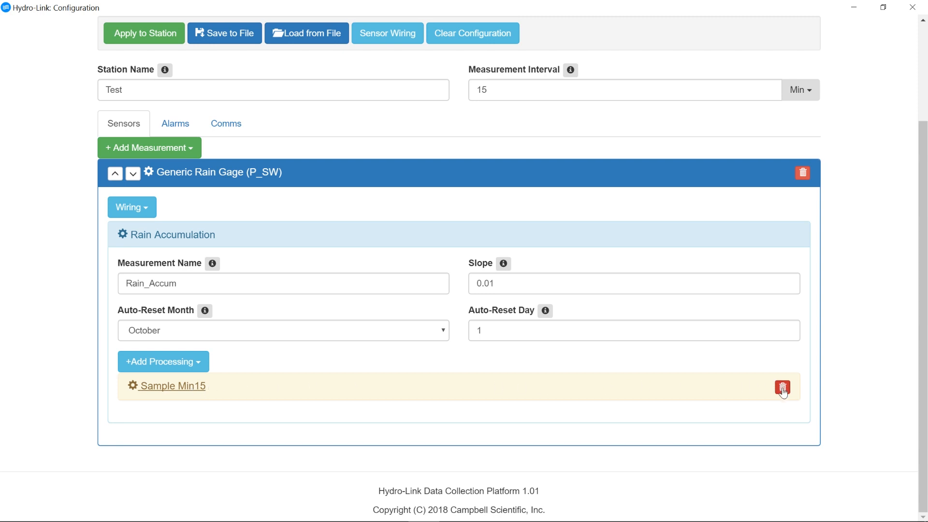
pyautogui.moveTo(772, 231)
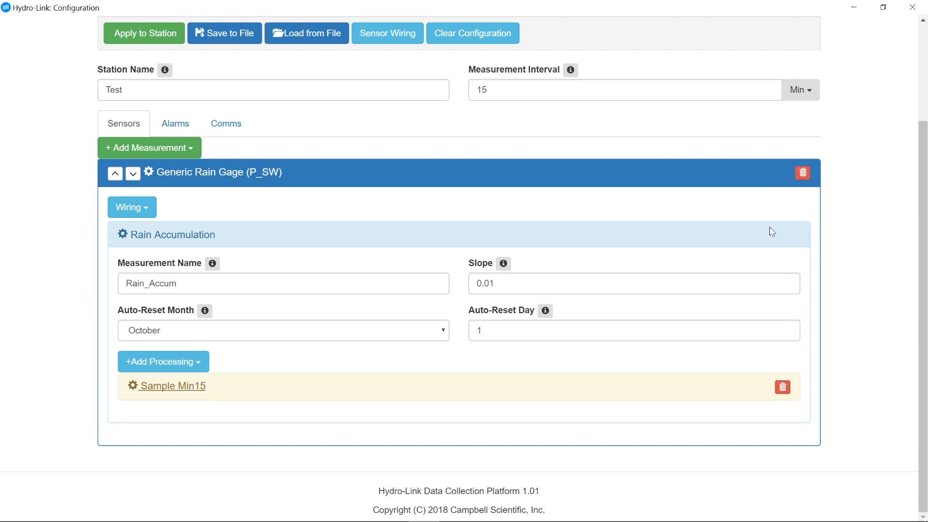
pyautogui.moveTo(319, 214)
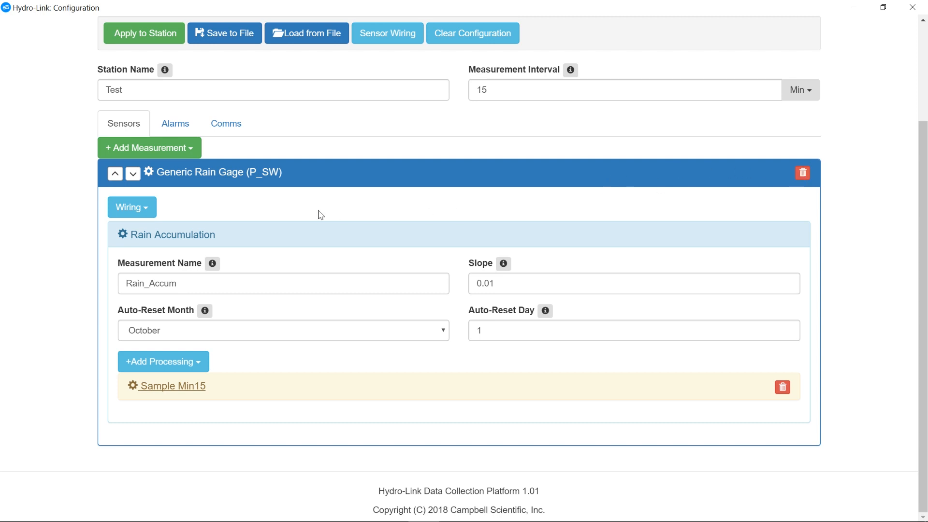
pyautogui.moveTo(132, 207)
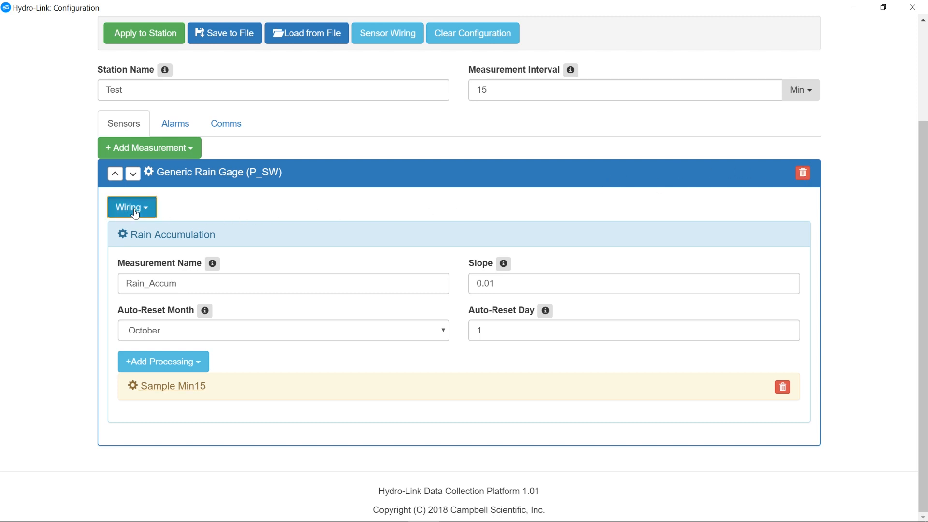
pyautogui.click(129, 206)
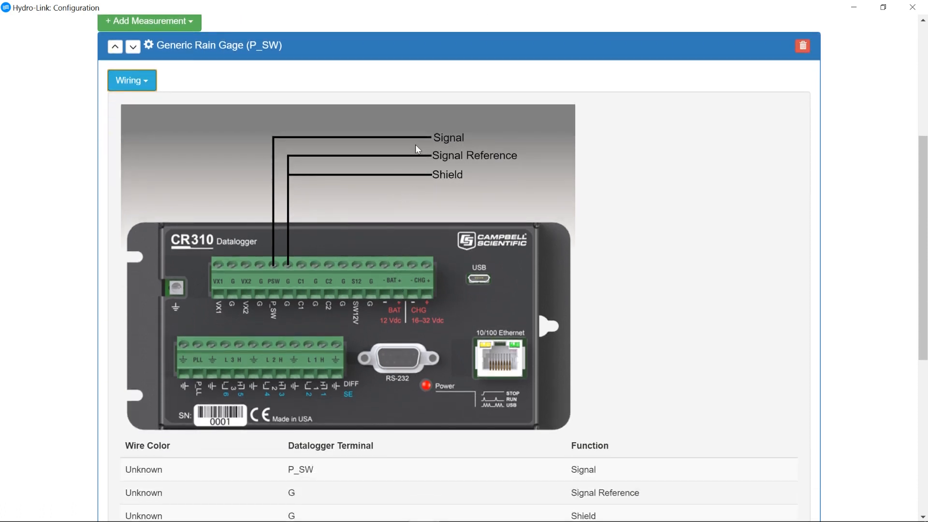
pyautogui.moveTo(306, 248)
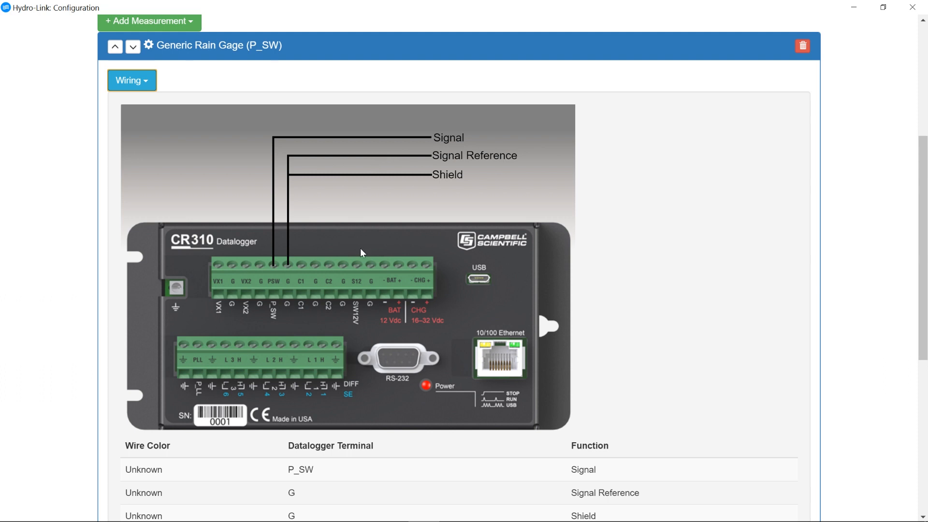
pyautogui.scroll(-3)
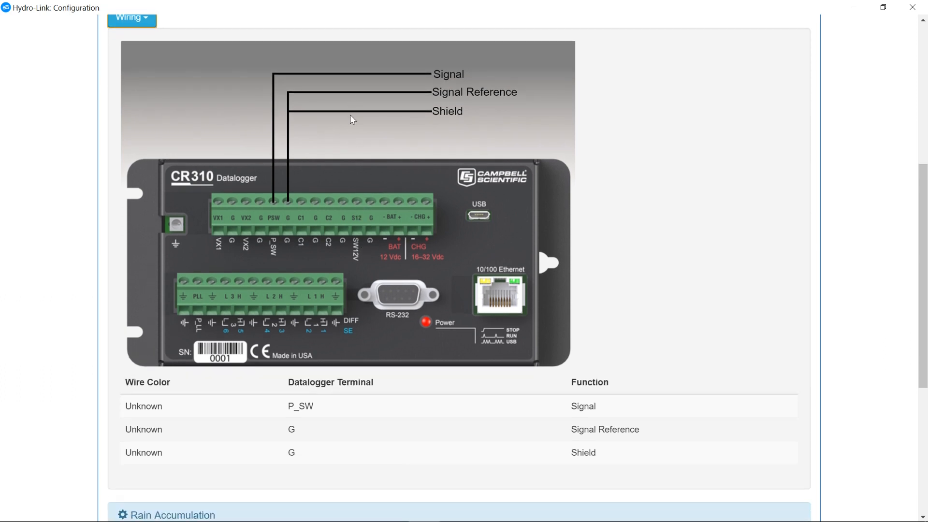
pyautogui.scroll(-3)
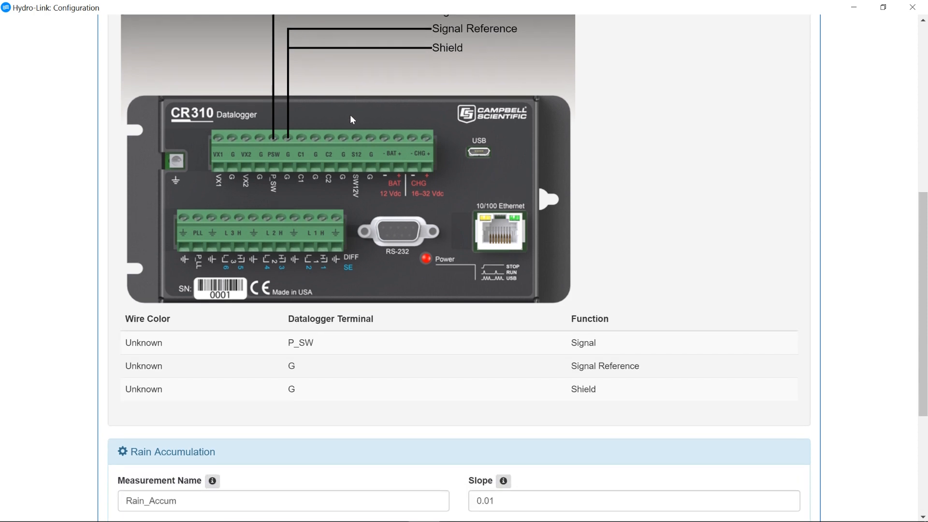
pyautogui.moveTo(218, 359)
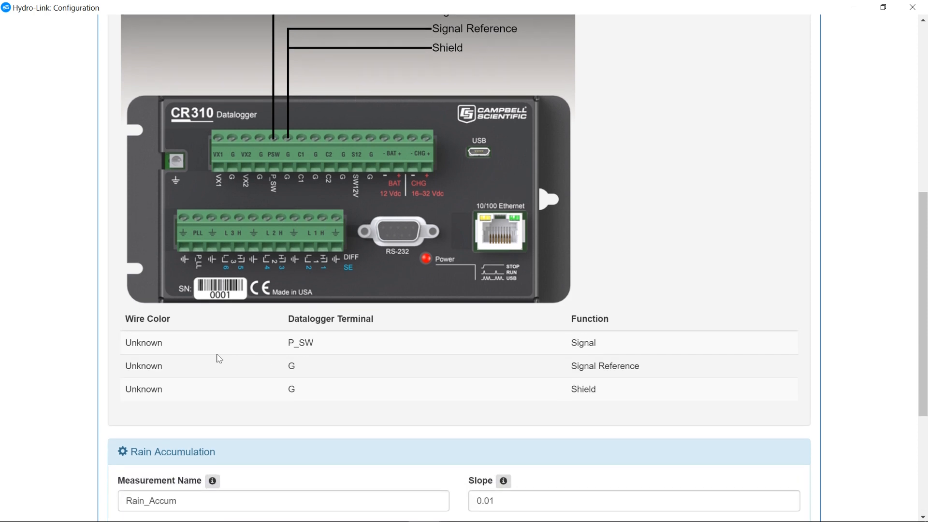
pyautogui.moveTo(367, 394)
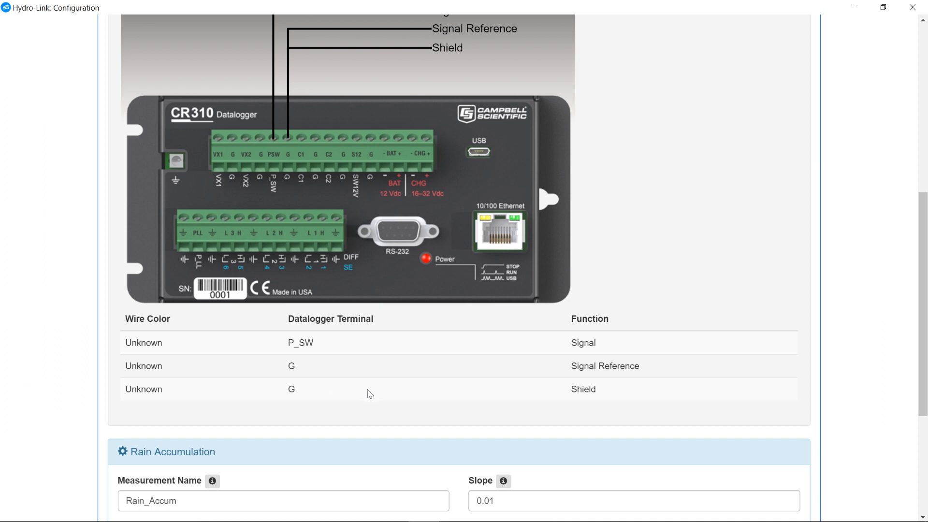
pyautogui.moveTo(378, 389)
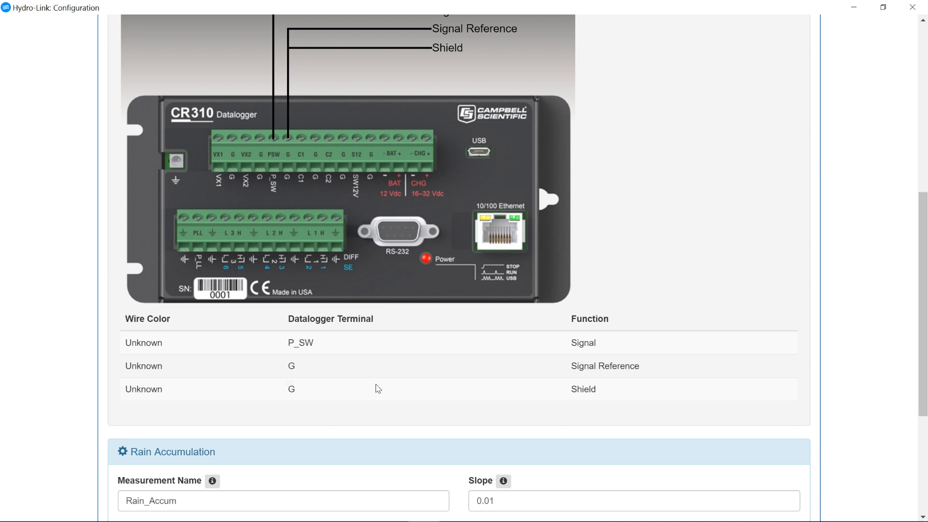
pyautogui.moveTo(359, 359)
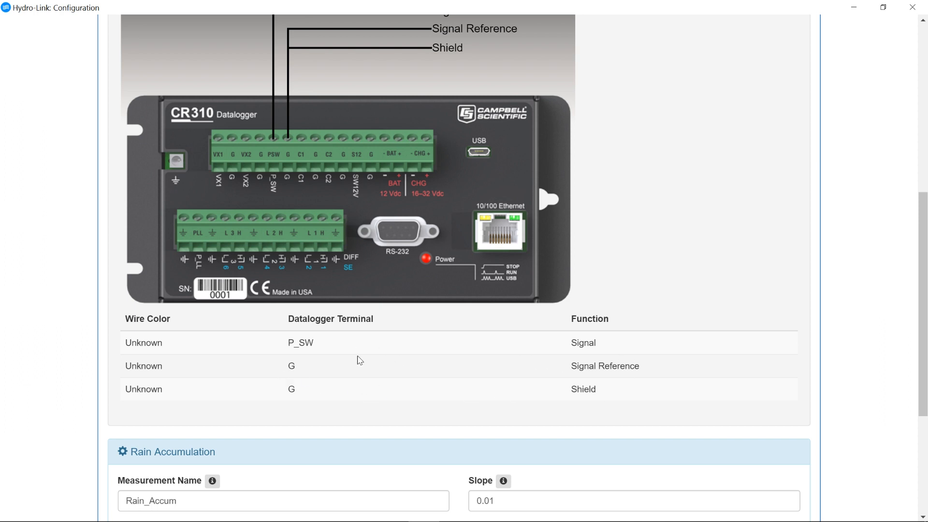
pyautogui.scroll(3)
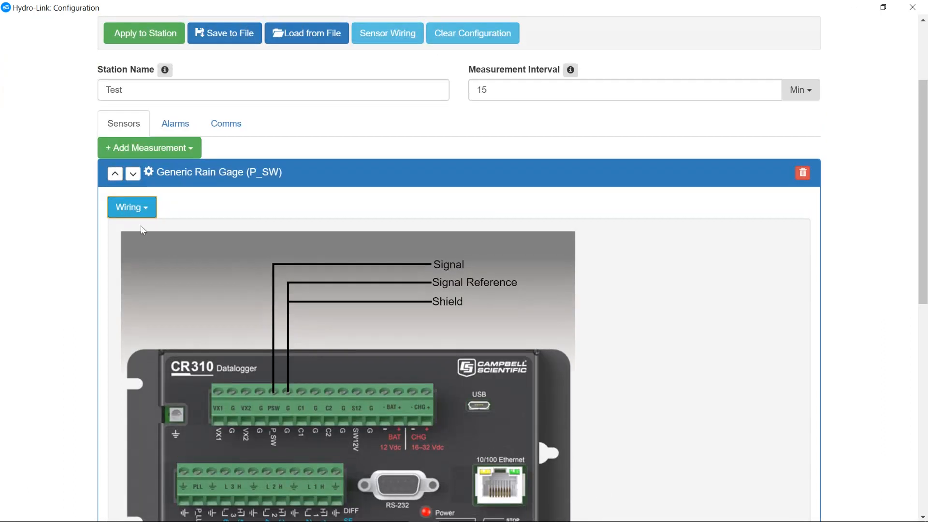
pyautogui.click(127, 207)
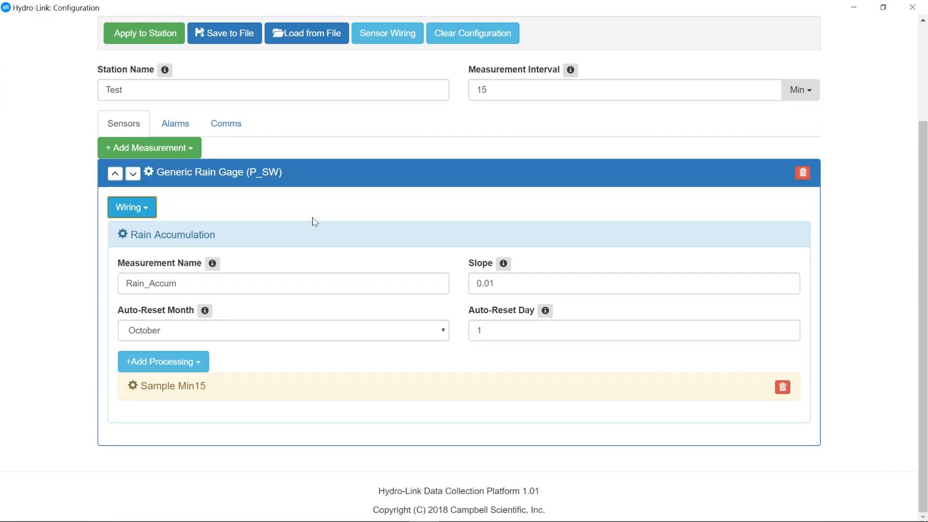
pyautogui.moveTo(214, 175)
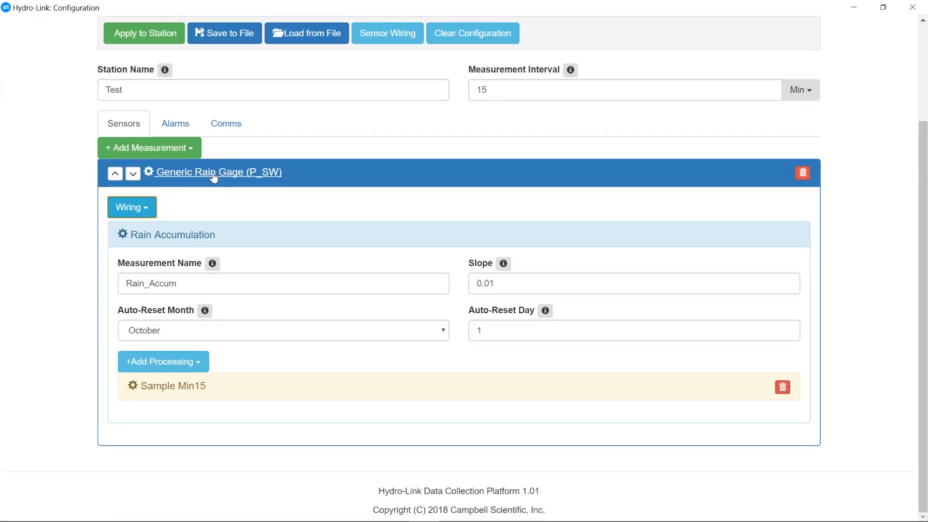
# Collapse the rain gauge panel and list the radar sensors CS475A (C1) and (C2).
pyautogui.click(217, 171)
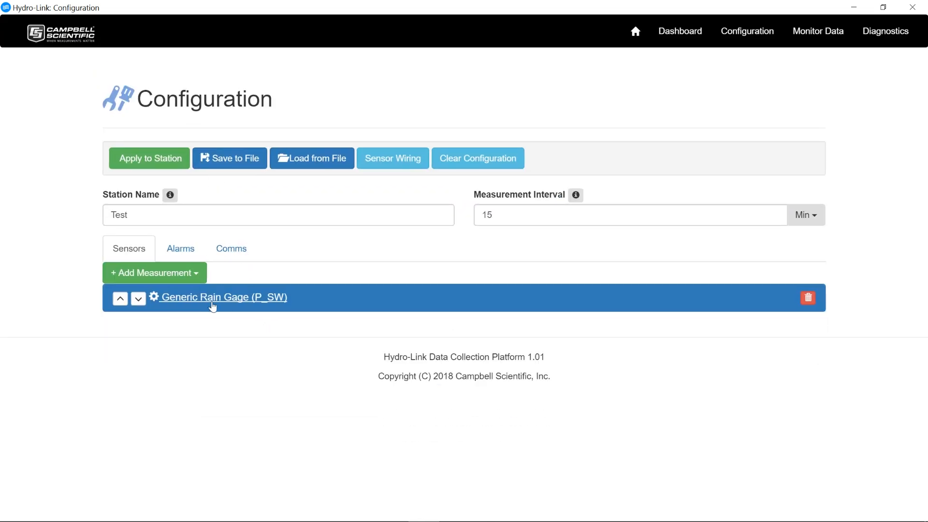
pyautogui.moveTo(177, 280)
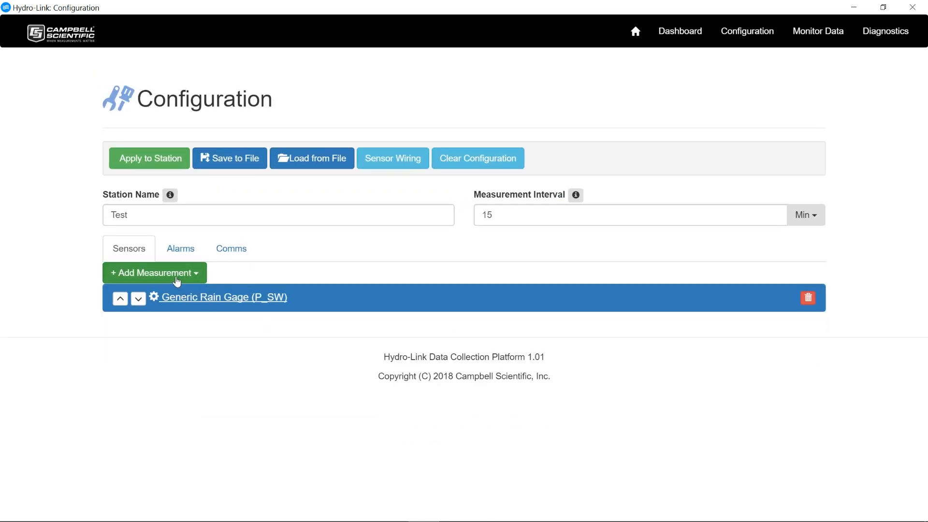
pyautogui.click(154, 272)
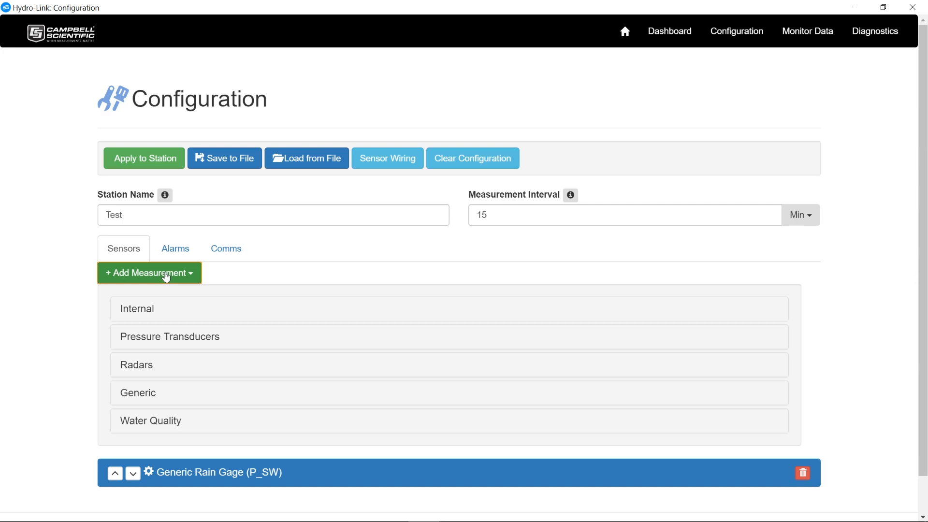
pyautogui.moveTo(170, 337)
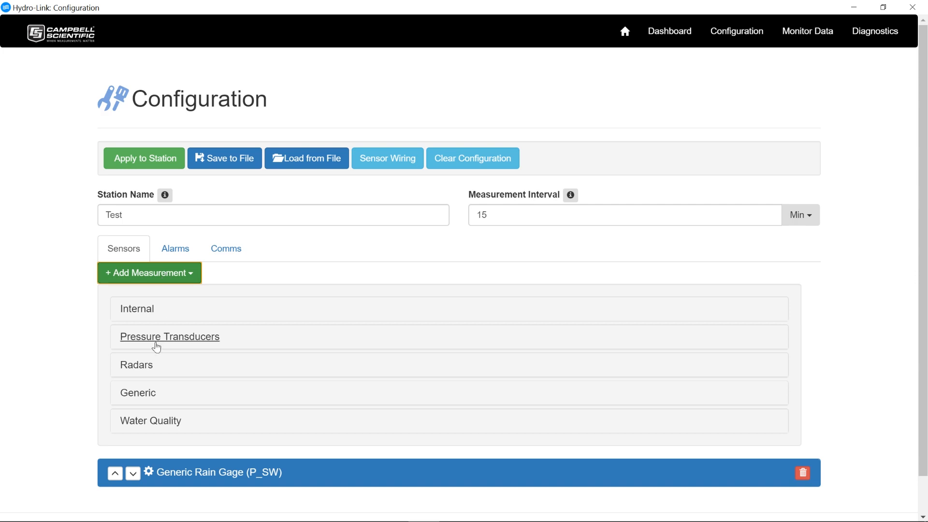
pyautogui.click(137, 364)
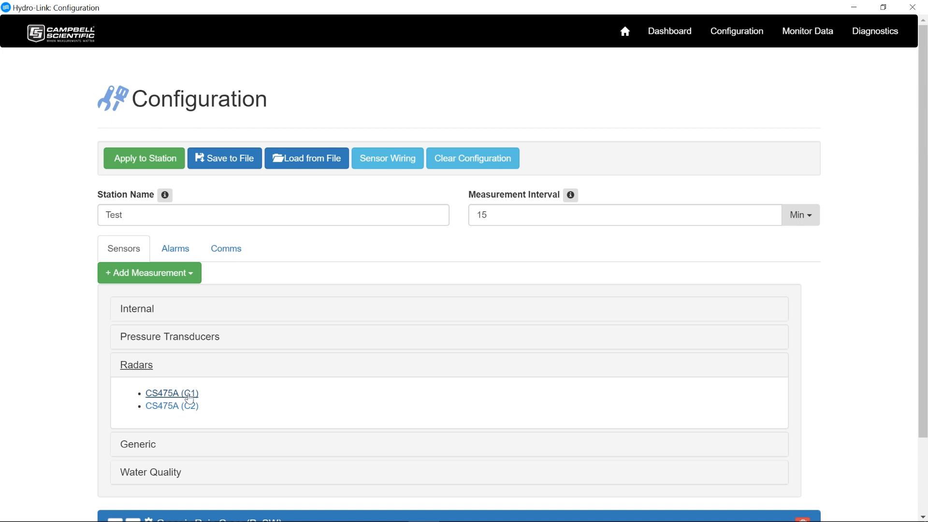
pyautogui.moveTo(169, 396)
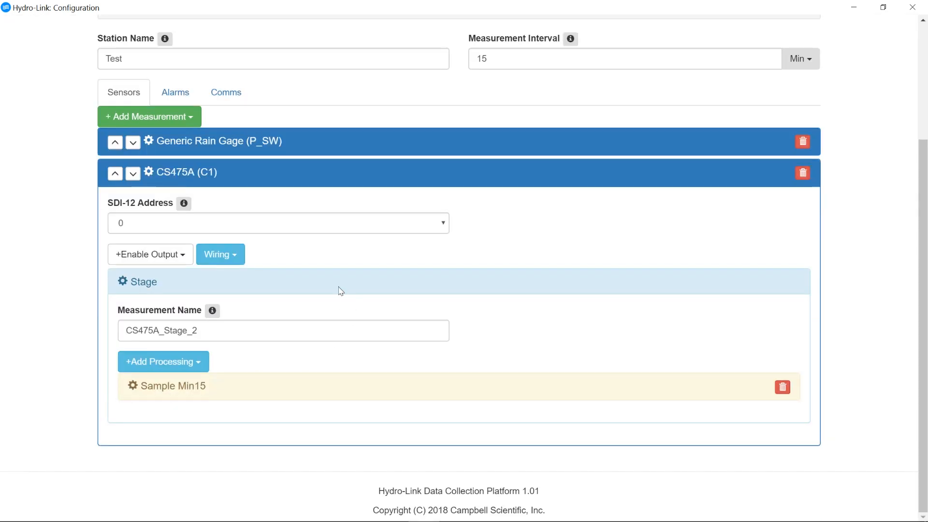
# Set the CS475A SDI-12 address to 1 and start renaming its measurement.
pyautogui.click(279, 223)
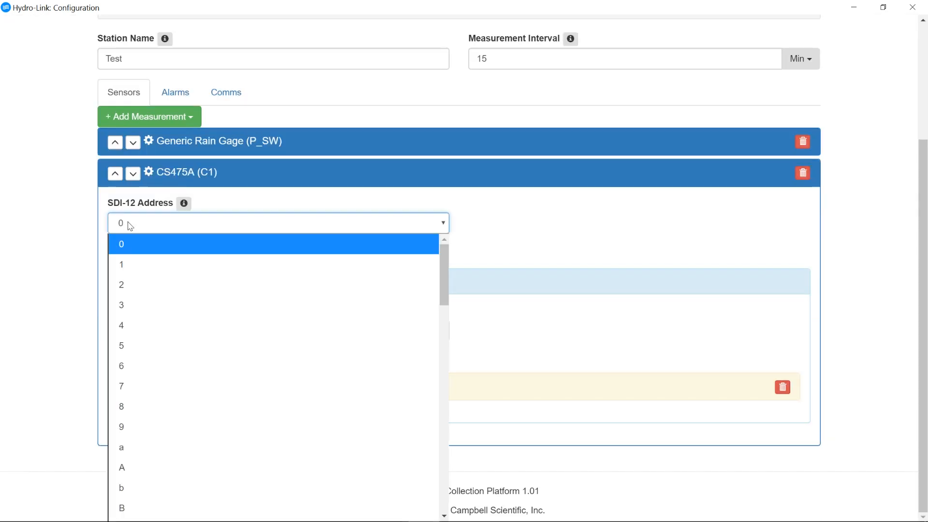
pyautogui.click(121, 264)
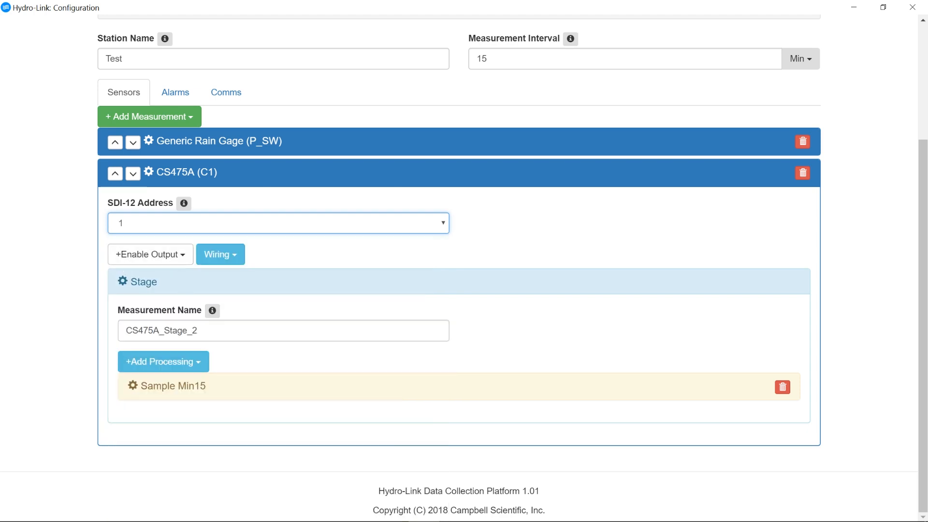
pyautogui.press('backspace')
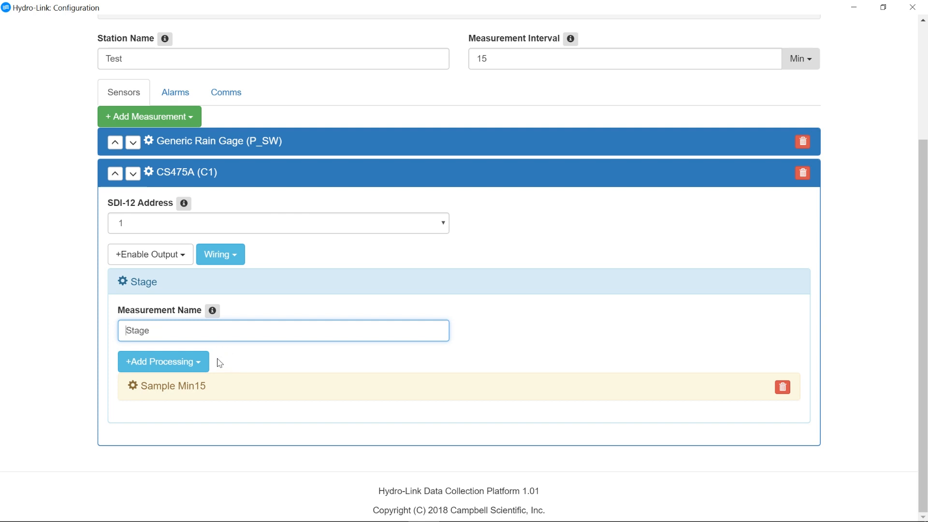
pyautogui.moveTo(164, 385)
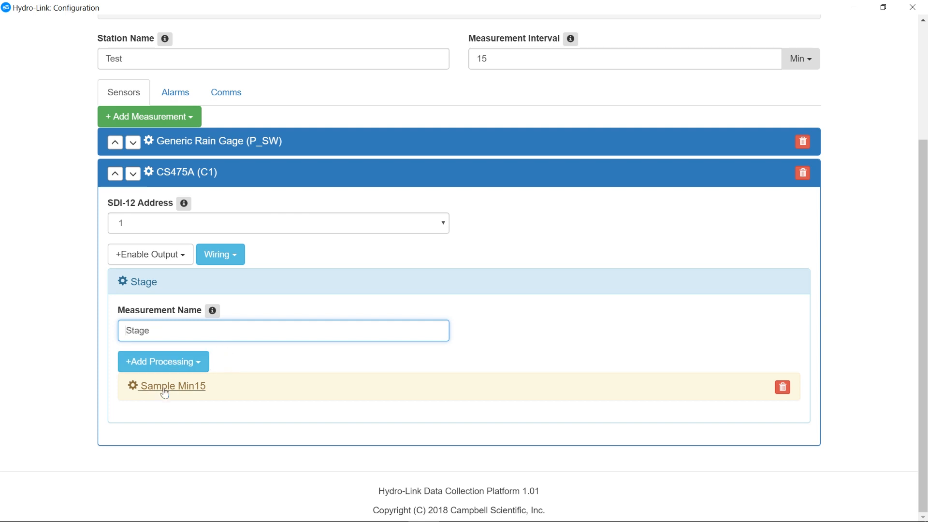
pyautogui.moveTo(200, 392)
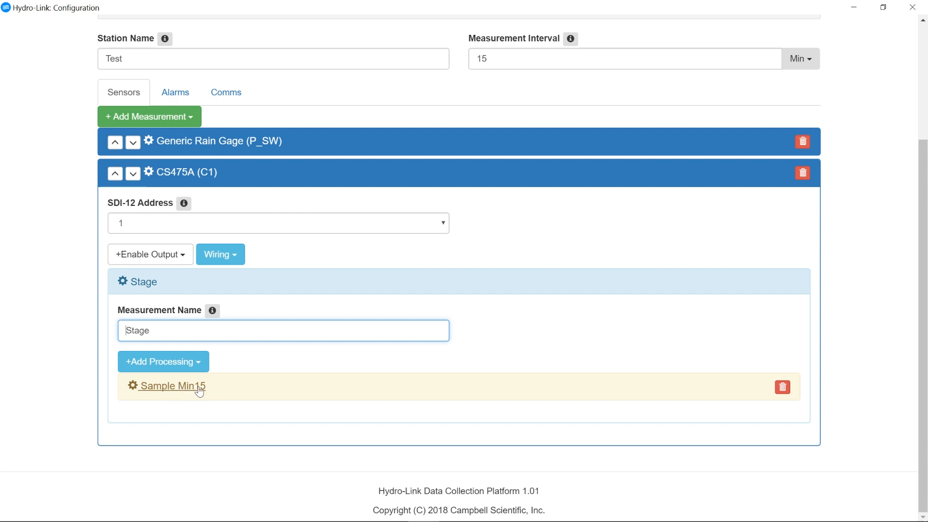
pyautogui.moveTo(456, 117)
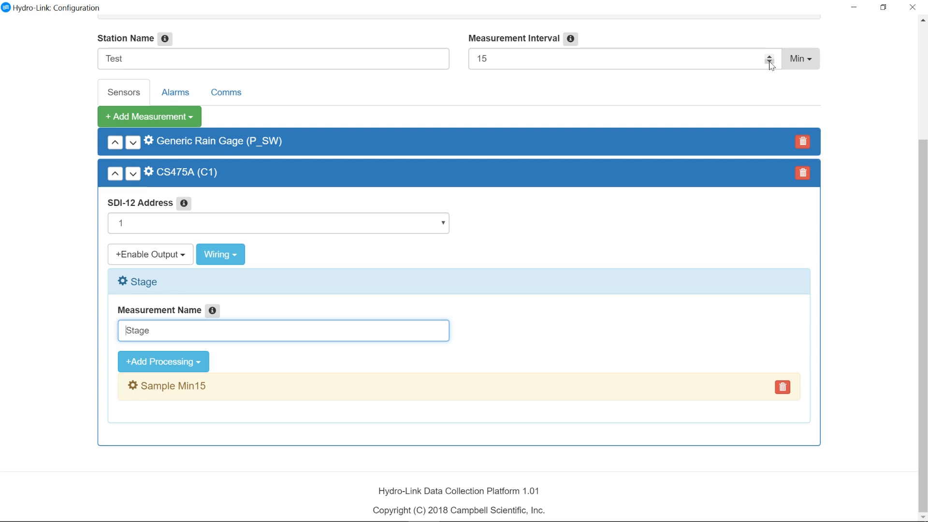
pyautogui.click(769, 62)
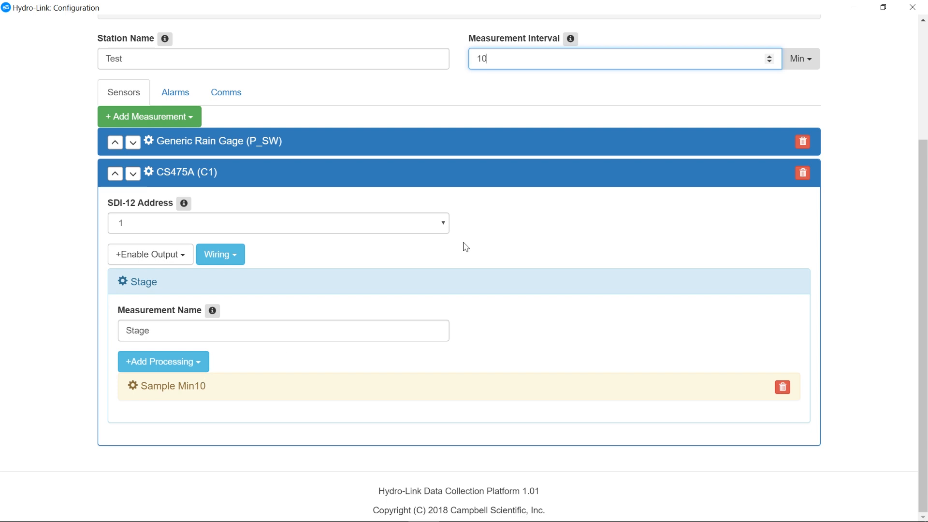
pyautogui.click(769, 54)
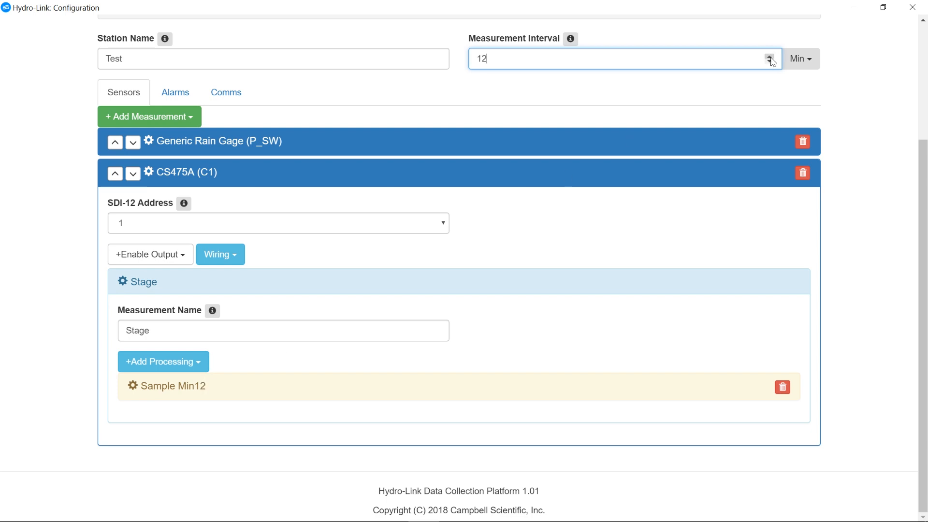
pyautogui.click(770, 55)
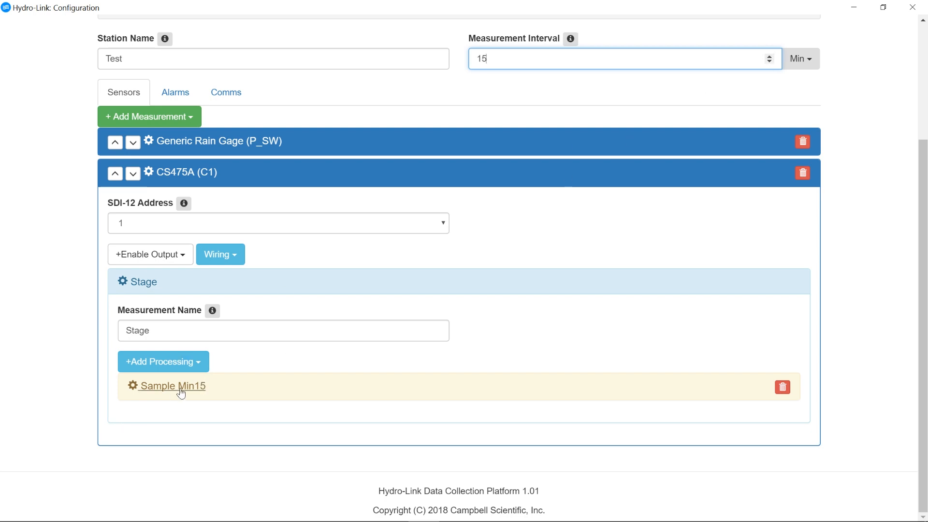
pyautogui.click(177, 385)
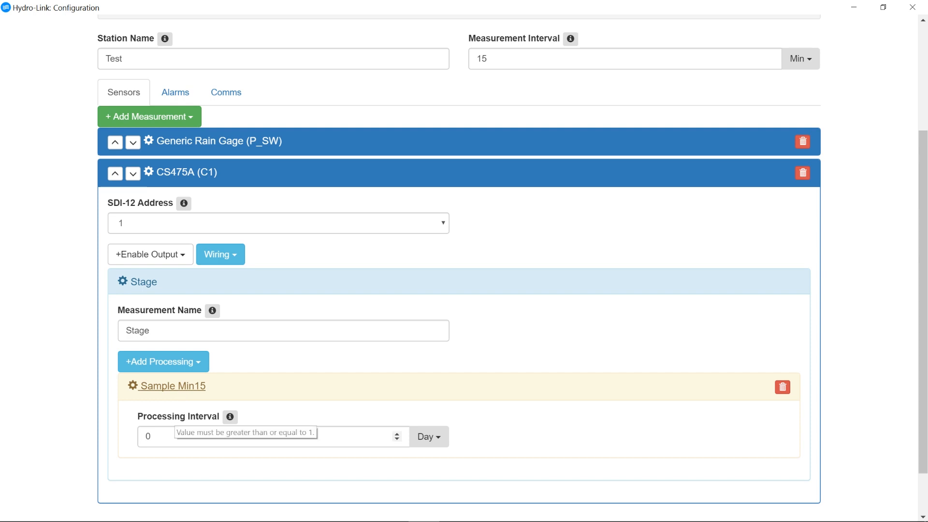
pyautogui.moveTo(505, 119)
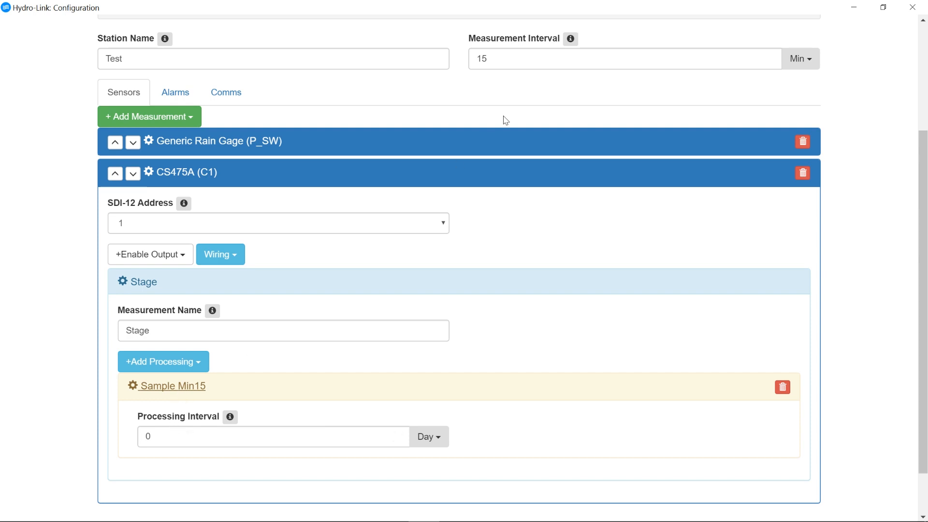
pyautogui.moveTo(175, 426)
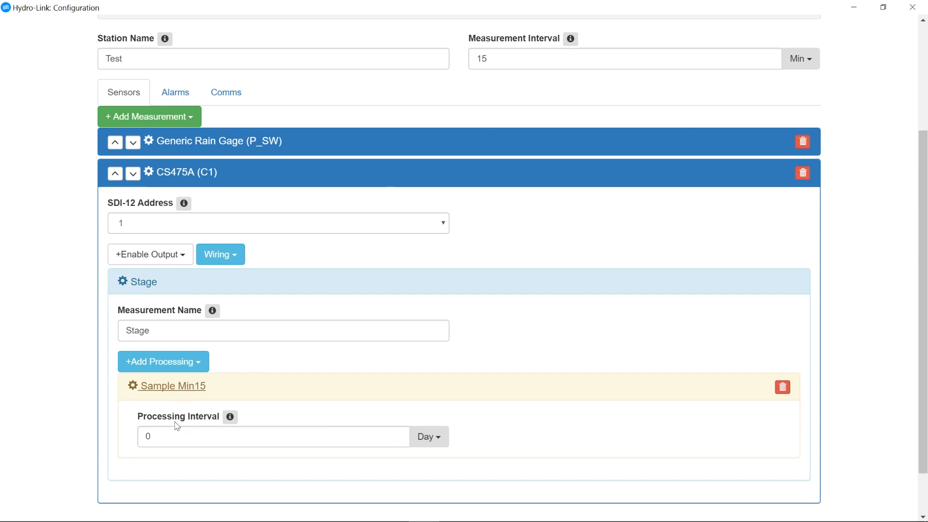
pyautogui.moveTo(193, 393)
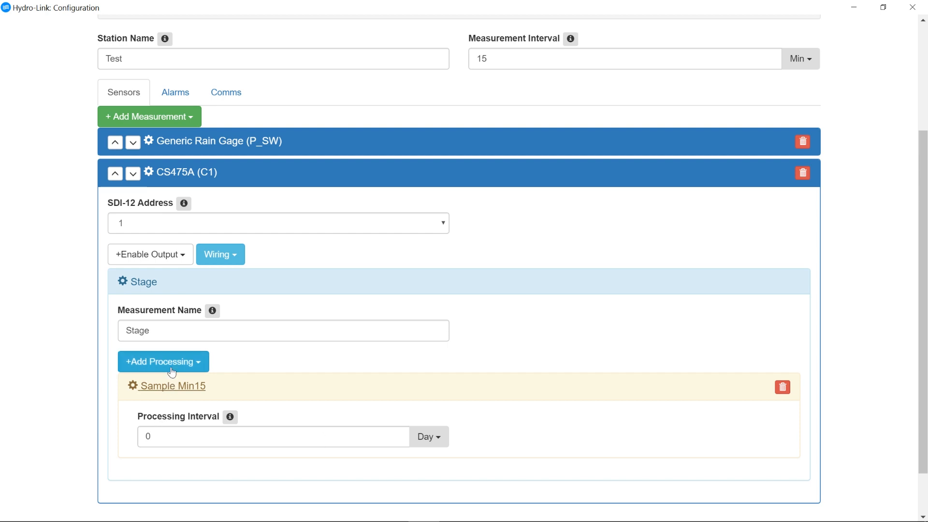
pyautogui.click(172, 385)
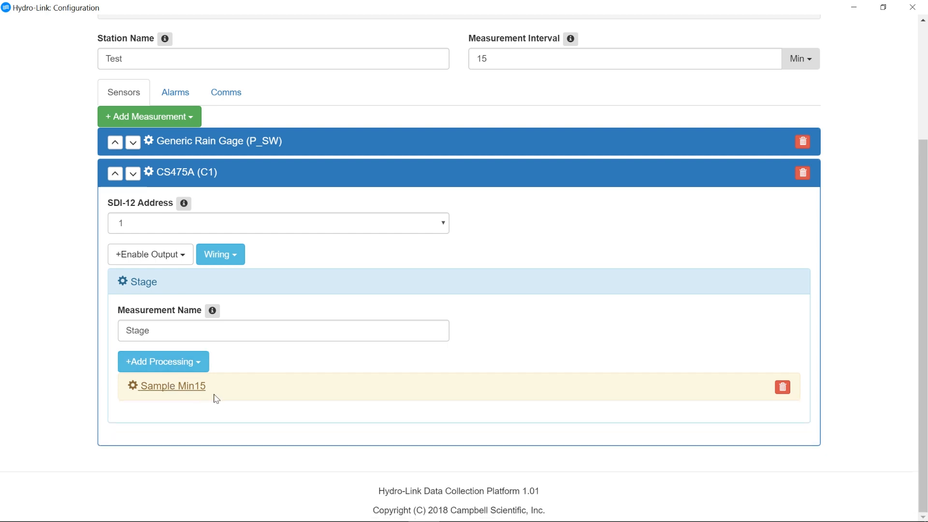
# Add an hourly Average processing to Stage, then delete it again.
pyautogui.click(163, 361)
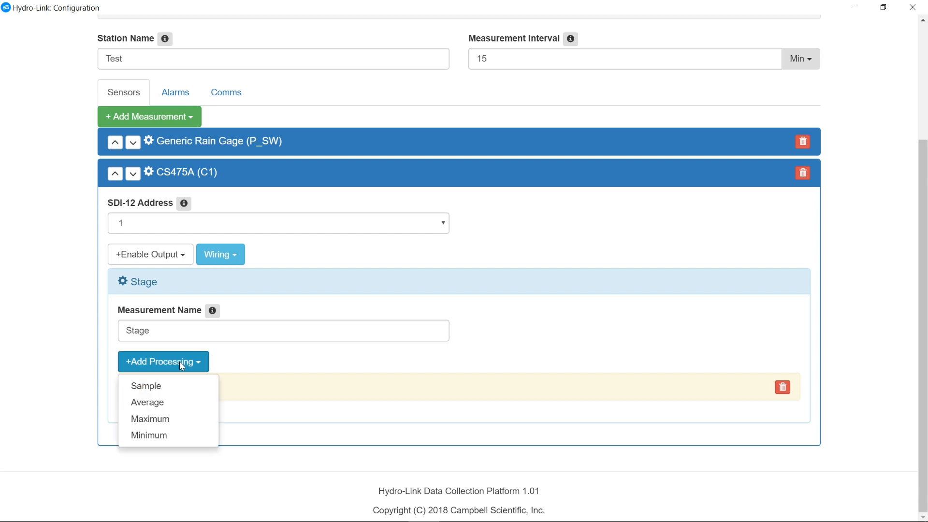
pyautogui.moveTo(149, 420)
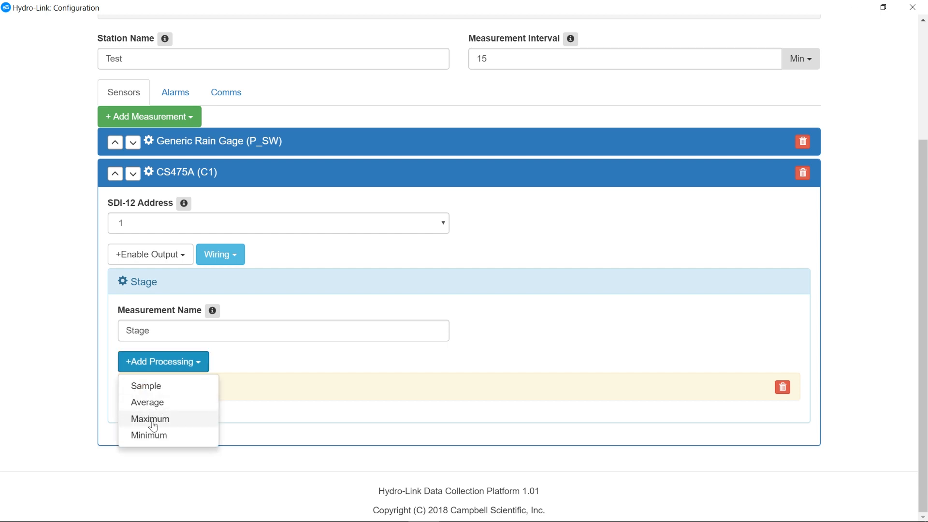
pyautogui.moveTo(153, 408)
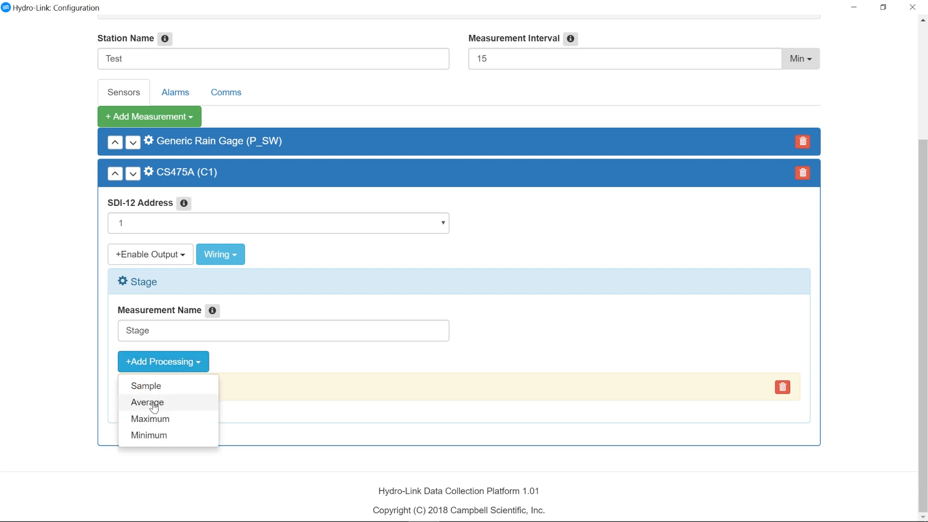
pyautogui.click(147, 402)
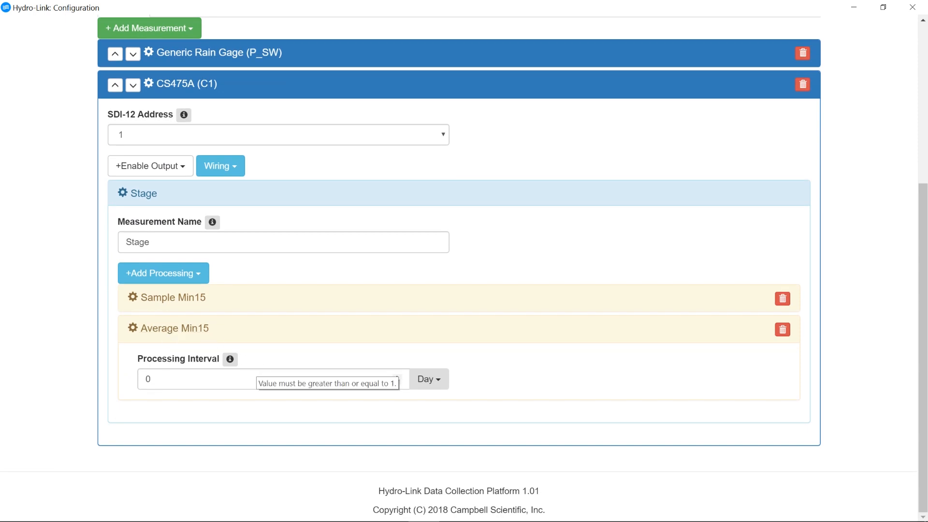
pyautogui.click(428, 379)
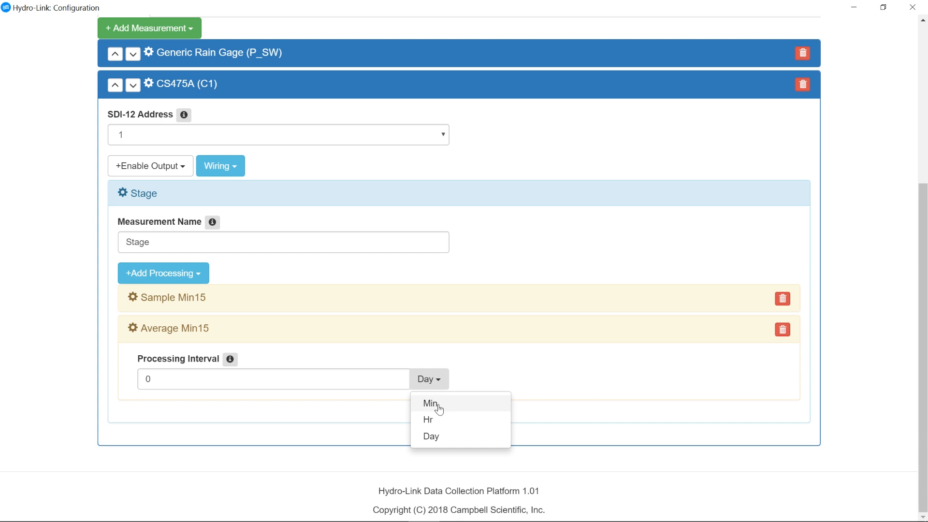
pyautogui.scroll(3)
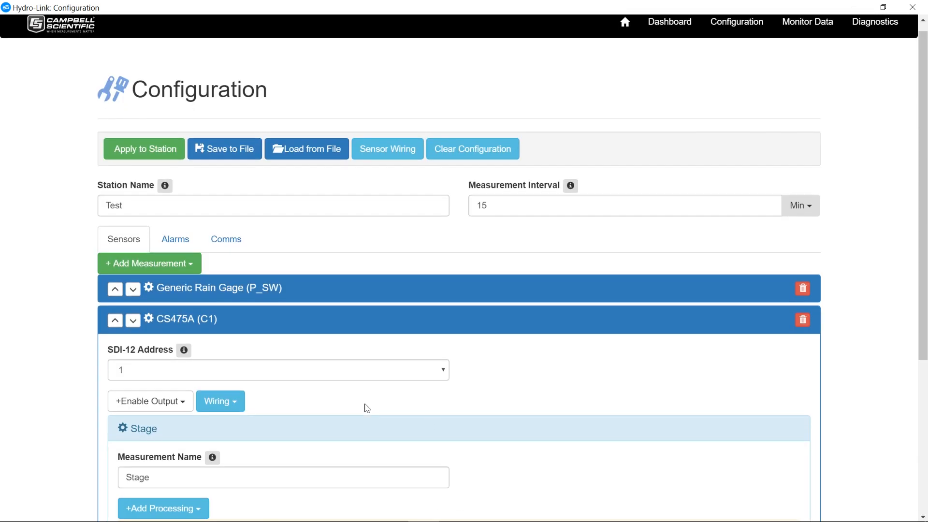
pyautogui.scroll(-3)
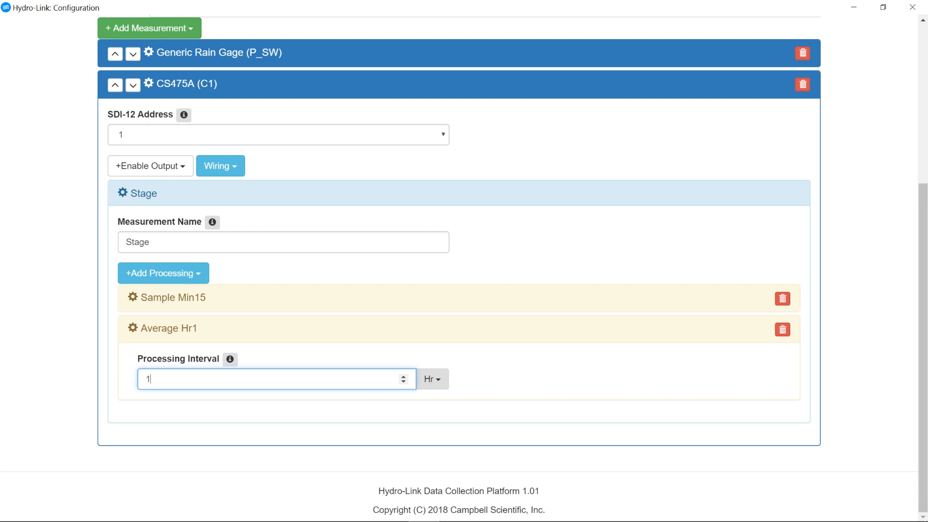
pyautogui.moveTo(217, 332)
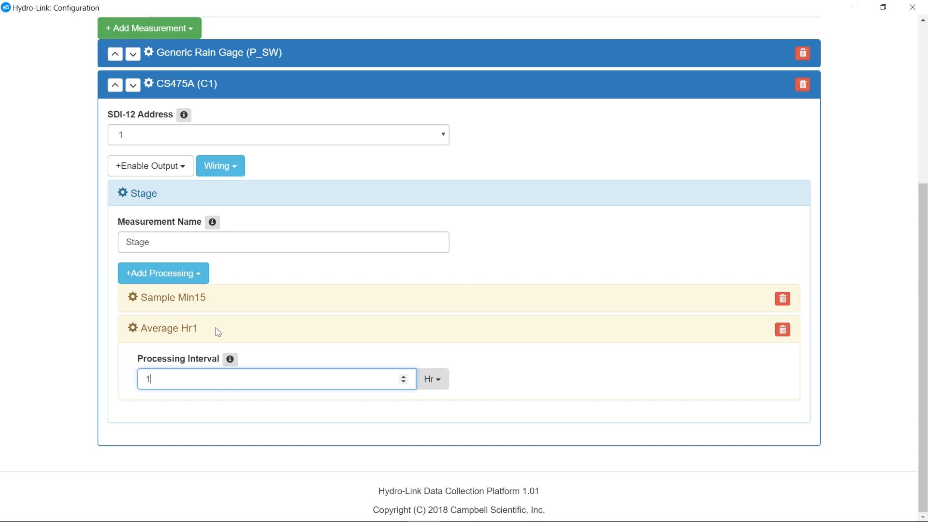
pyautogui.moveTo(596, 332)
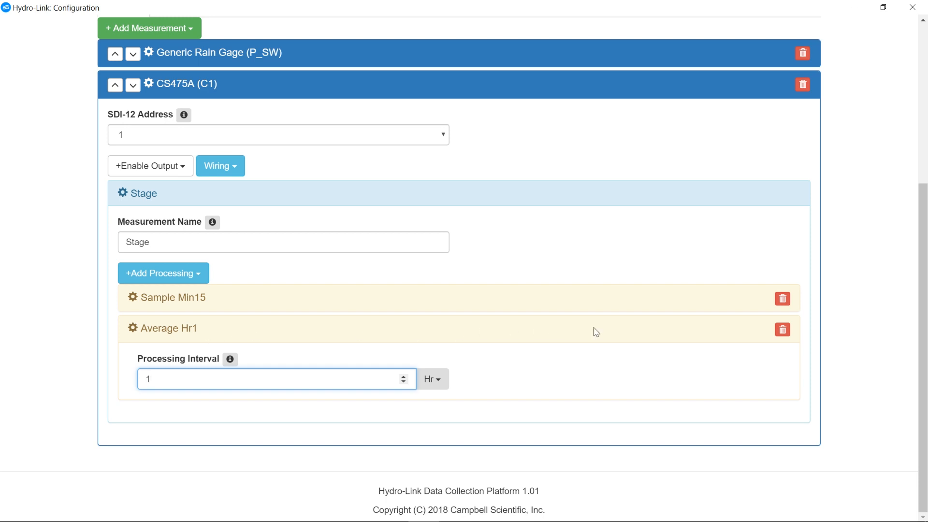
pyautogui.moveTo(783, 330)
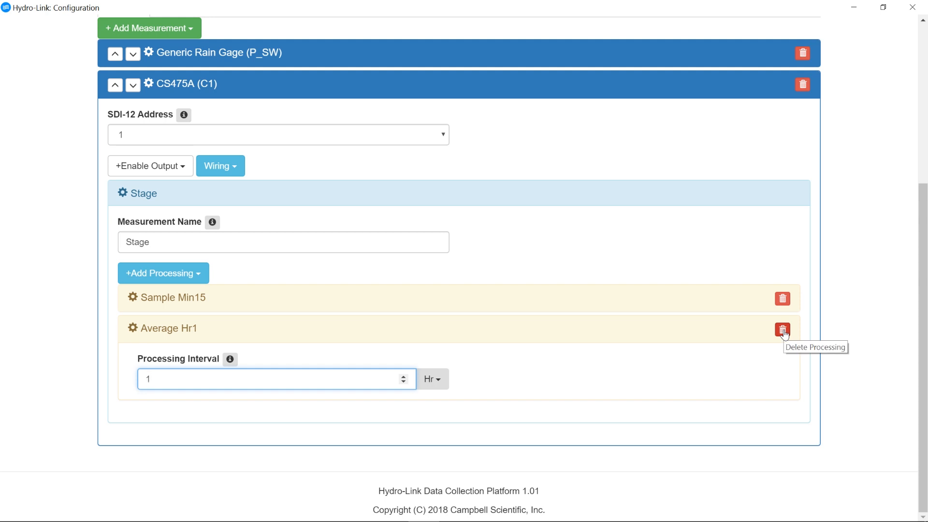
pyautogui.click(782, 330)
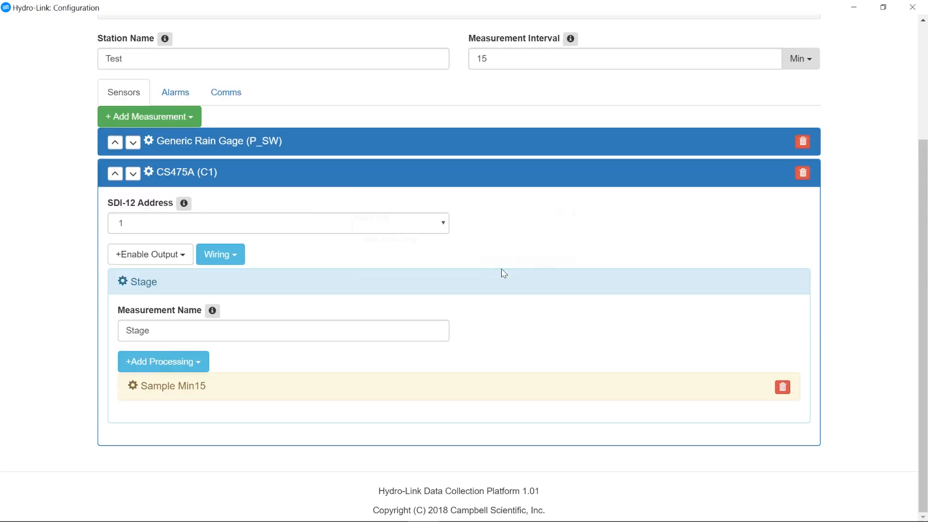
pyautogui.moveTo(154, 214)
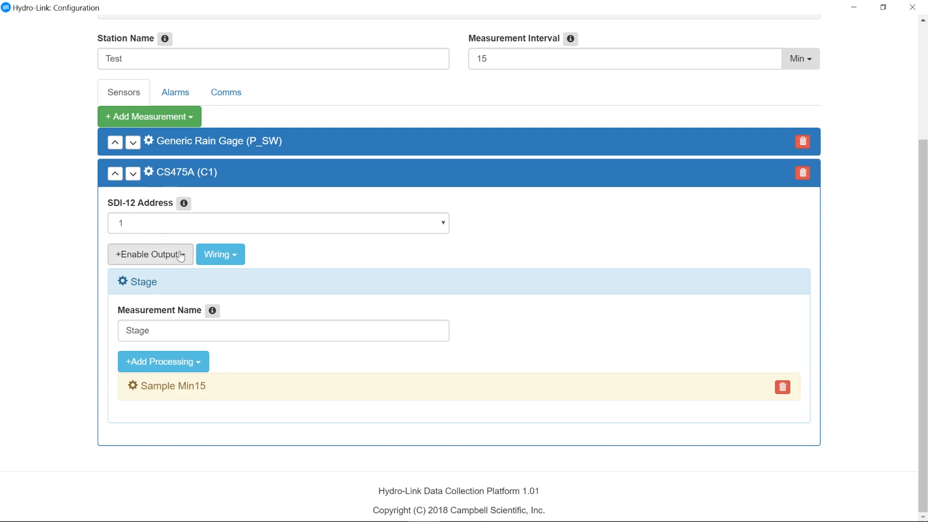
pyautogui.moveTo(190, 172)
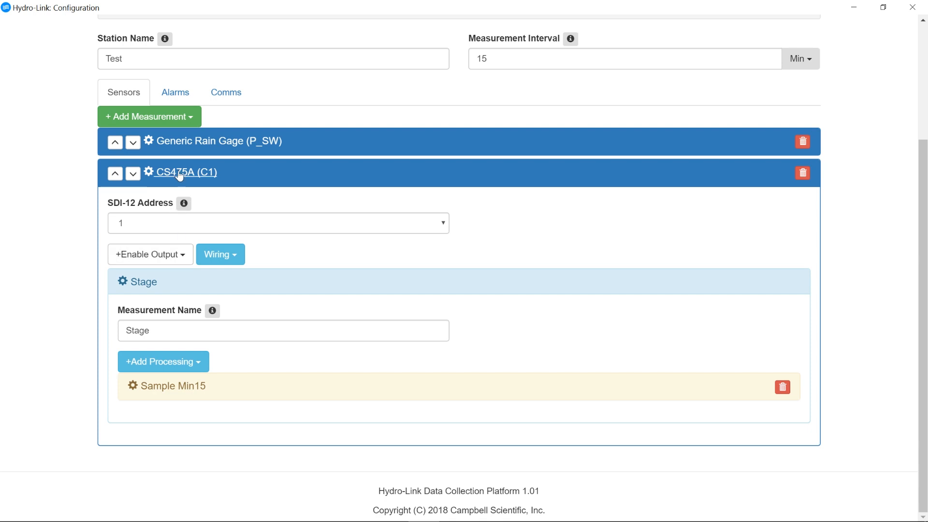
pyautogui.moveTo(150, 254)
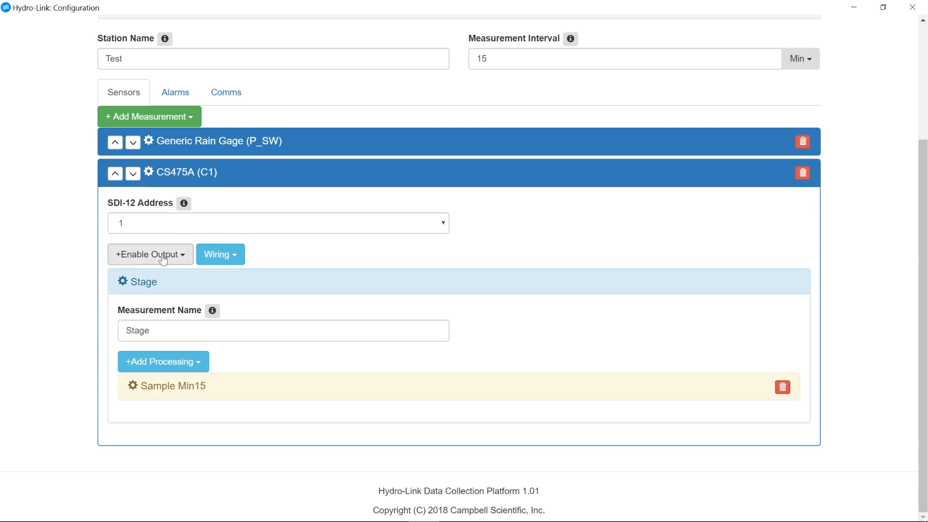
pyautogui.moveTo(163, 287)
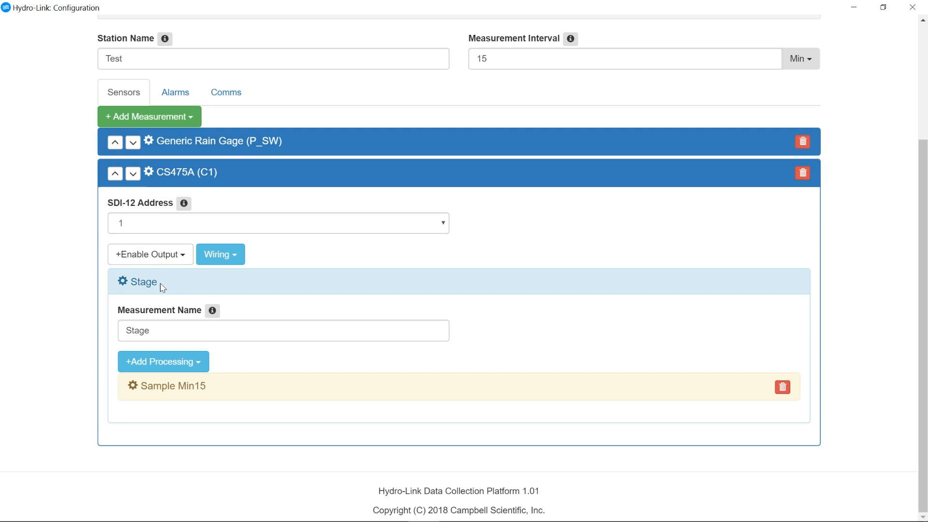
pyautogui.moveTo(150, 253)
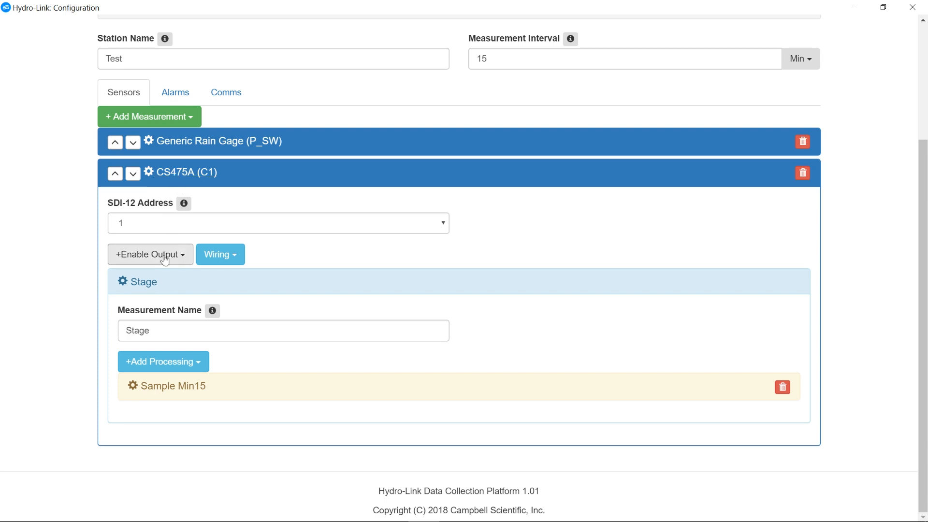
# Enable the CS475A Sensor Battery Voltage output, CS475A_BattVolt_2.
pyautogui.click(150, 254)
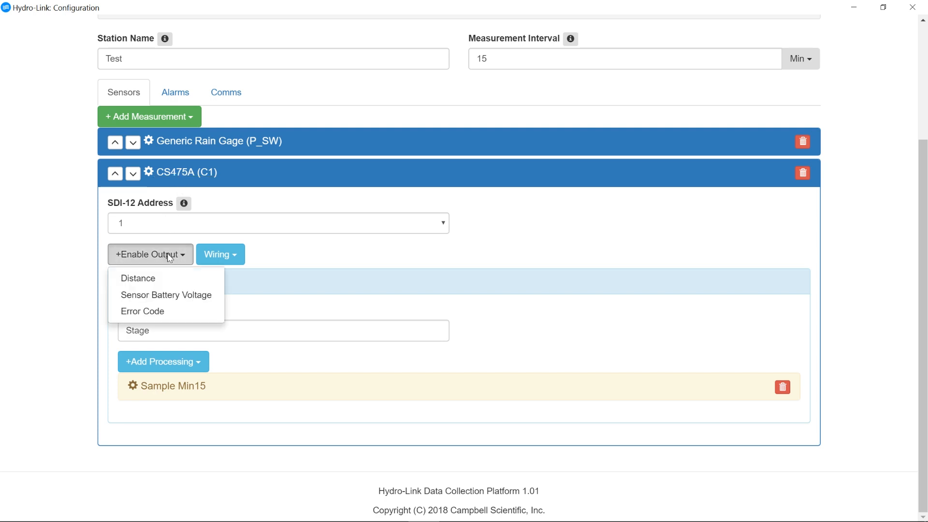
pyautogui.moveTo(138, 278)
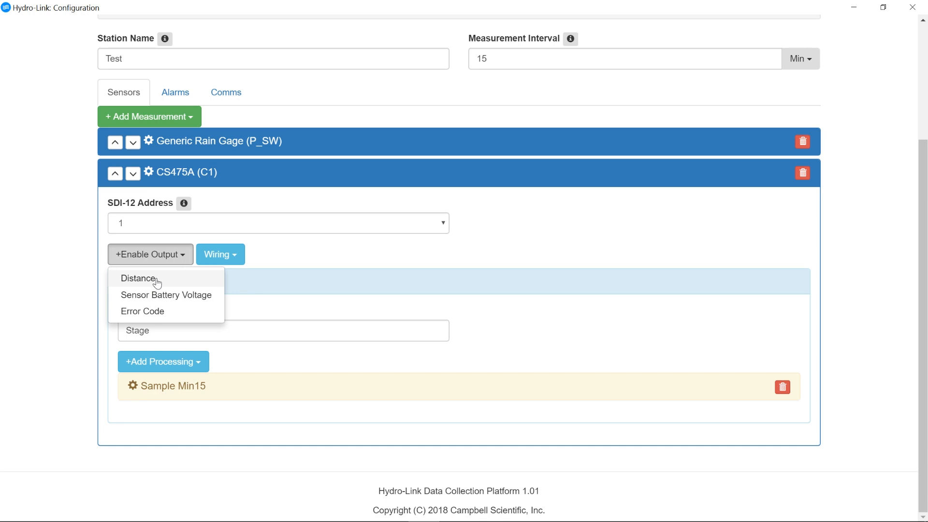
pyautogui.moveTo(147, 285)
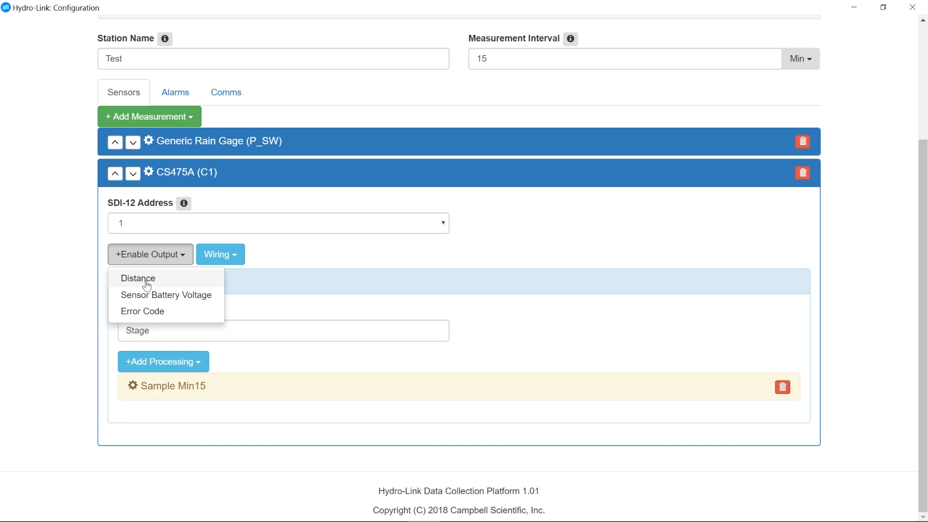
pyautogui.moveTo(165, 295)
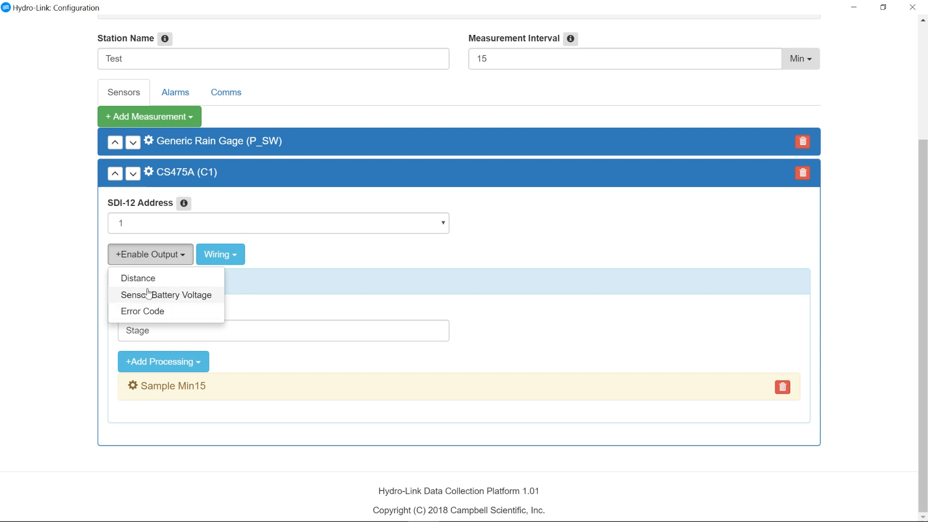
pyautogui.moveTo(171, 299)
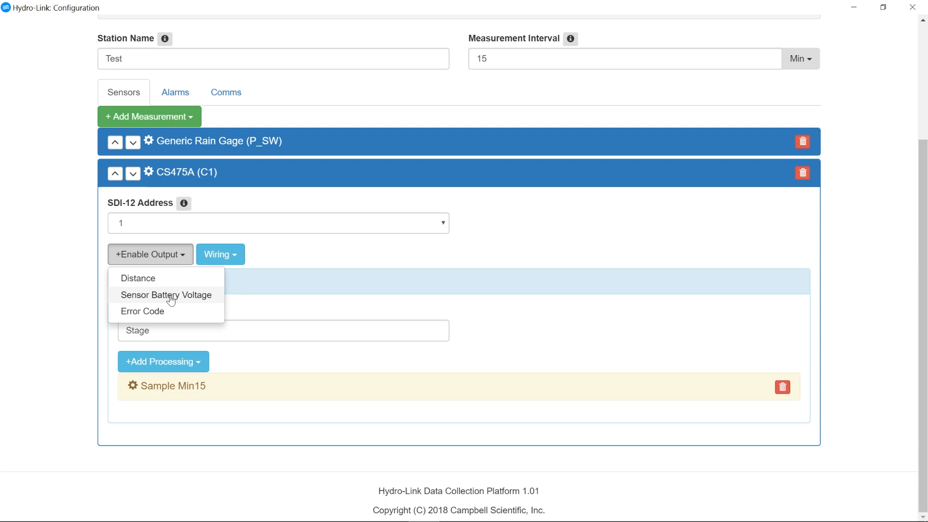
pyautogui.click(166, 295)
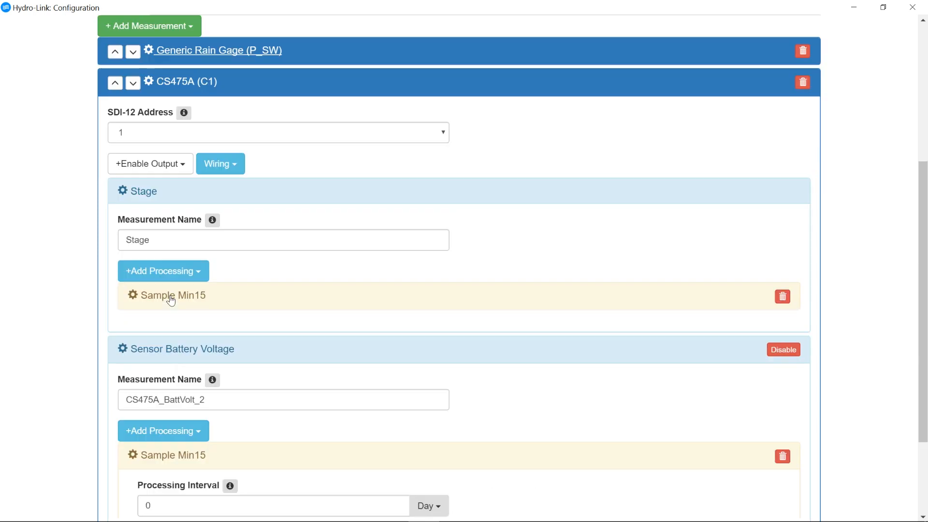
pyautogui.scroll(-3)
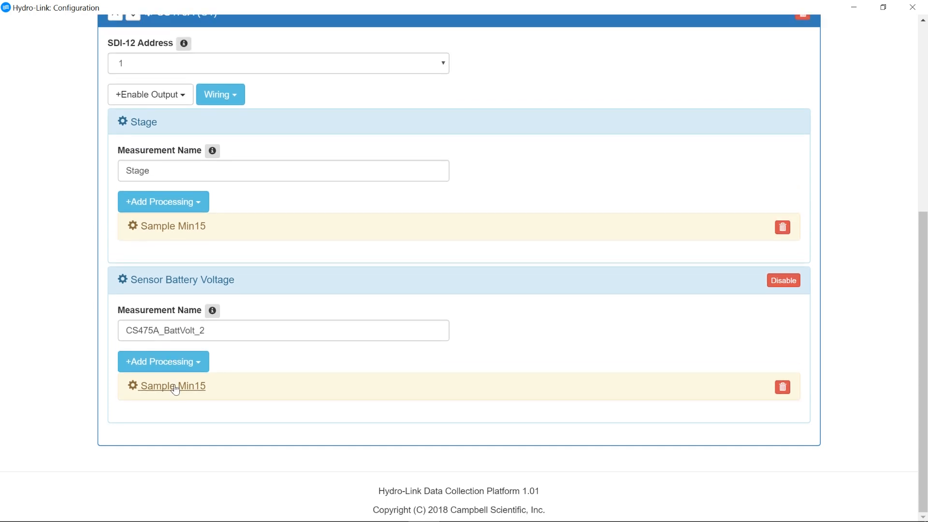
pyautogui.moveTo(184, 308)
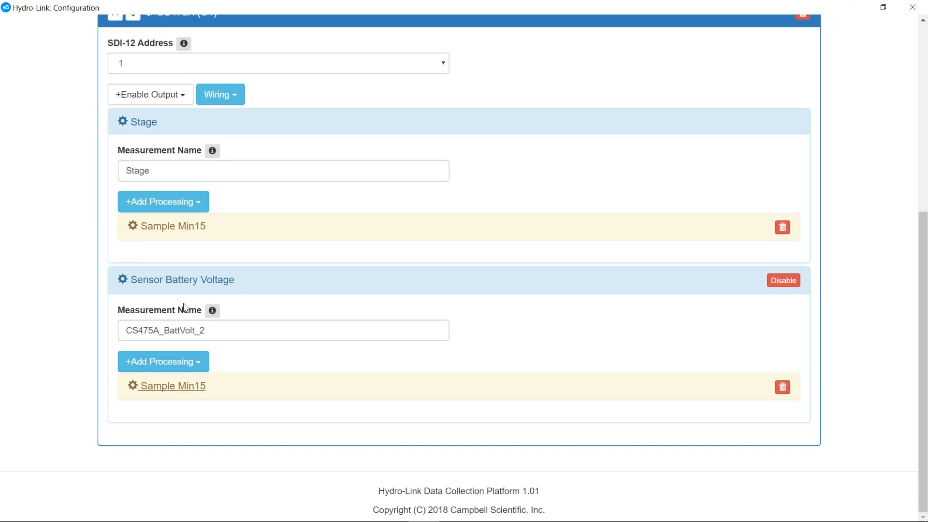
pyautogui.scroll(3)
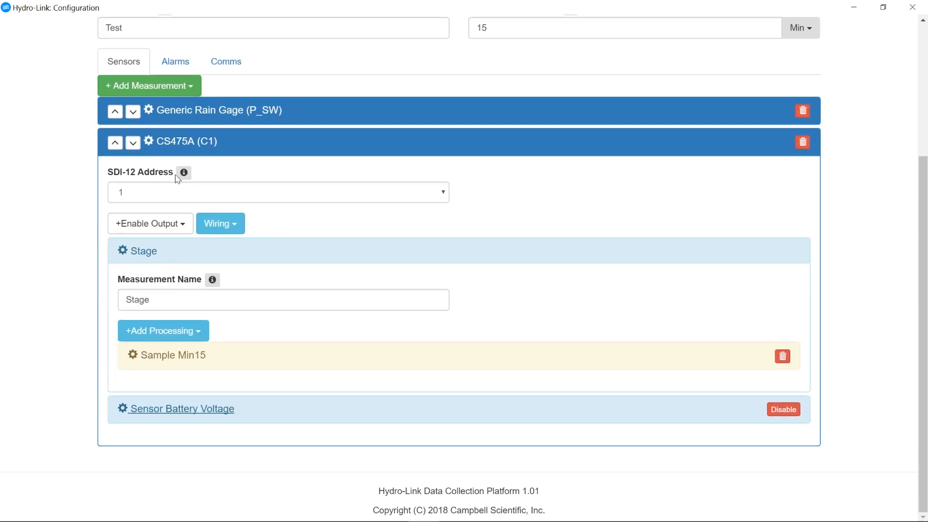
pyautogui.moveTo(189, 370)
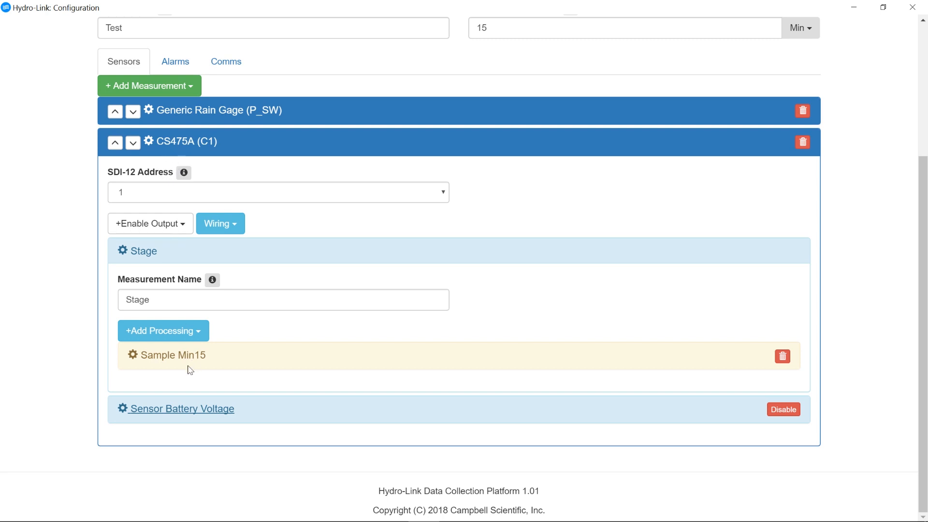
pyautogui.moveTo(164, 257)
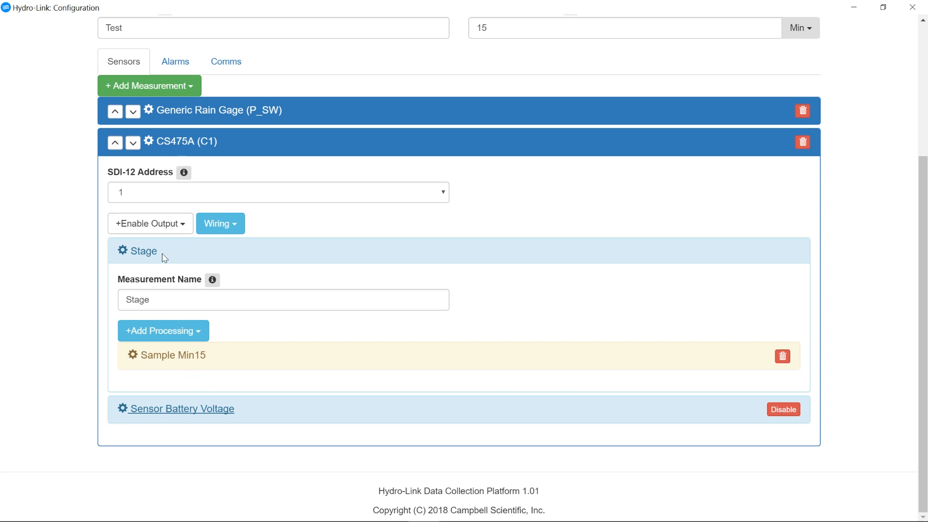
pyautogui.moveTo(247, 262)
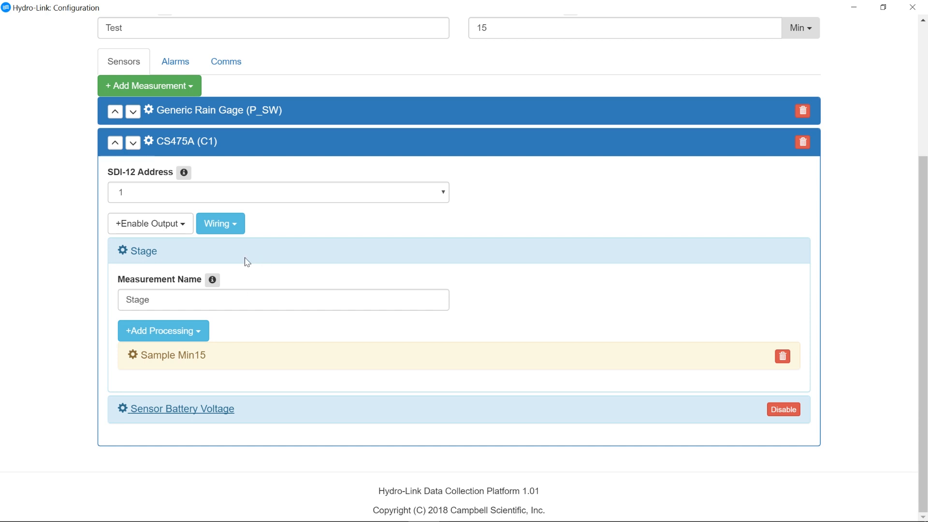
pyautogui.moveTo(183, 141)
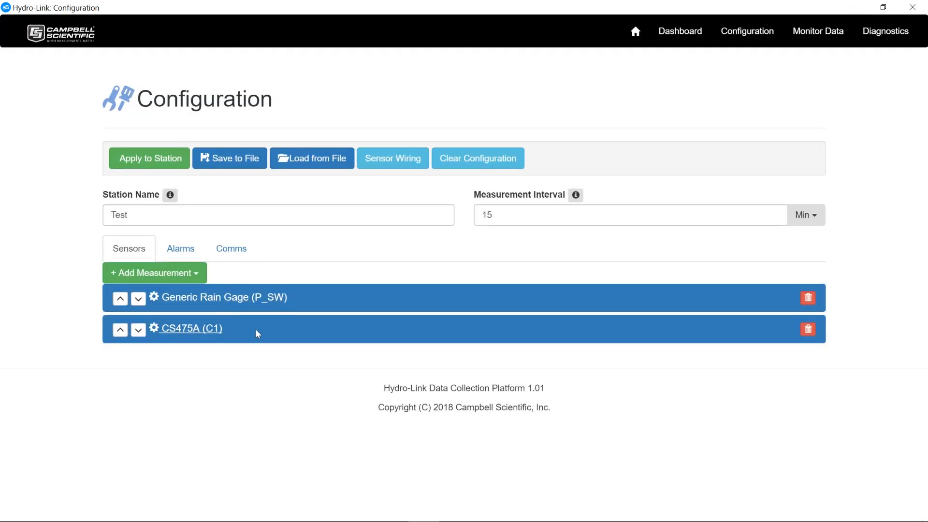
pyautogui.moveTo(230, 338)
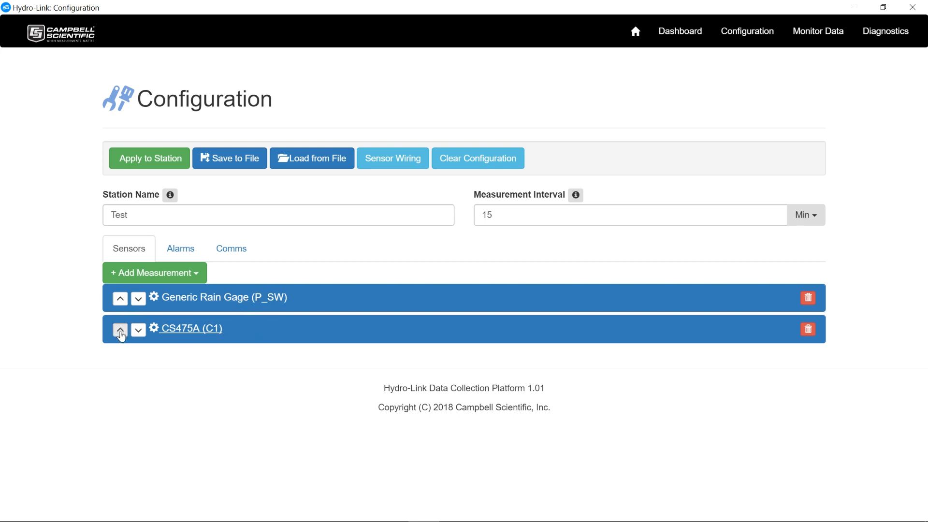
pyautogui.click(119, 330)
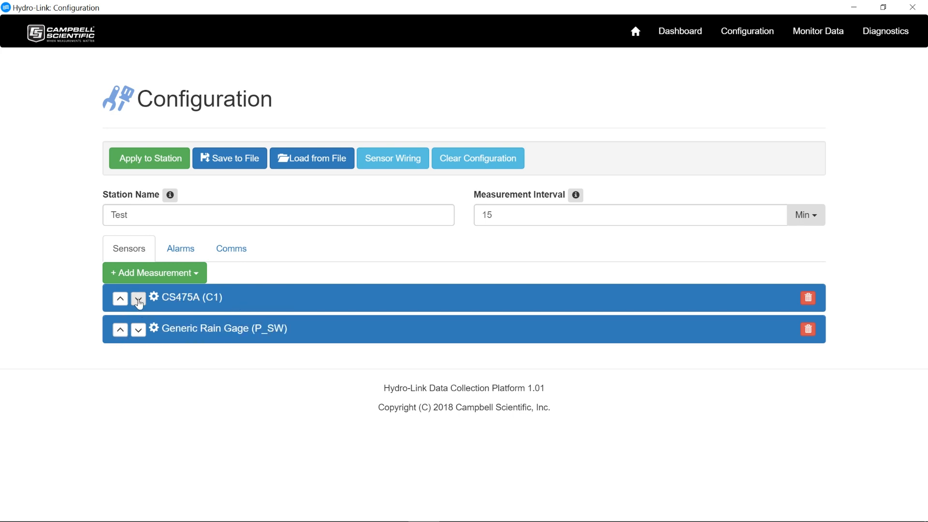
pyautogui.click(138, 298)
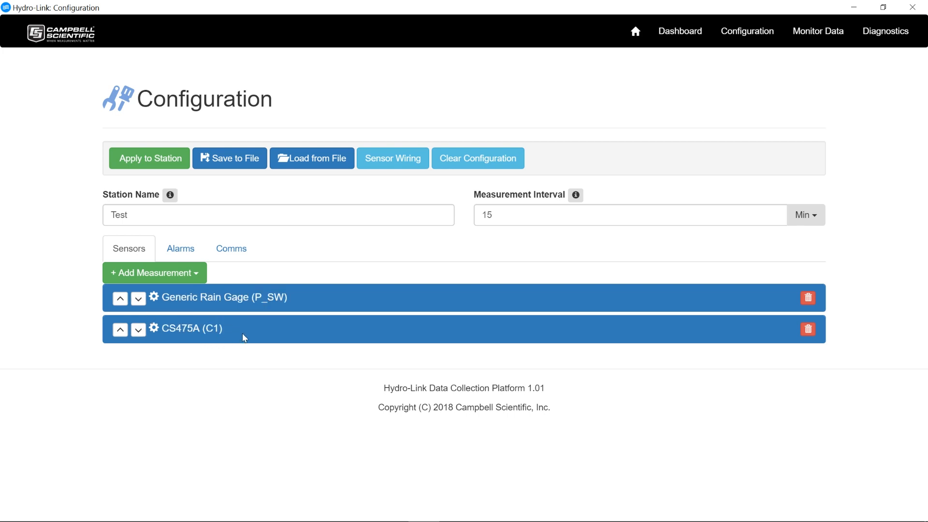
pyautogui.moveTo(153, 273)
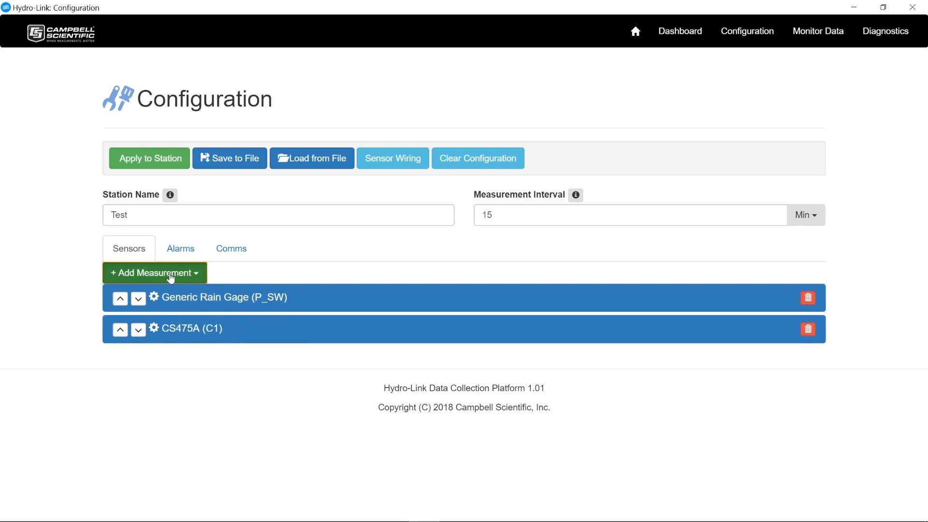
# Add Logger Voltage and move CS475A (C1) above the rain gage.
pyautogui.click(153, 273)
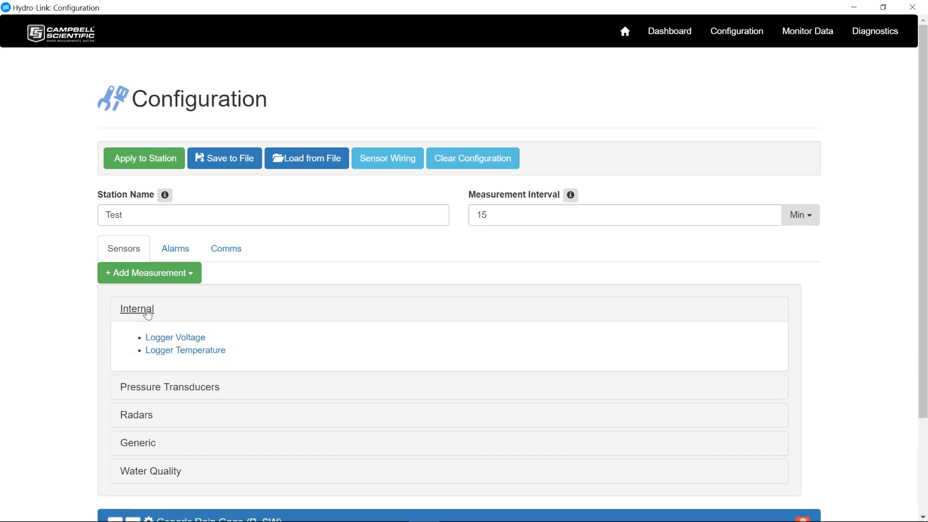
pyautogui.scroll(-3)
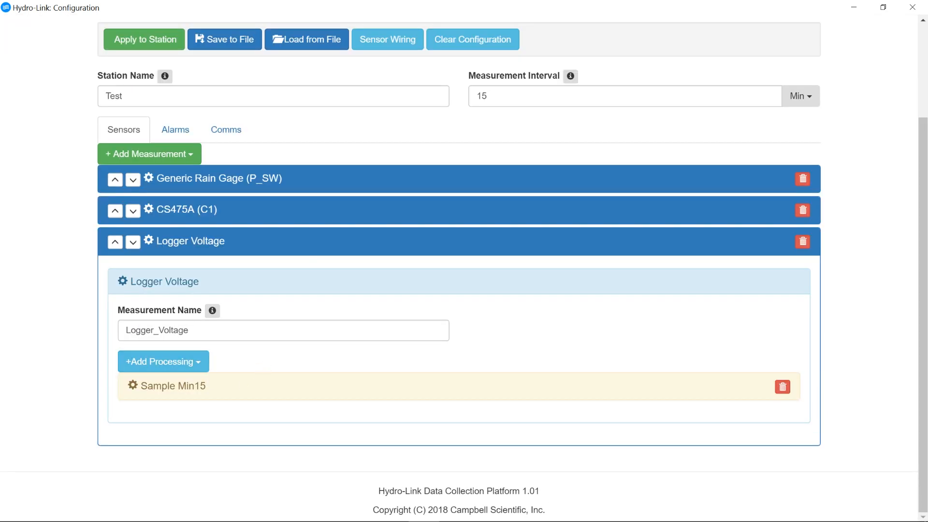
pyautogui.moveTo(174, 385)
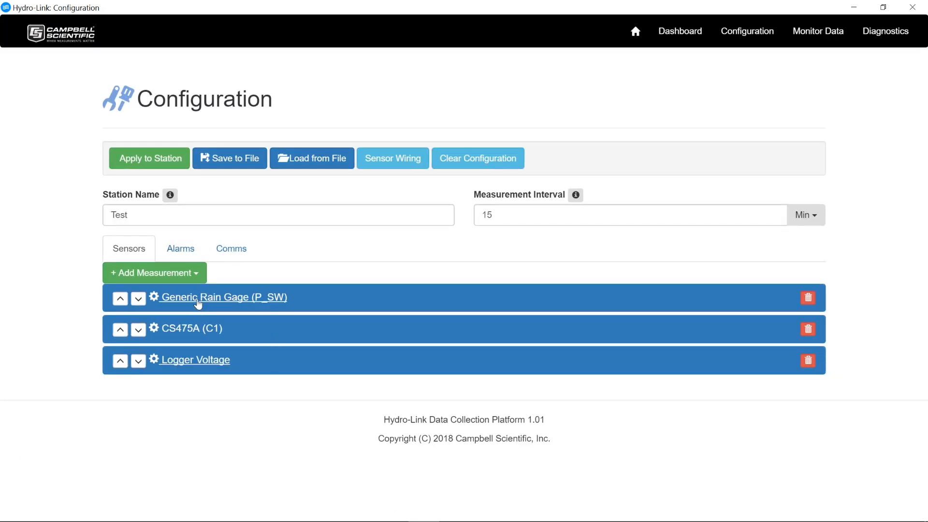
pyautogui.click(138, 298)
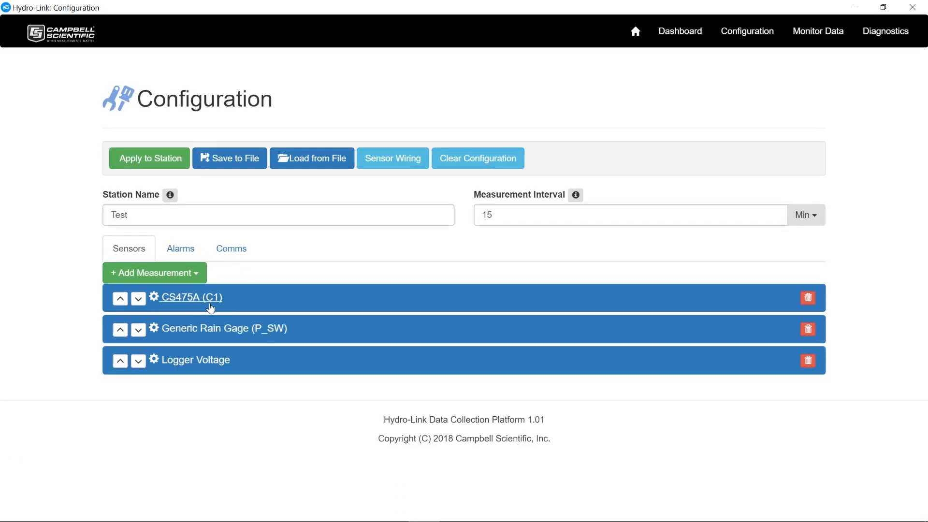
pyautogui.moveTo(180, 356)
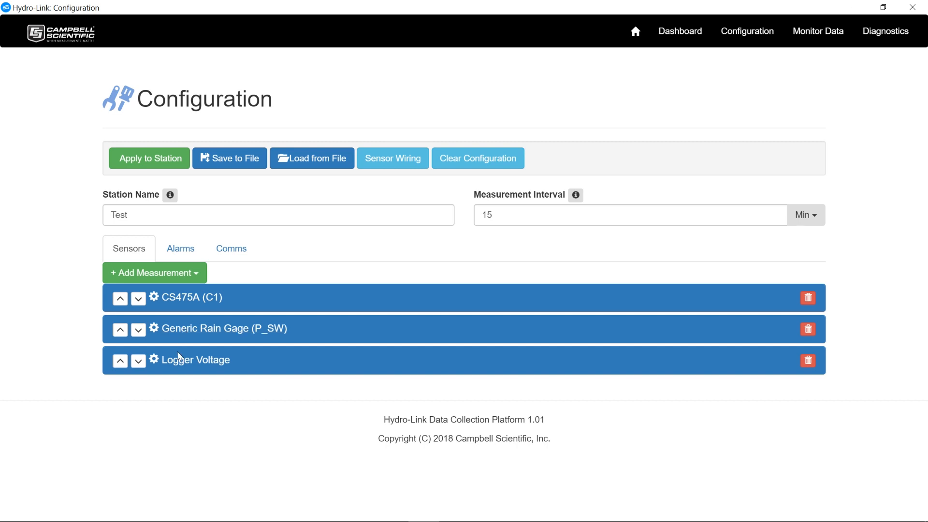
pyautogui.moveTo(265, 366)
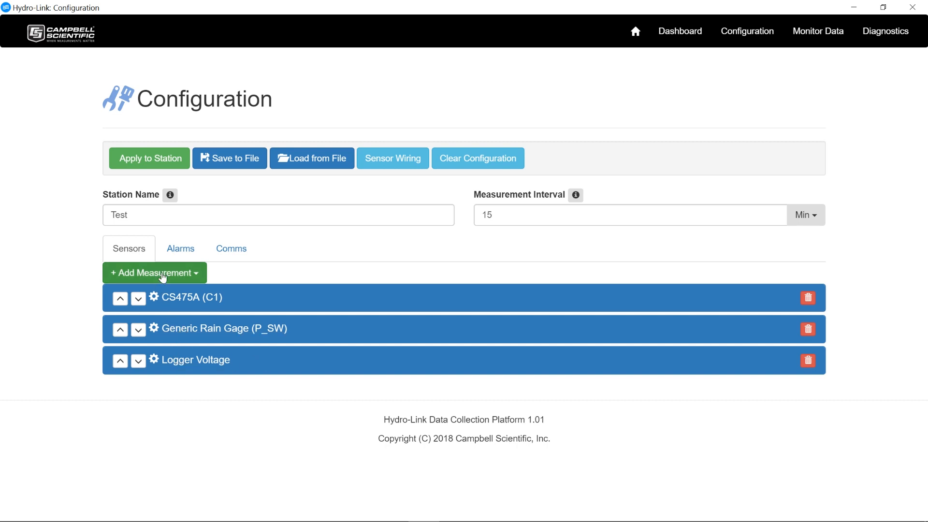
# Trash the Generic Rain Gage (P_SW) measurement, bringing up the delete confirmation.
pyautogui.click(150, 273)
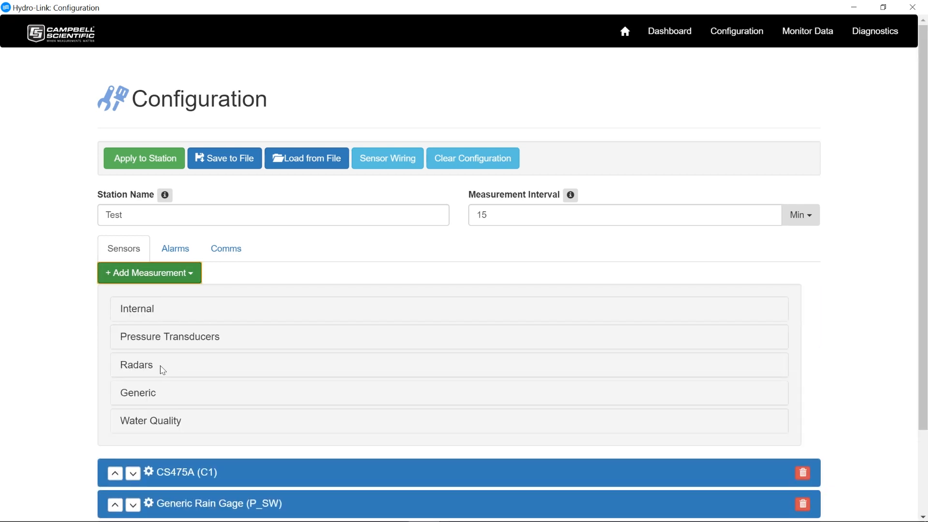
pyautogui.moveTo(215, 366)
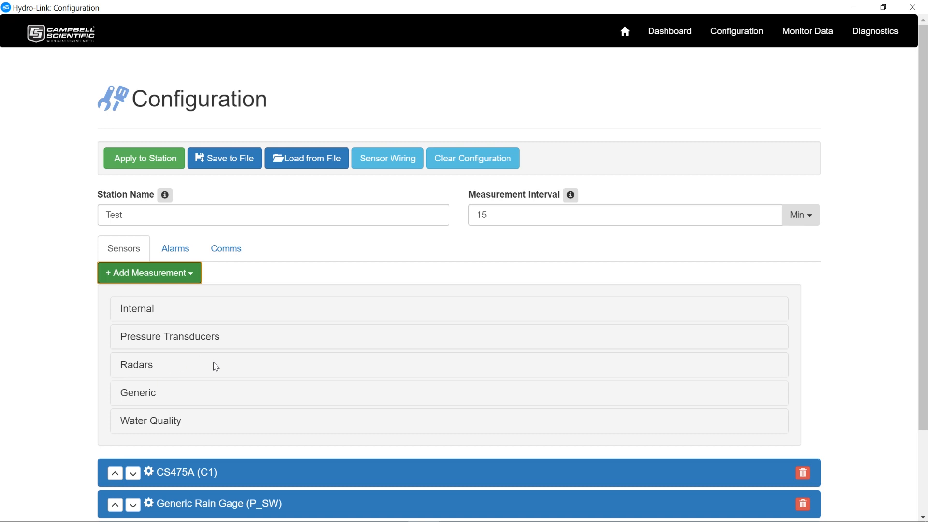
pyautogui.moveTo(209, 368)
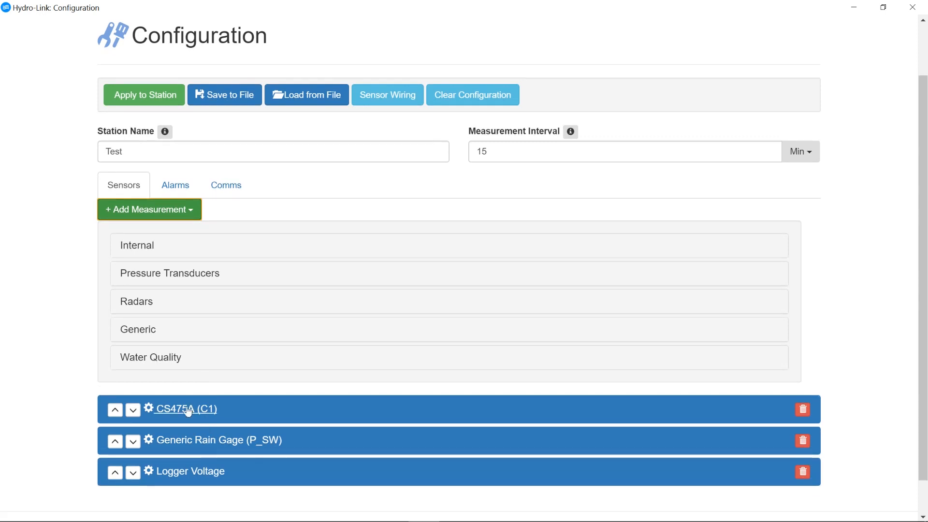
pyautogui.moveTo(145, 335)
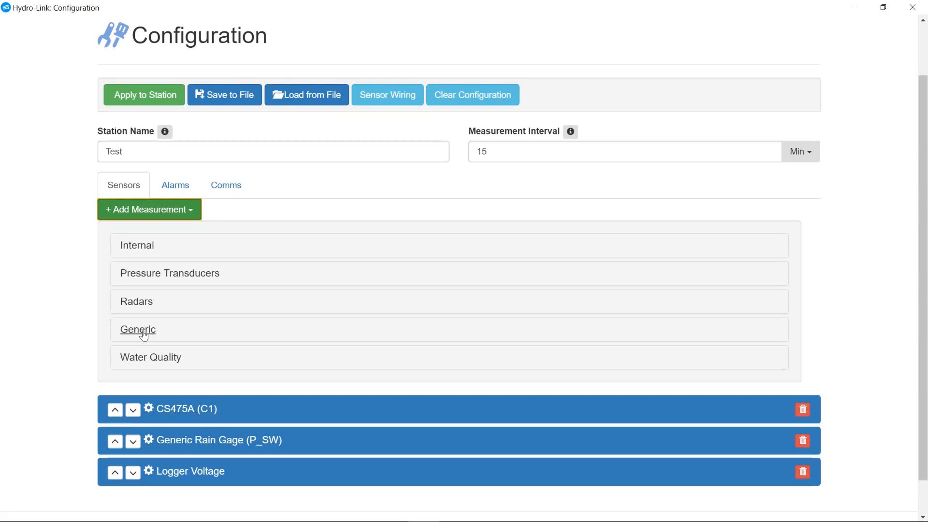
pyautogui.moveTo(769, 449)
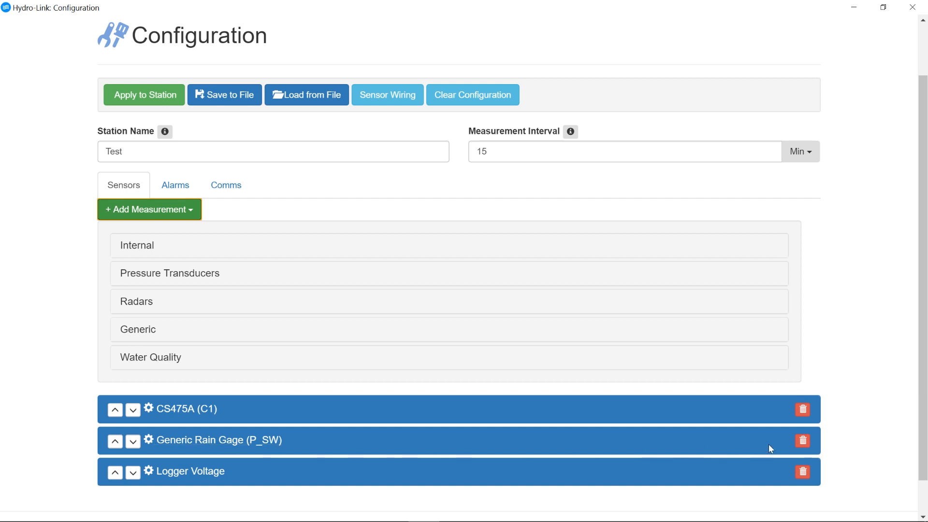
pyautogui.click(802, 440)
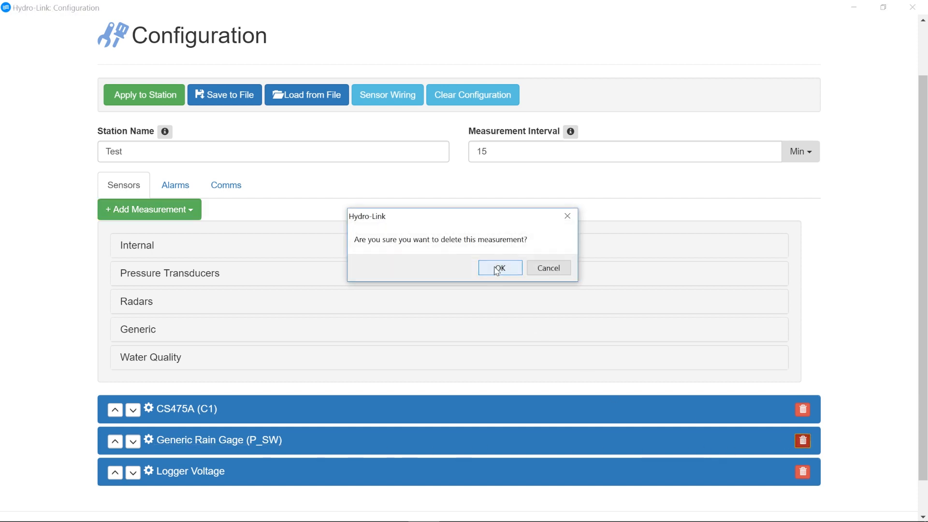
# Delete the rain gauge, then add a generic SDI-12 (C1 - Sensor #1) measurement at address 1.
pyautogui.click(499, 268)
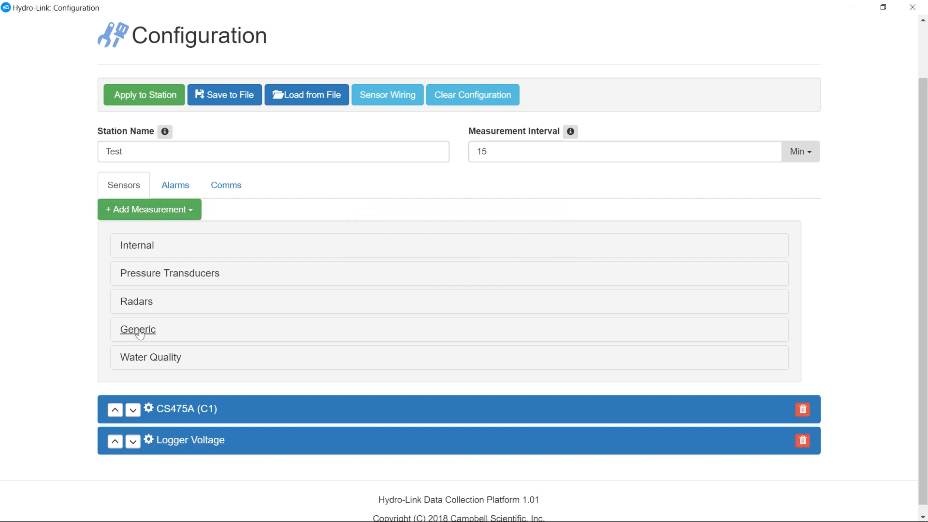
pyautogui.click(137, 329)
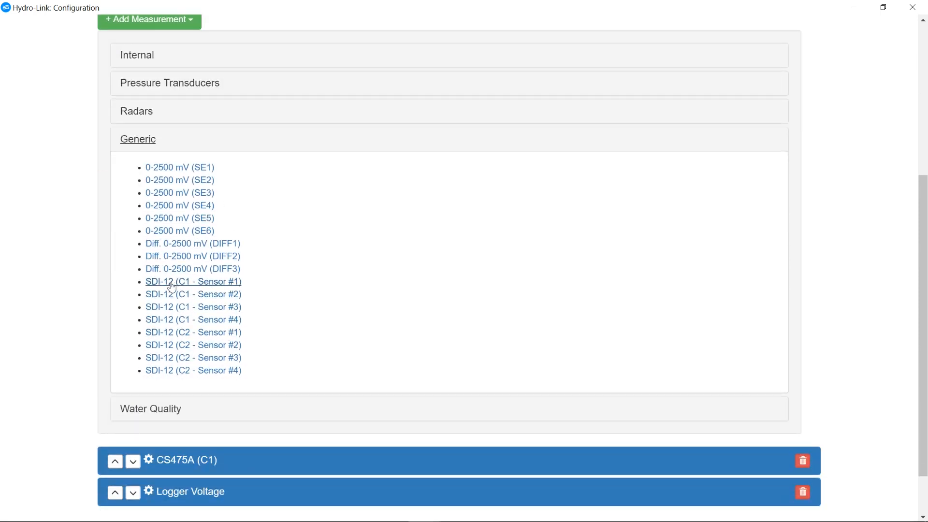
pyautogui.click(193, 282)
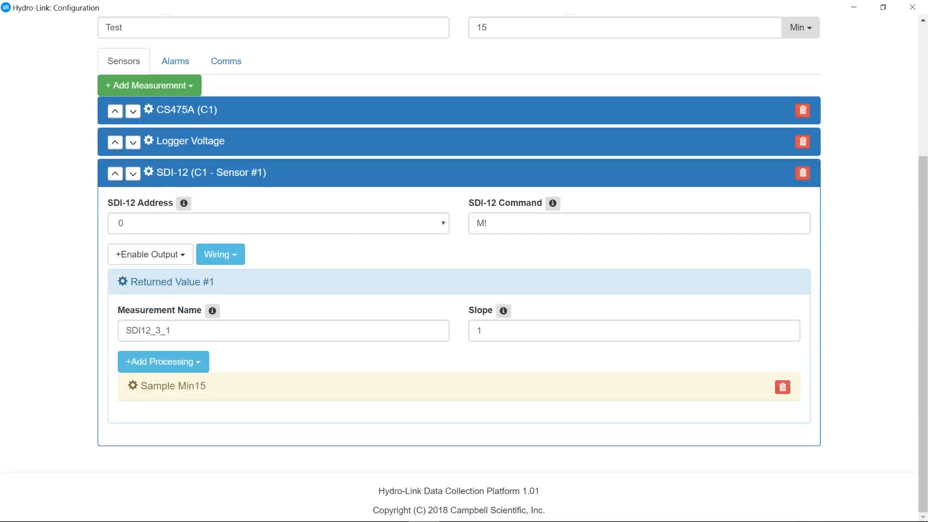
pyautogui.click(276, 224)
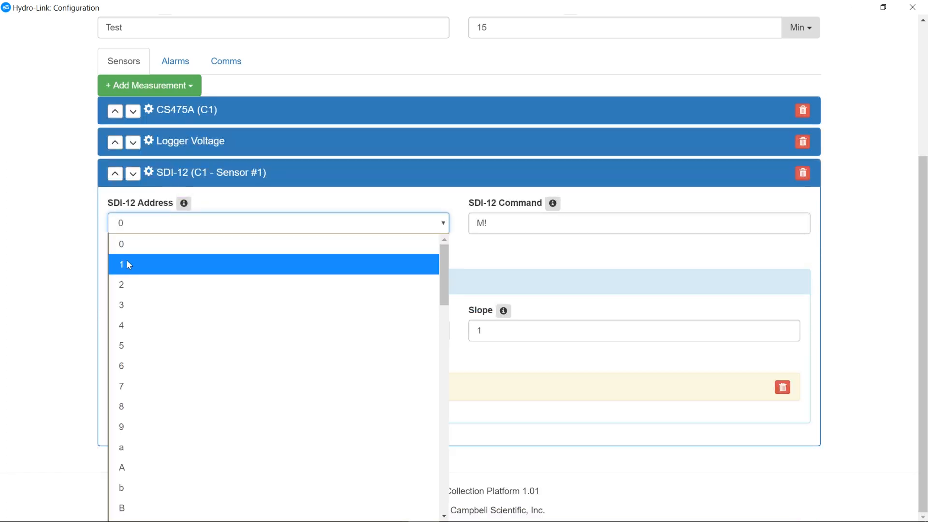
pyautogui.click(122, 264)
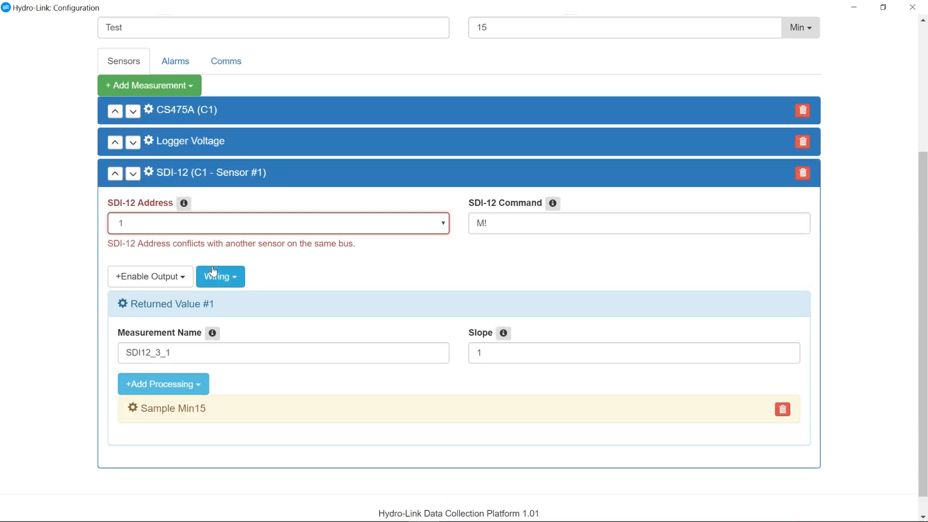
pyautogui.moveTo(517, 203)
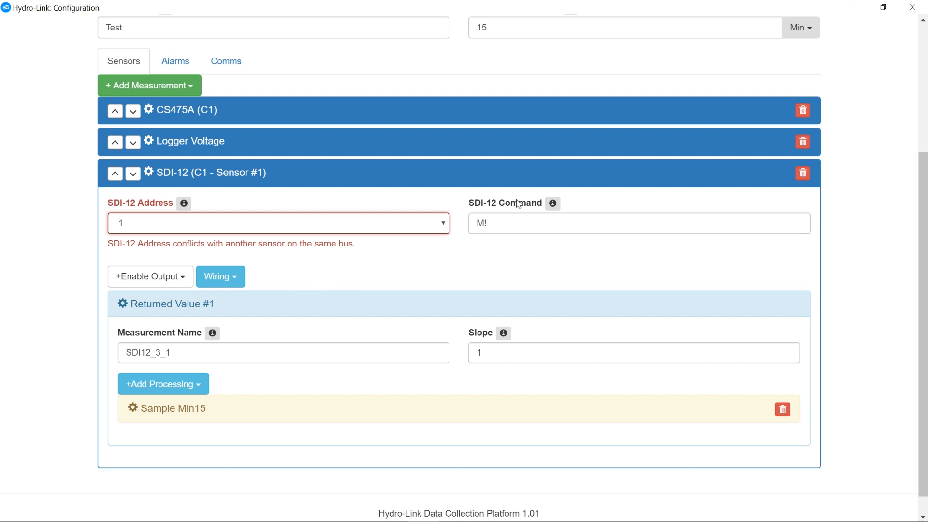
pyautogui.moveTo(516, 204)
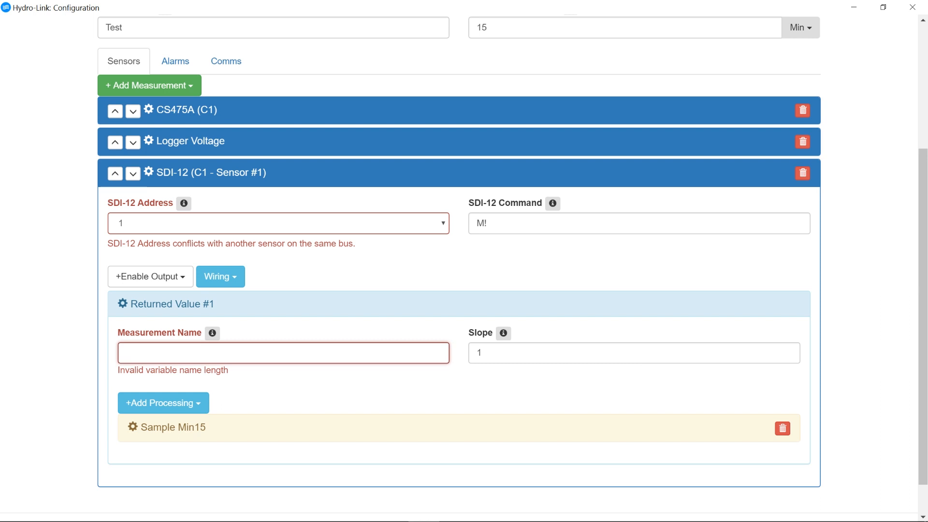
# Enter 'Stage' as the Measurement Name of Returned Value #1.
pyautogui.write('Stag')
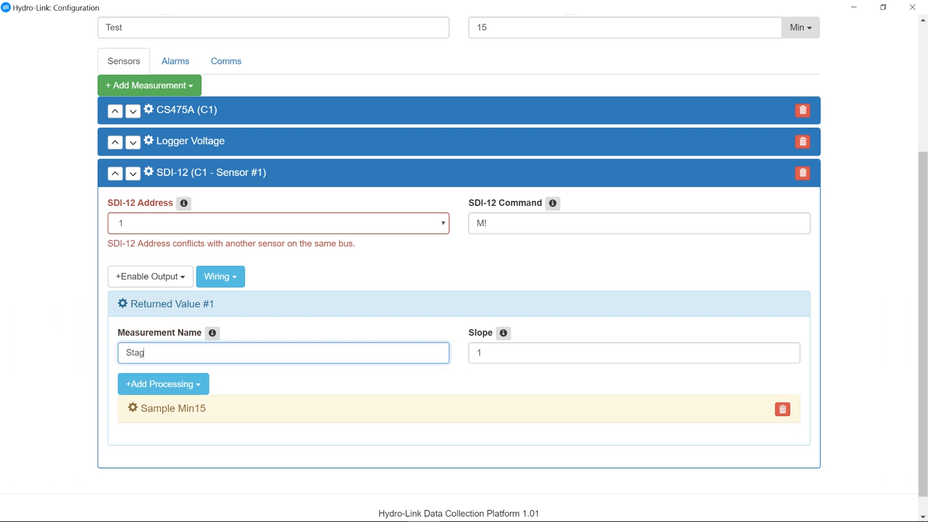
pyautogui.write('e')
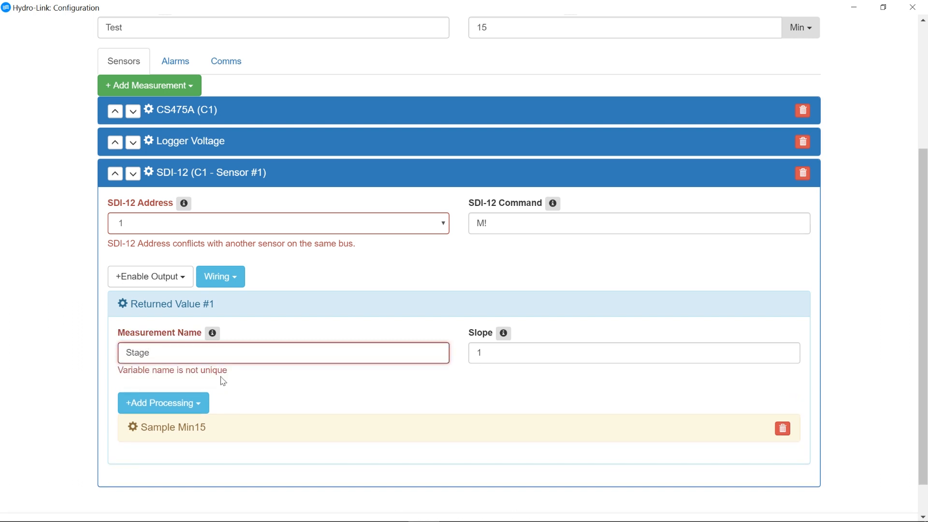
pyautogui.moveTo(163, 403)
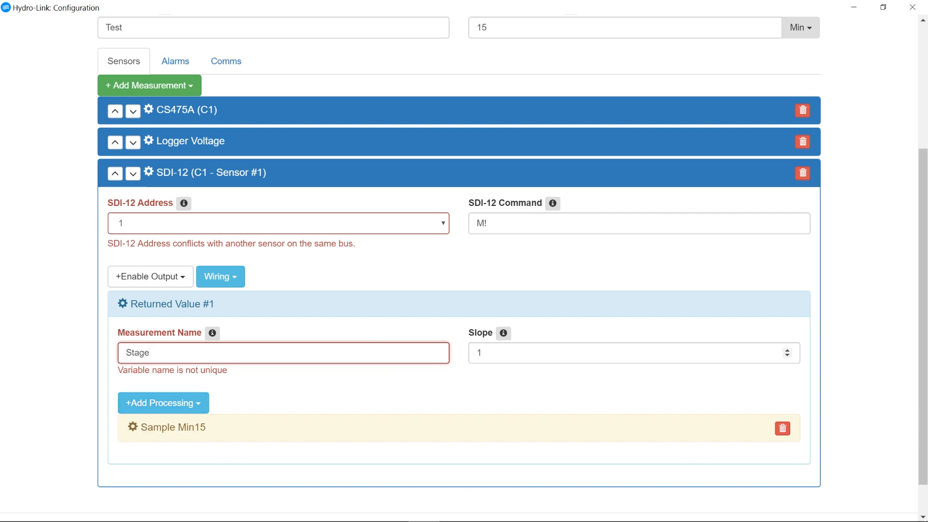
pyautogui.moveTo(499, 385)
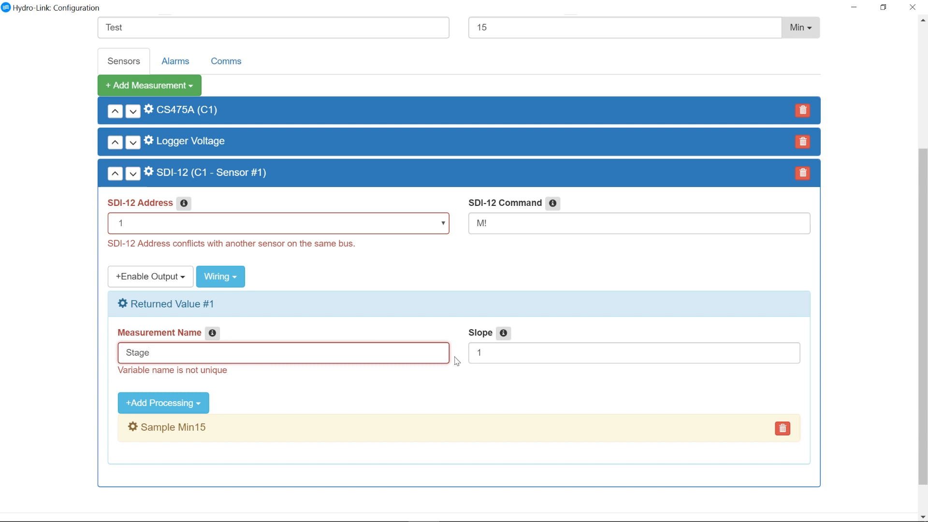
pyautogui.moveTo(314, 390)
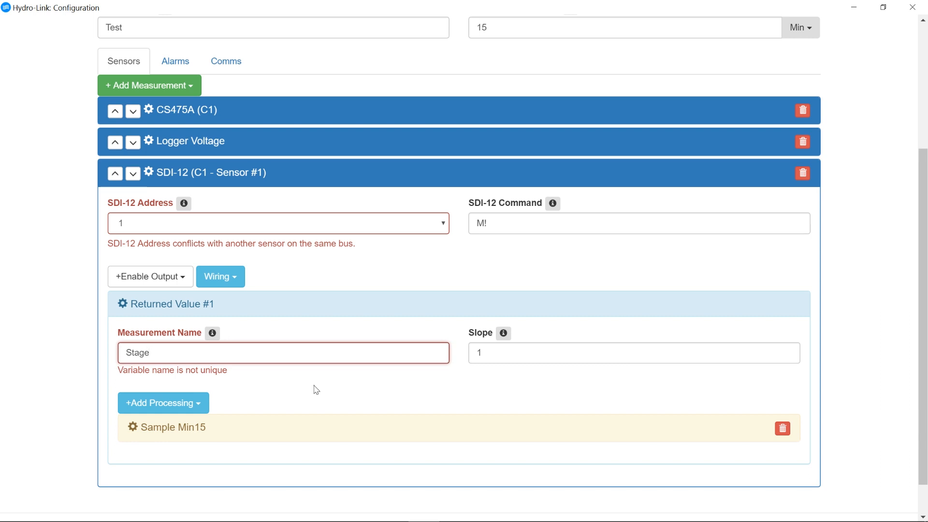
pyautogui.moveTo(354, 288)
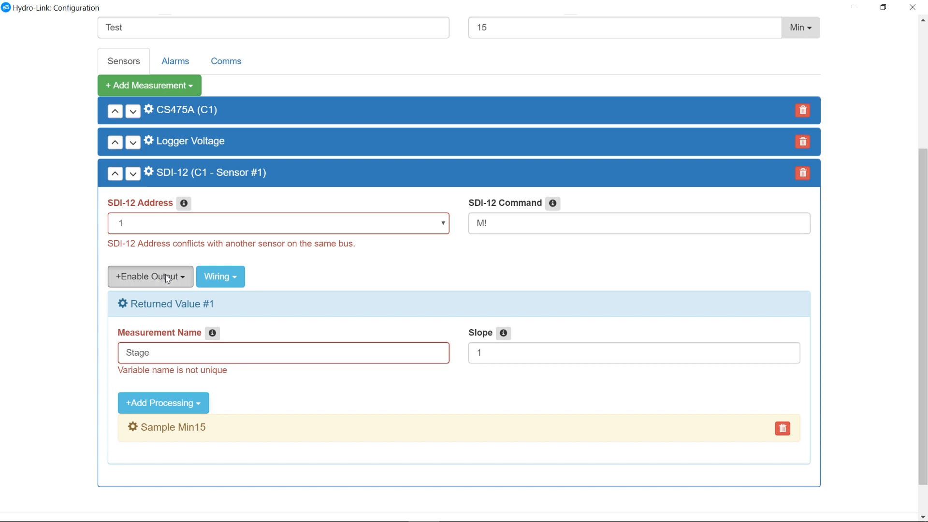
# Enable the SDI-12 sensor's Returned Value #3 and name it Radar_Volts.
pyautogui.click(149, 276)
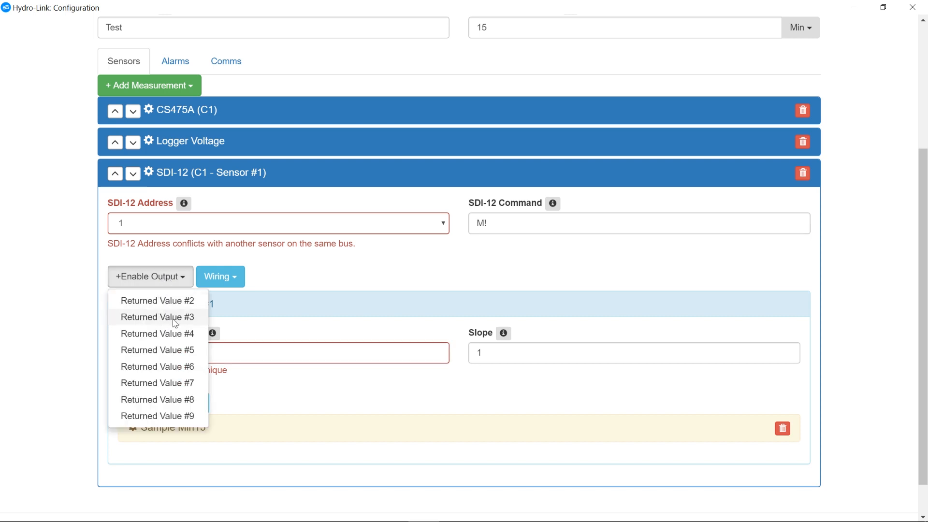
pyautogui.click(157, 317)
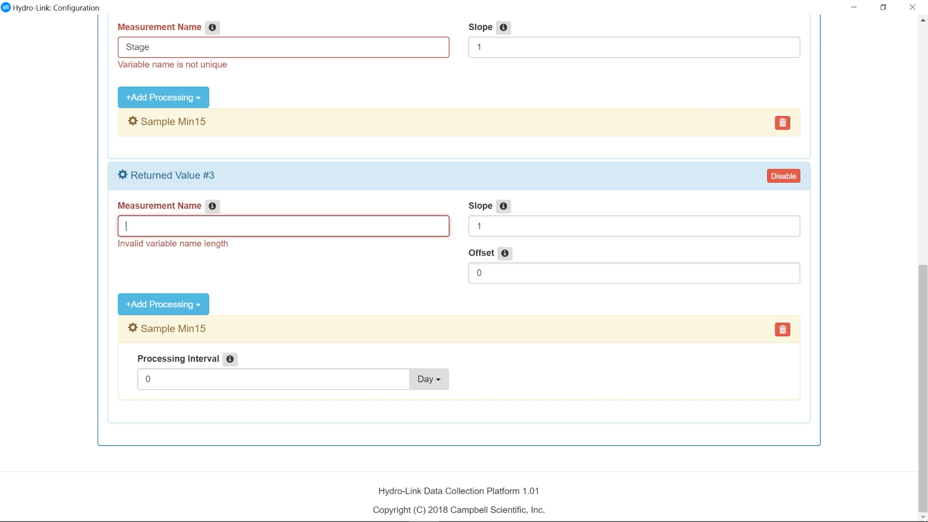
pyautogui.write('Radar_V')
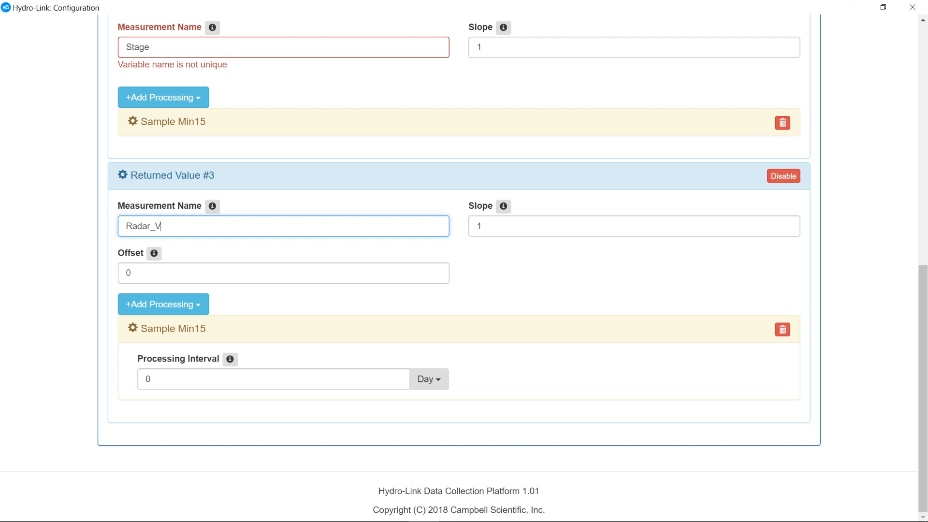
pyautogui.write('olts')
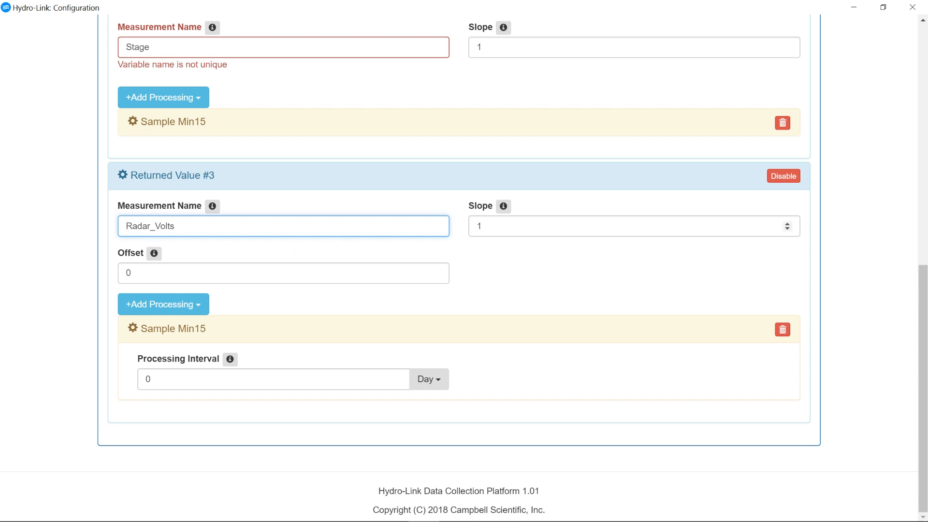
pyautogui.moveTo(246, 266)
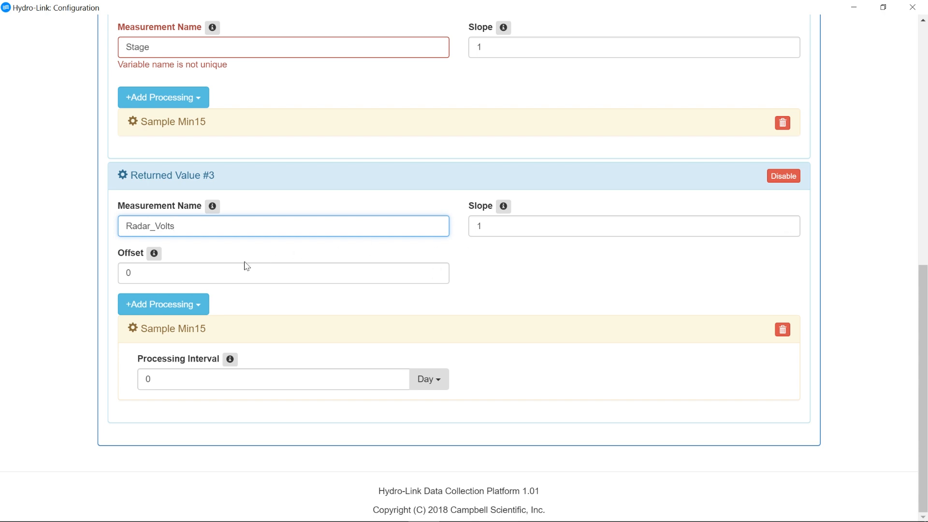
pyautogui.moveTo(231, 356)
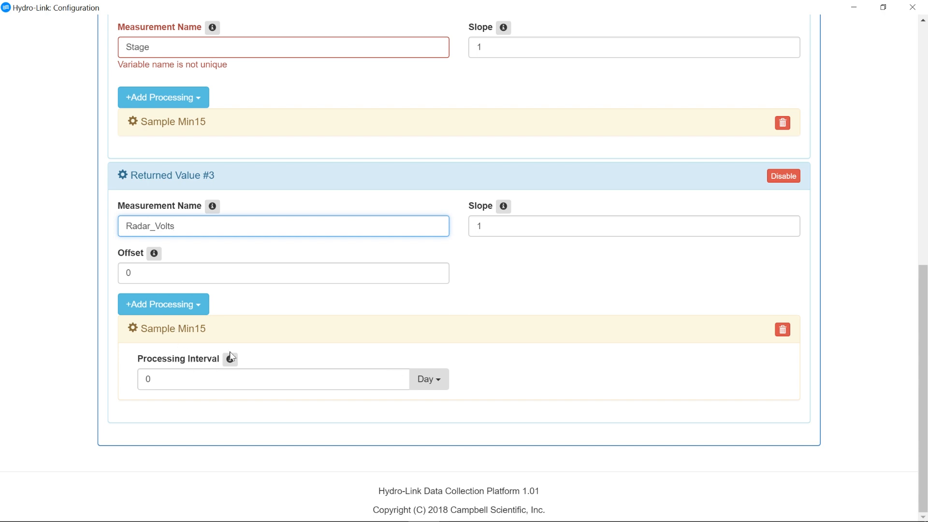
pyautogui.scroll(3)
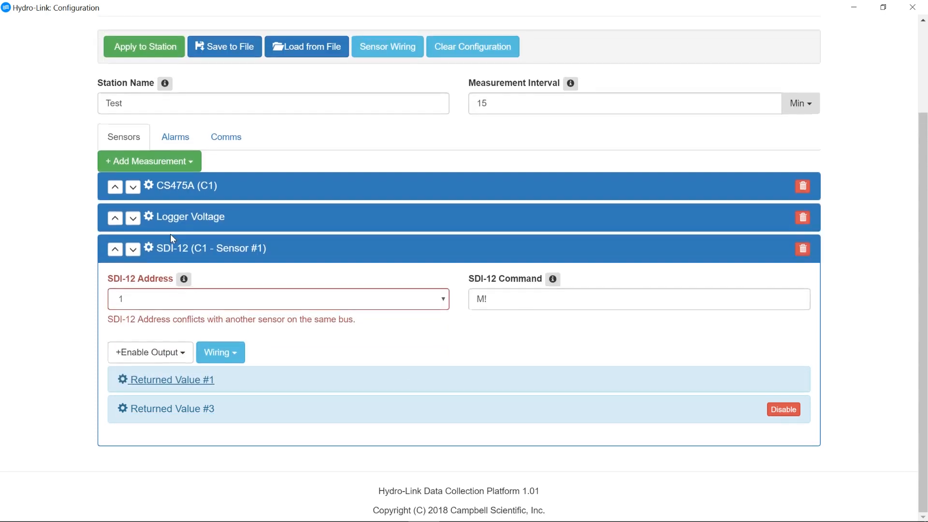
pyautogui.moveTo(173, 290)
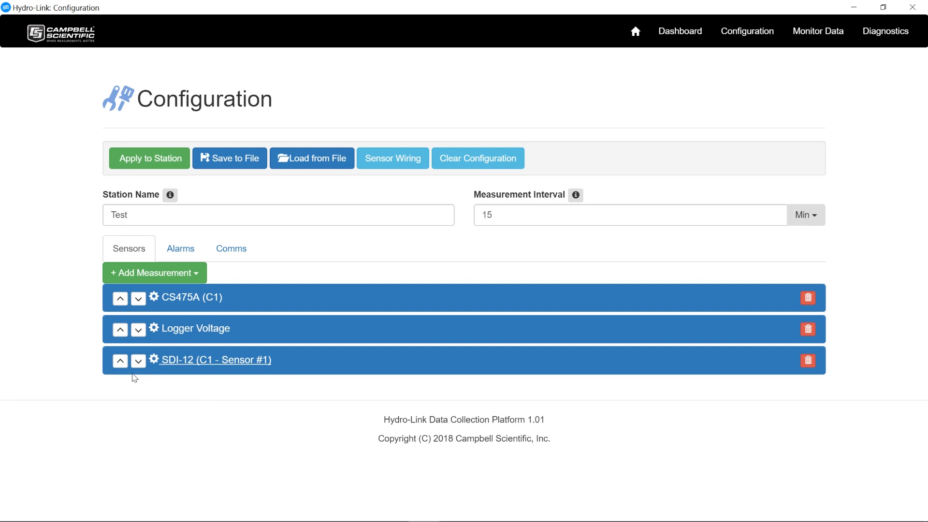
# Adjust the SDI-12 sensor's position relative to Logger Voltage, then delete the CS475A measurement.
pyautogui.click(119, 360)
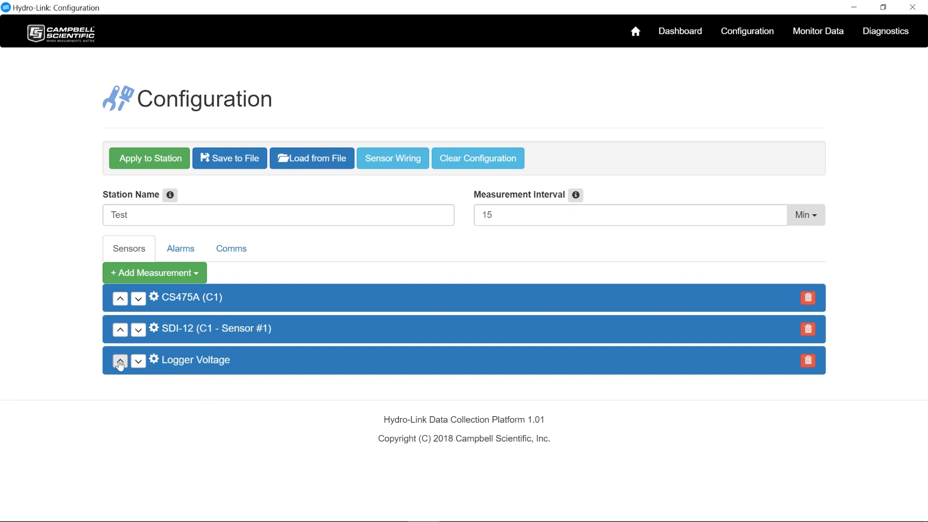
pyautogui.click(119, 361)
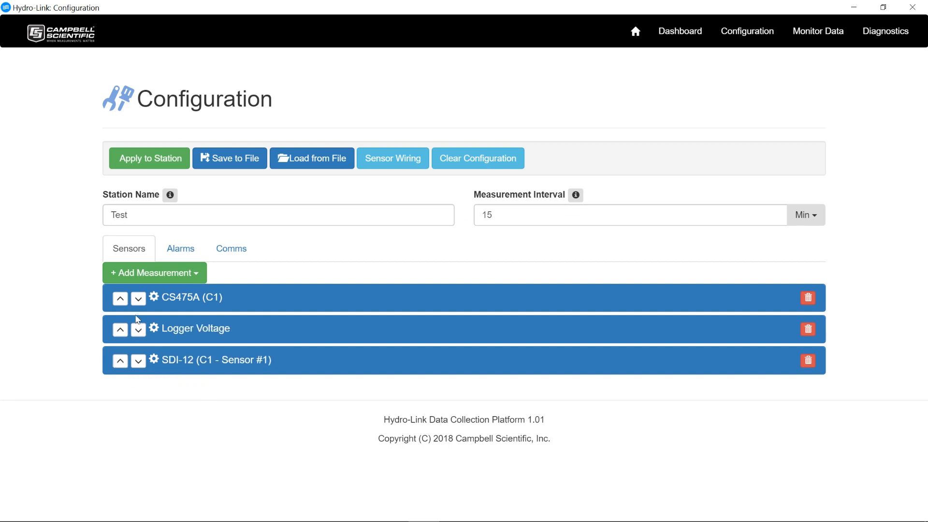
pyautogui.moveTo(122, 358)
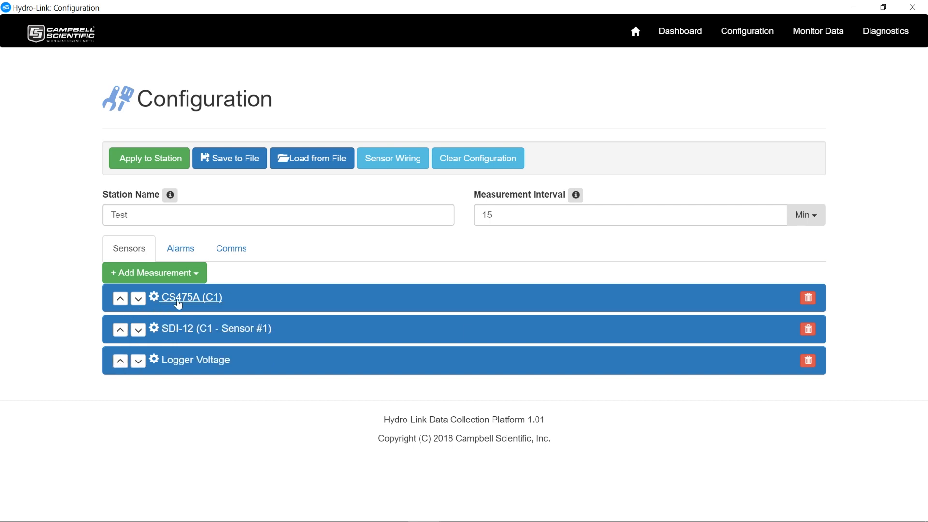
pyautogui.moveTo(762, 301)
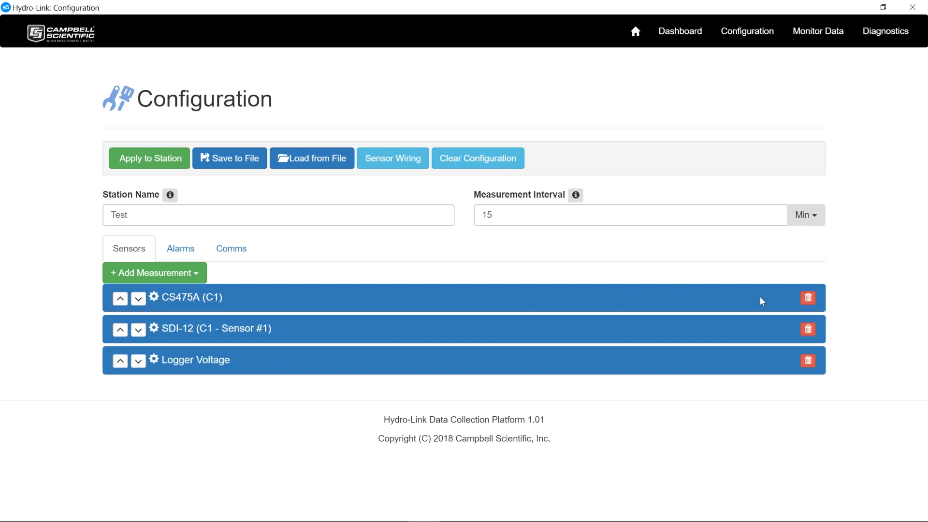
pyautogui.click(808, 298)
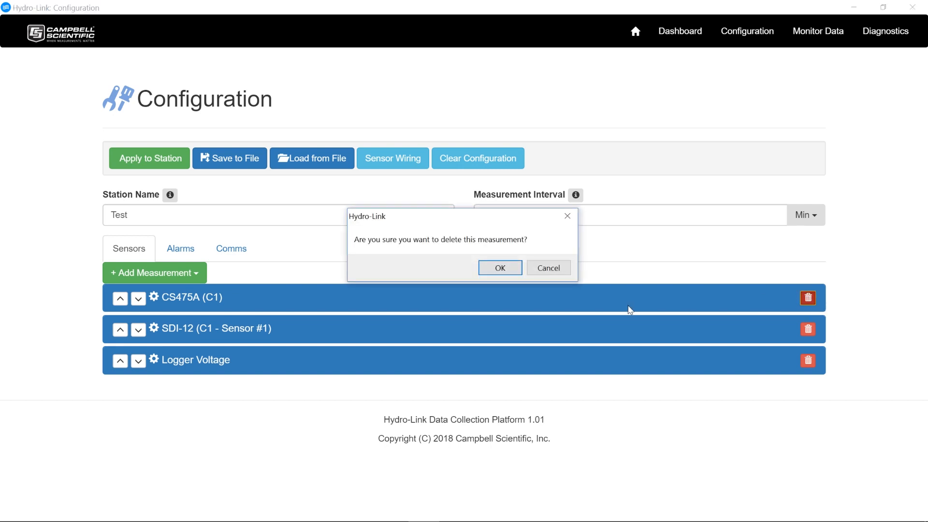
pyautogui.click(499, 268)
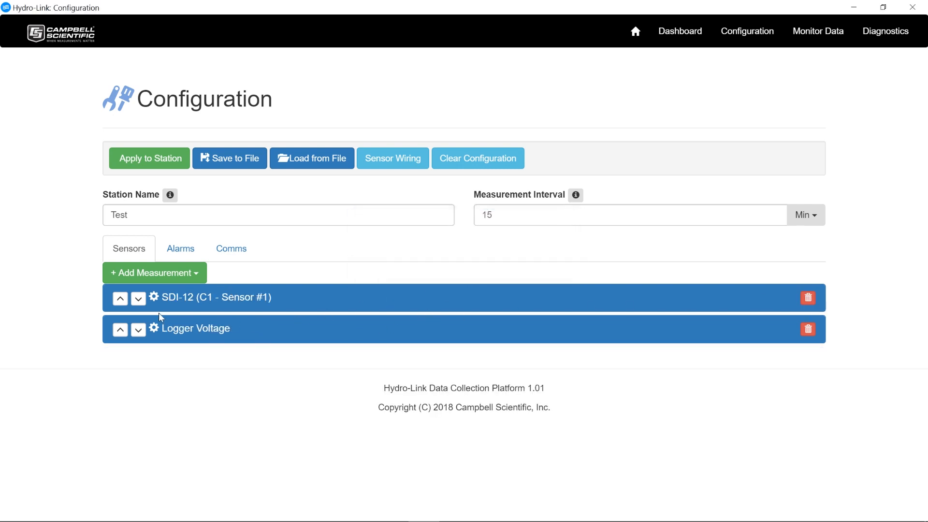
pyautogui.moveTo(158, 280)
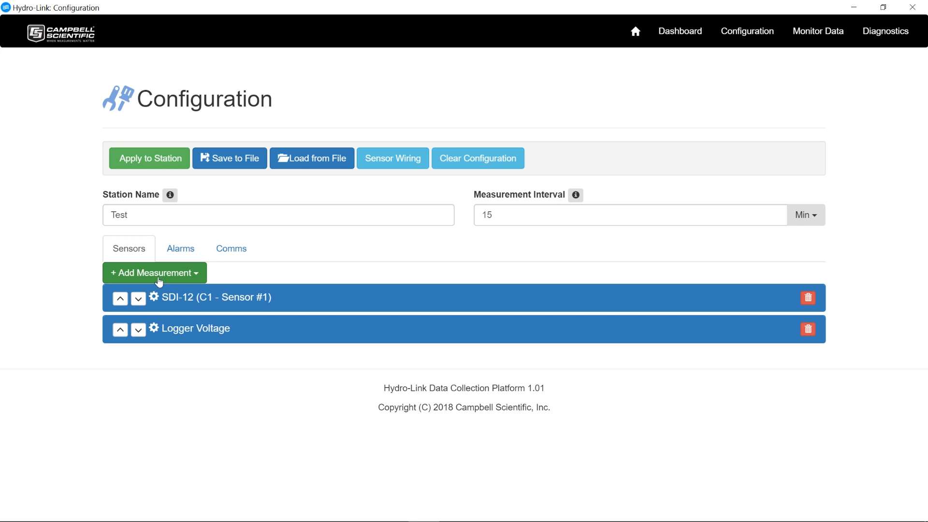
# Add a Generic Rain Gage (P_SW) measurement from the Tipping Buckets category.
pyautogui.click(149, 273)
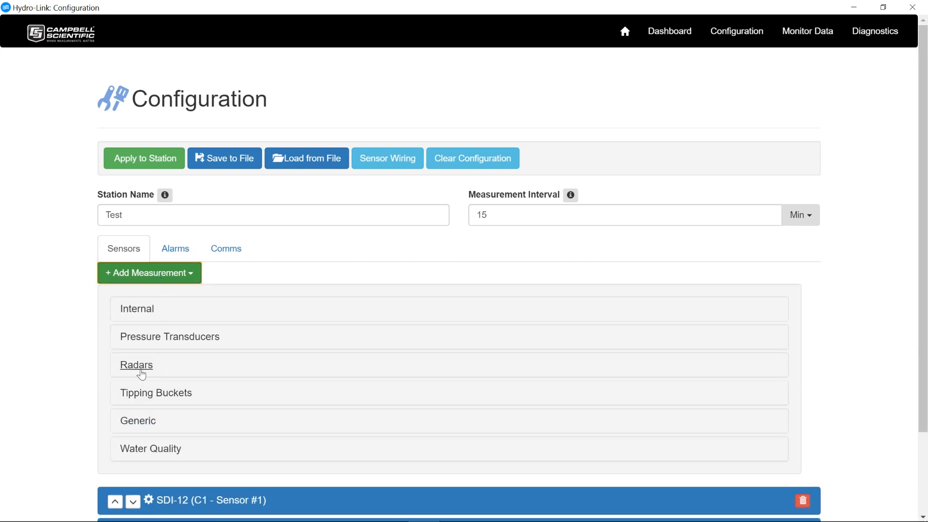
pyautogui.click(156, 392)
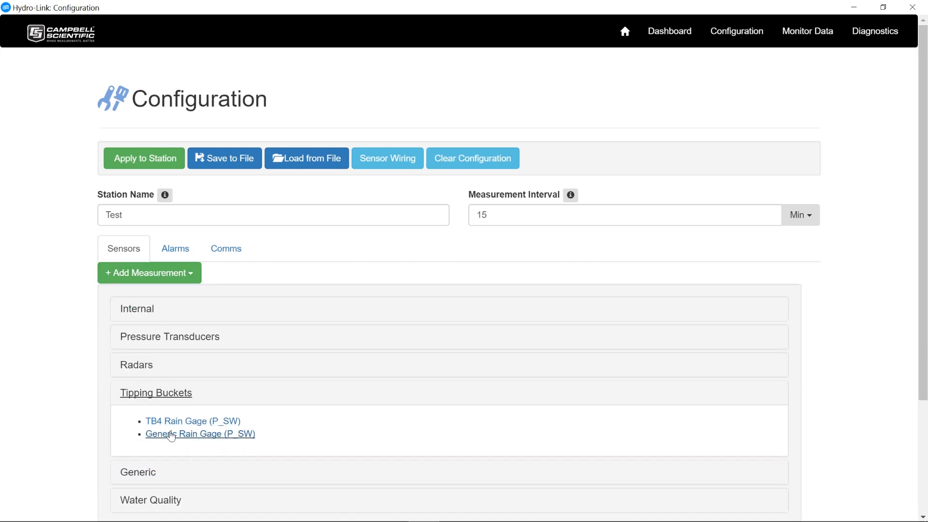
pyautogui.click(200, 433)
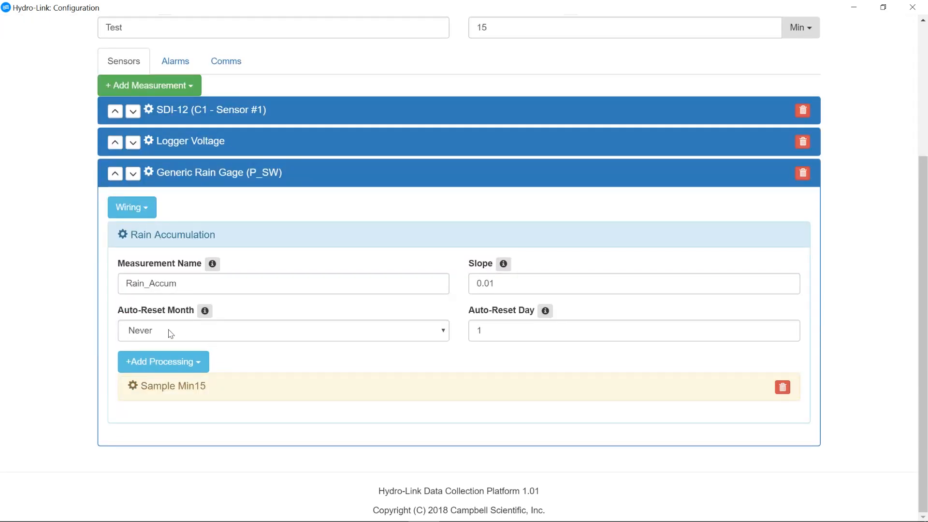
pyautogui.click(283, 330)
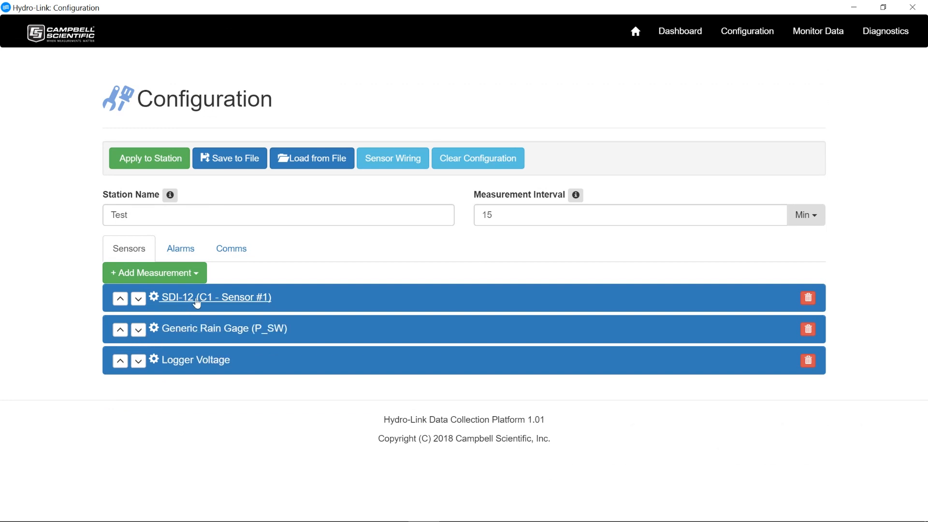
pyautogui.moveTo(197, 359)
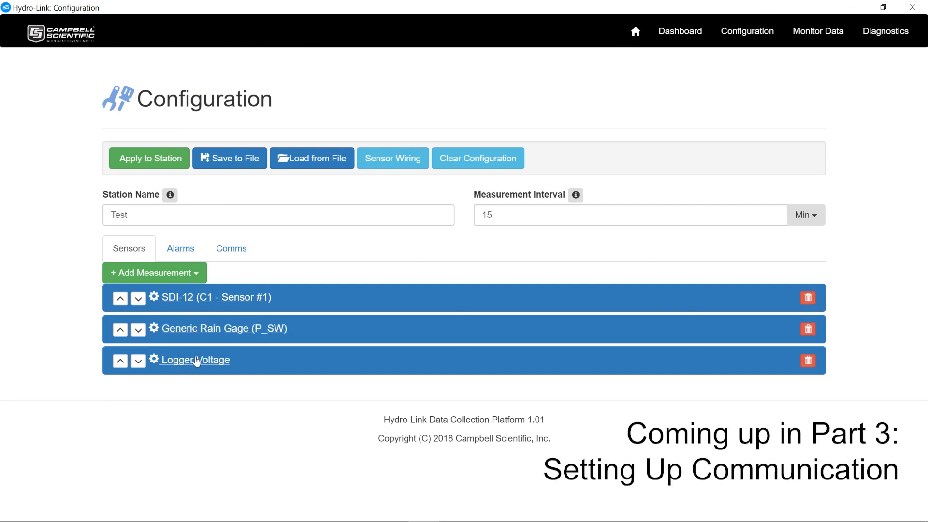